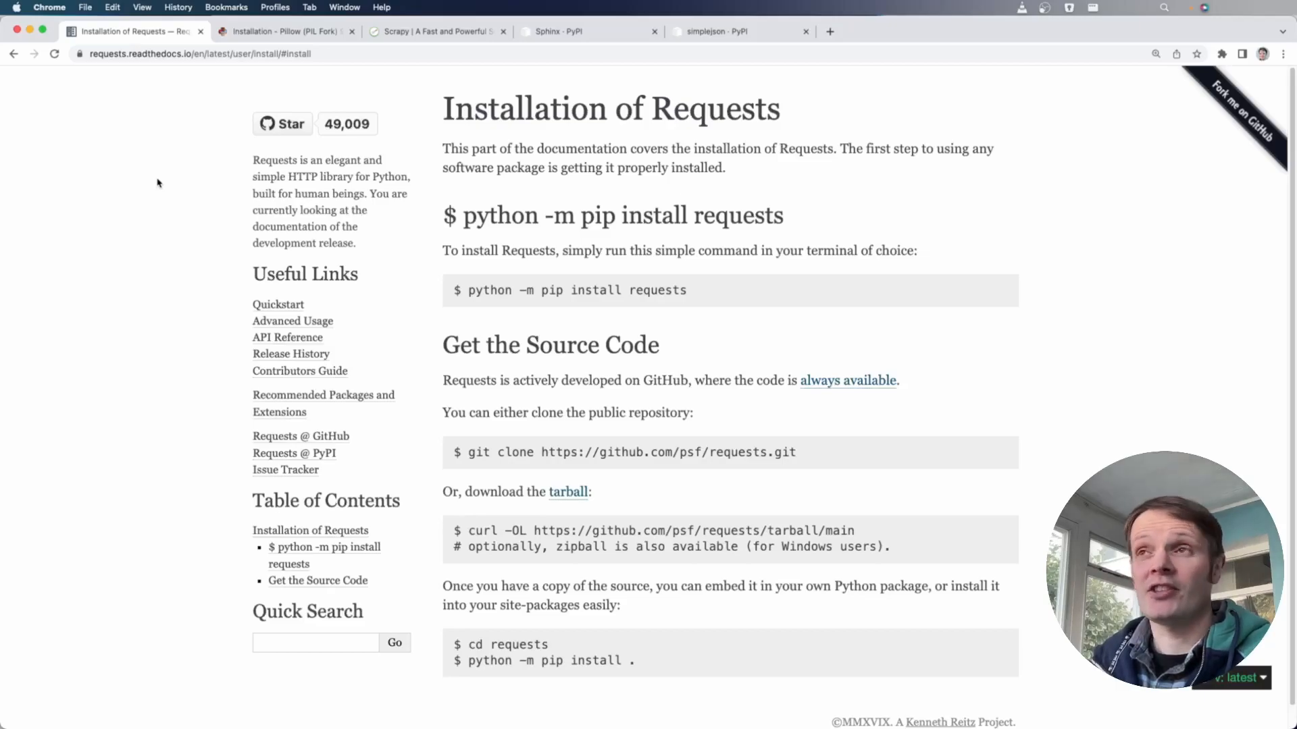
mouse_move(149, 198)
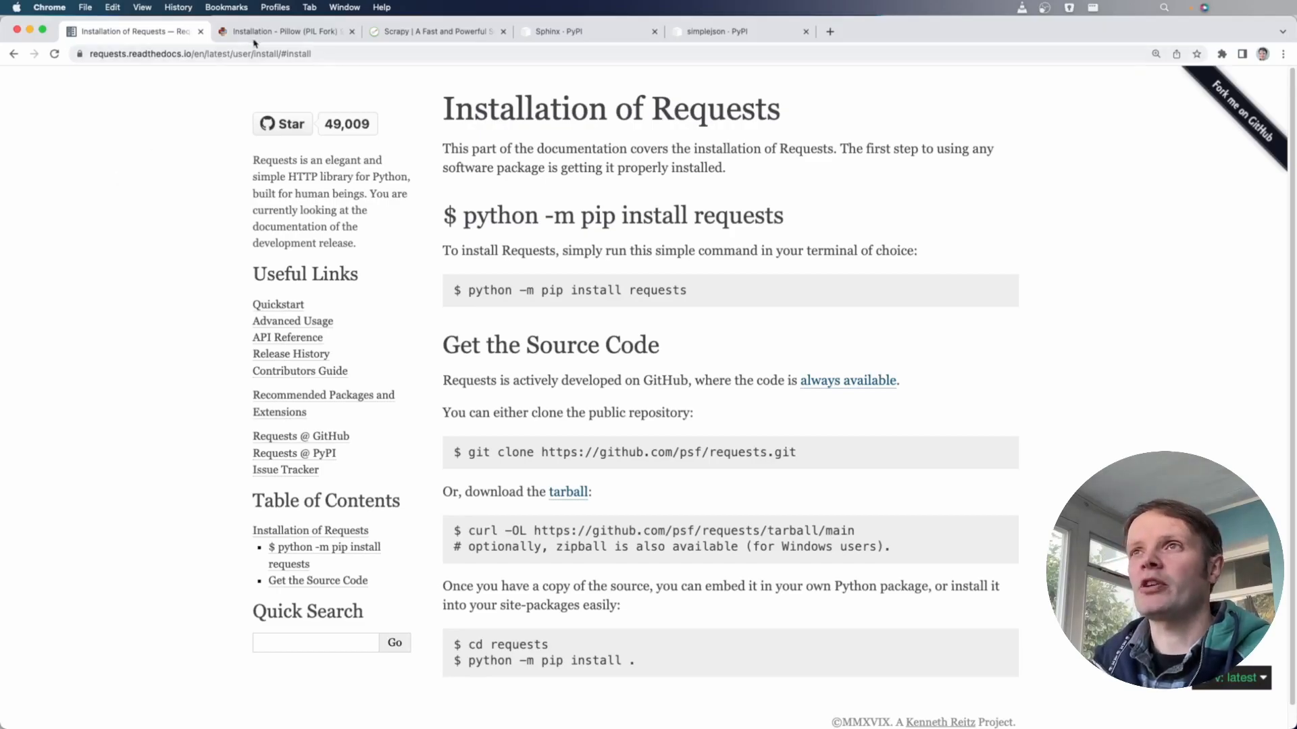
Compare the Requests, Pillow, Scrapy and Sphinx install pages across tabs, ending on Requests
click(281, 30)
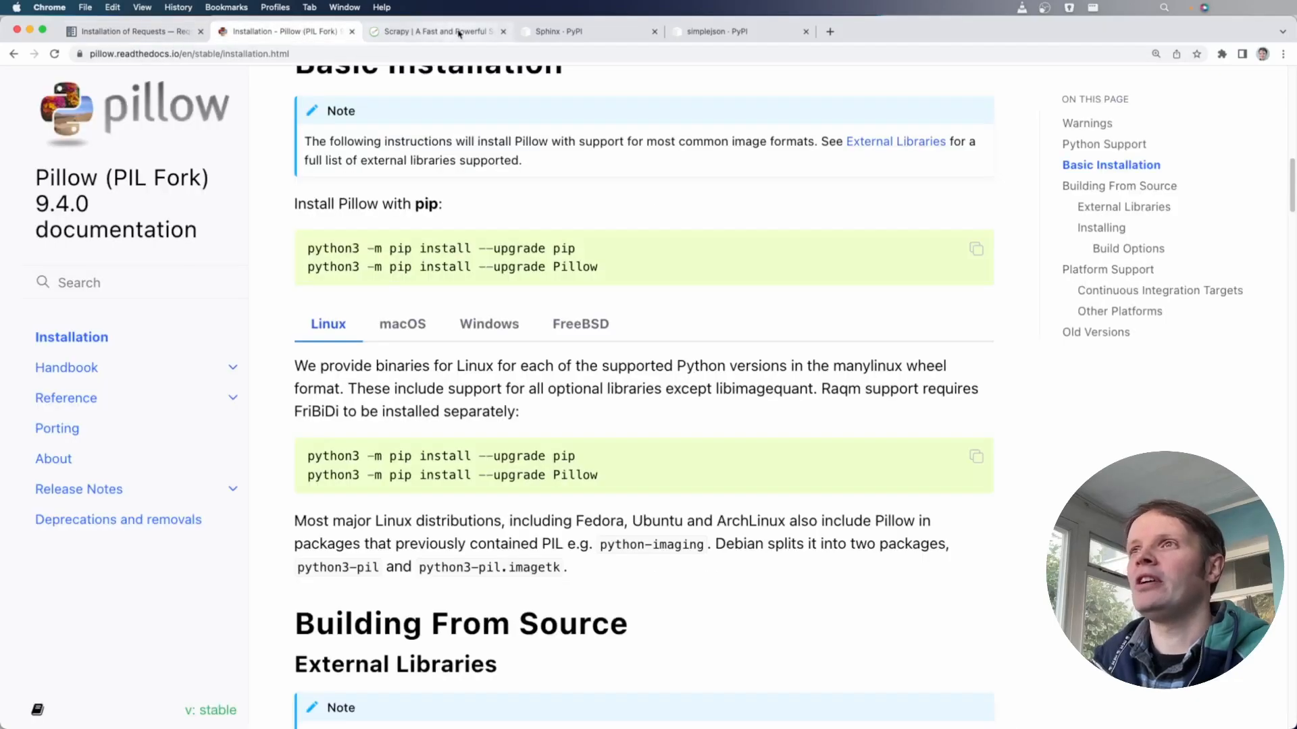
click(570, 31)
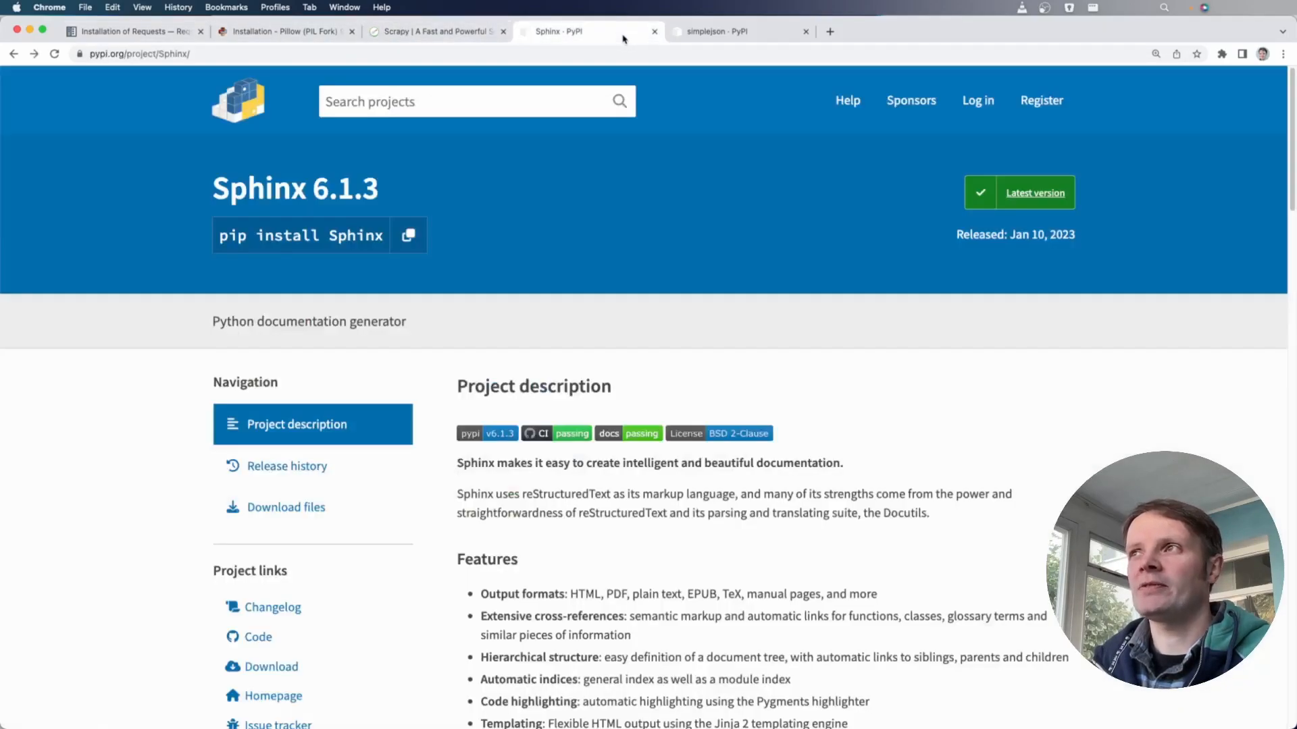
click(132, 31)
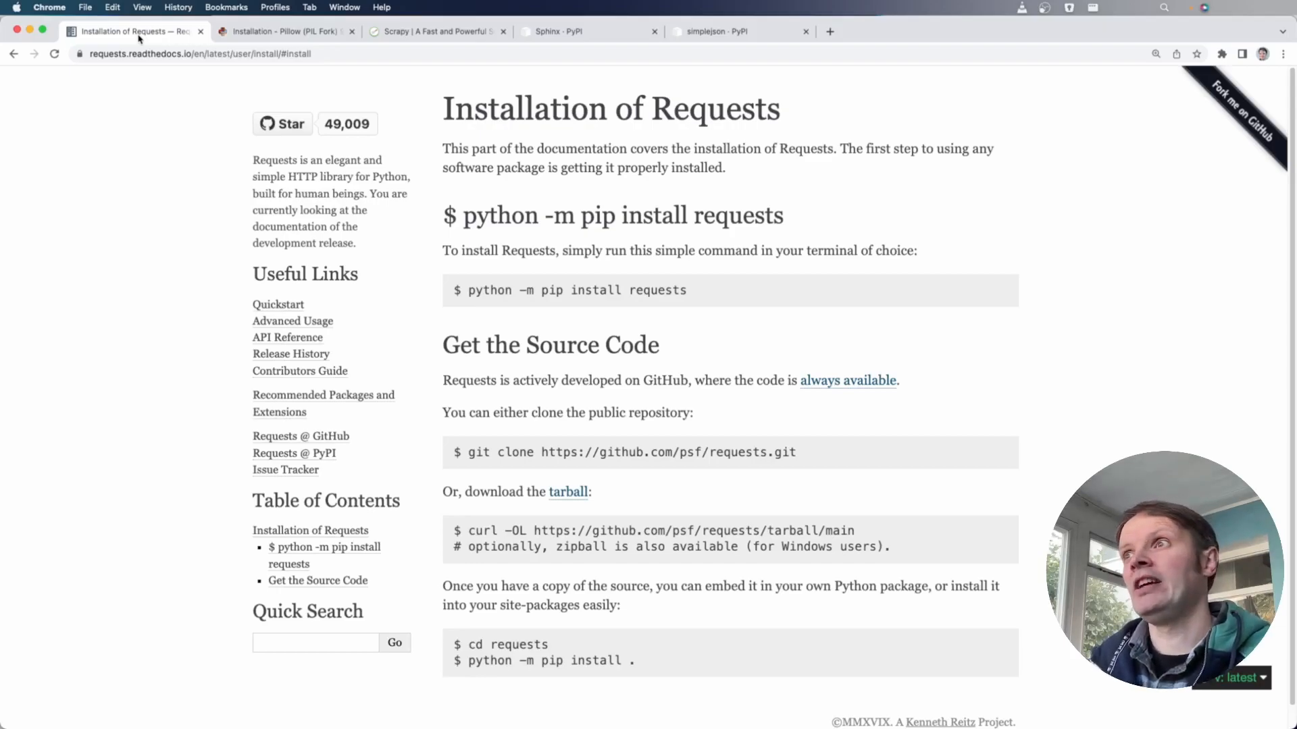
mouse_move(290, 30)
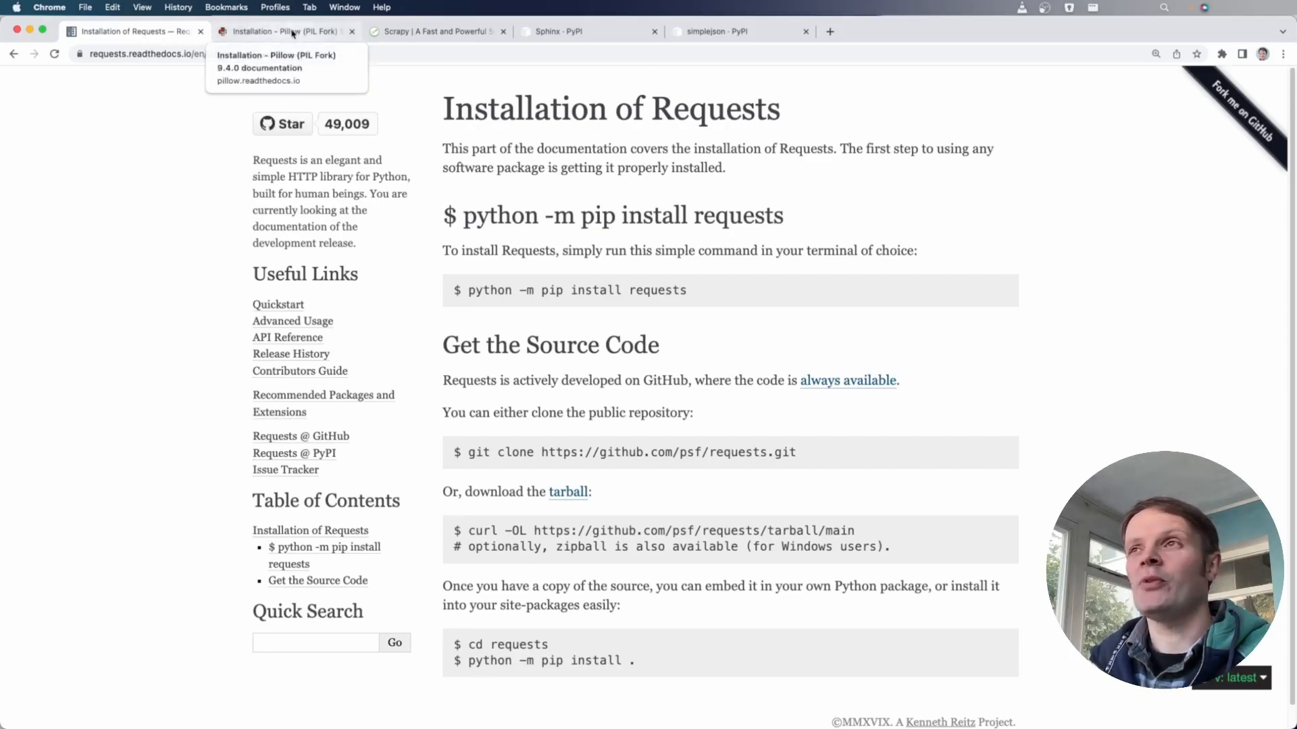
click(285, 32)
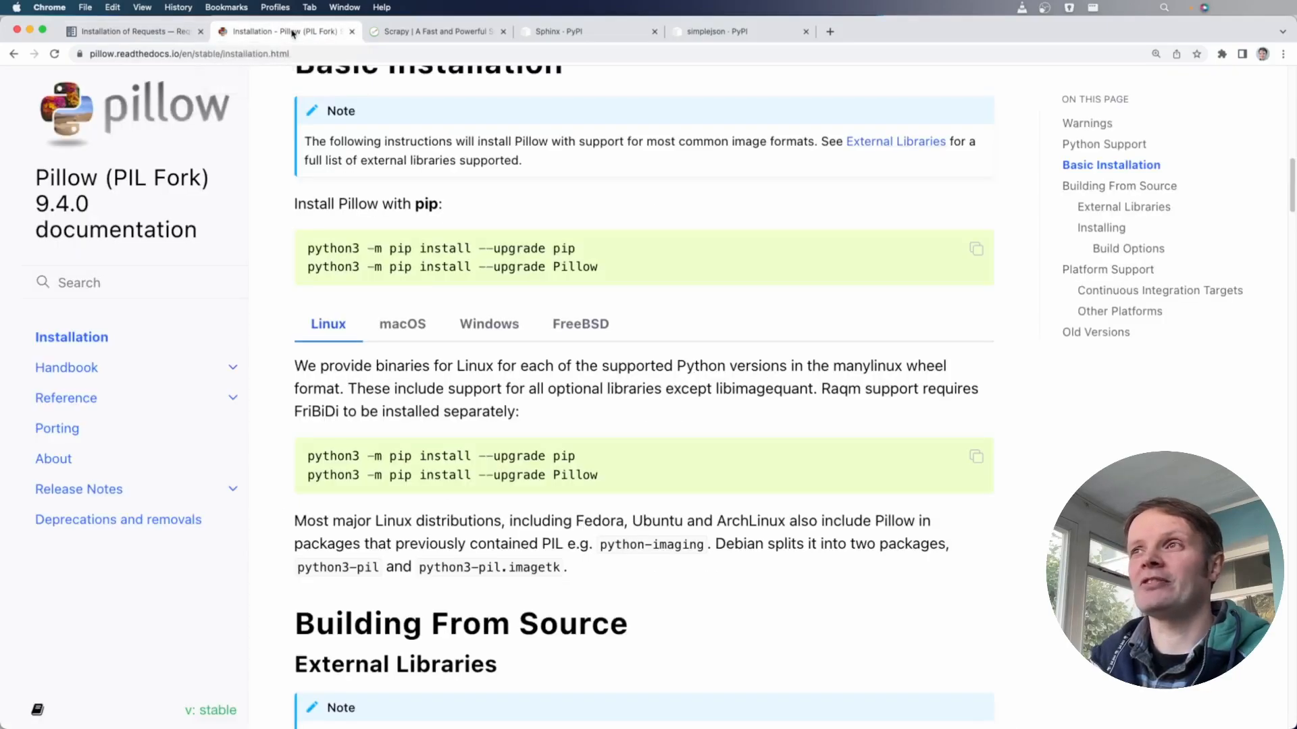
click(133, 31)
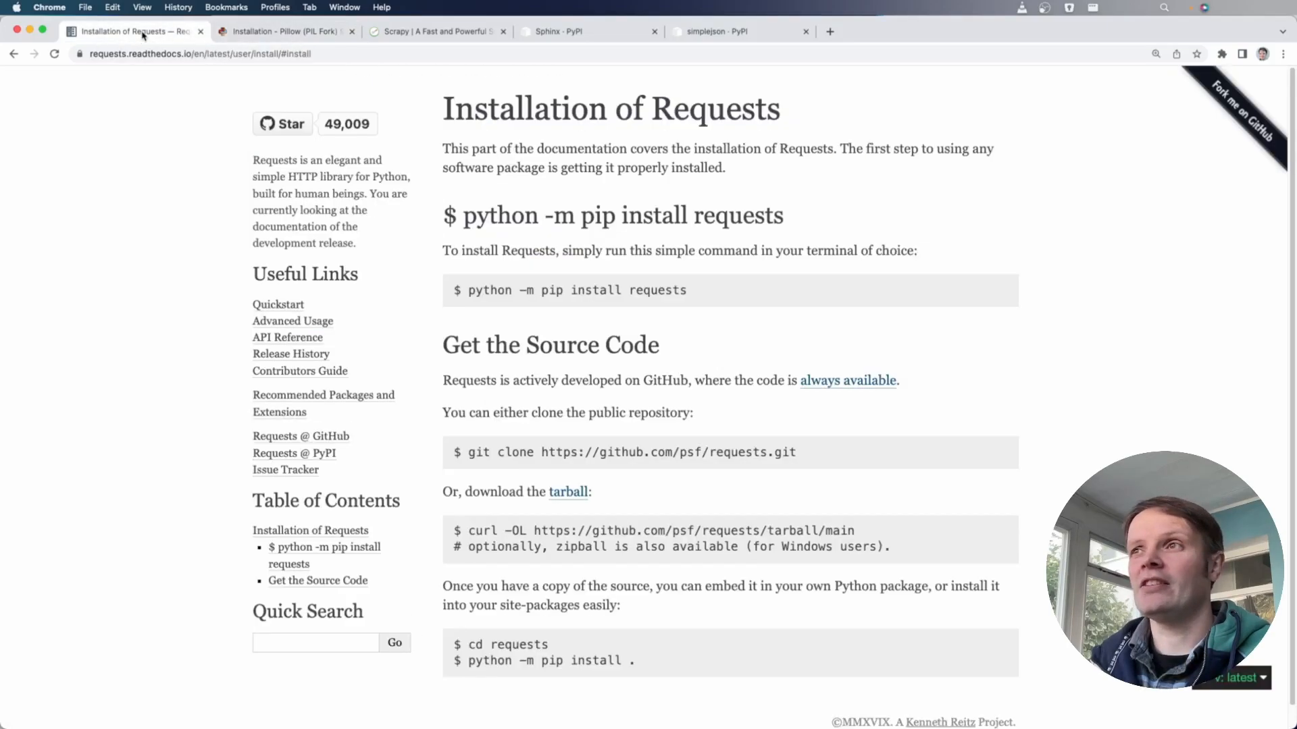
mouse_move(285, 32)
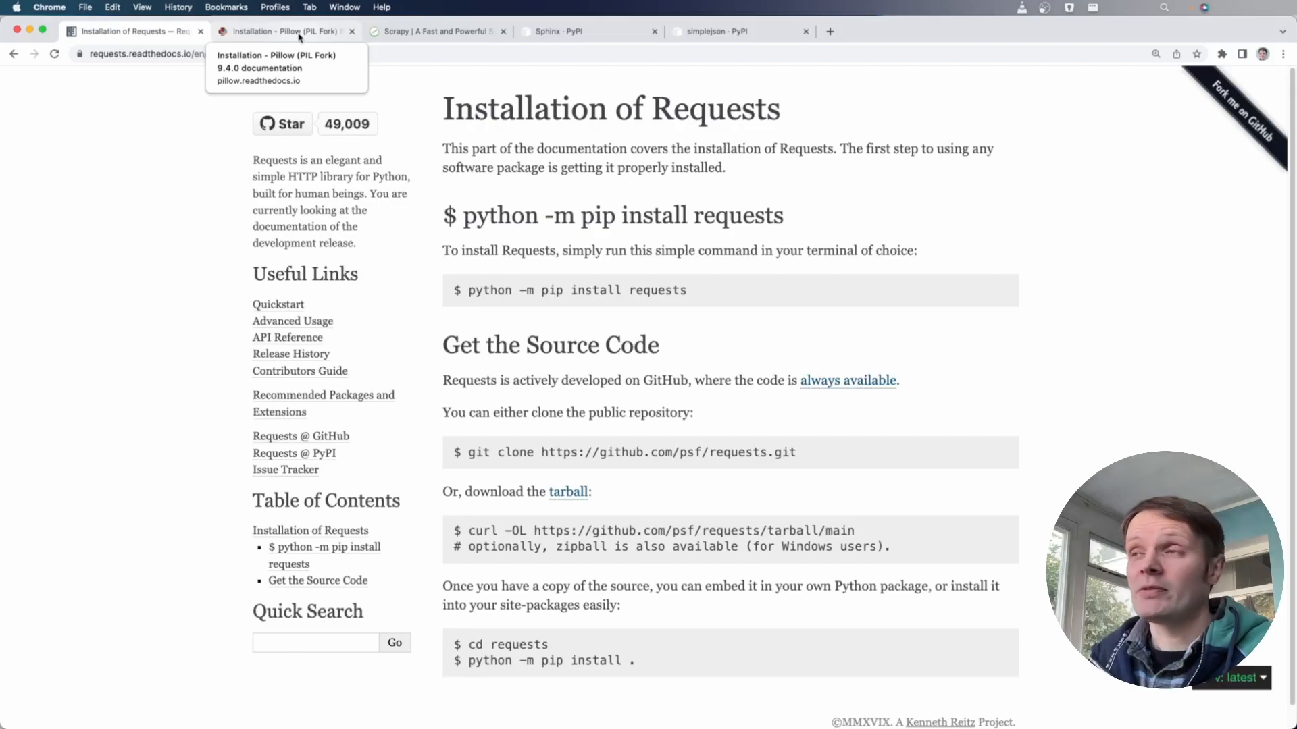
click(285, 30)
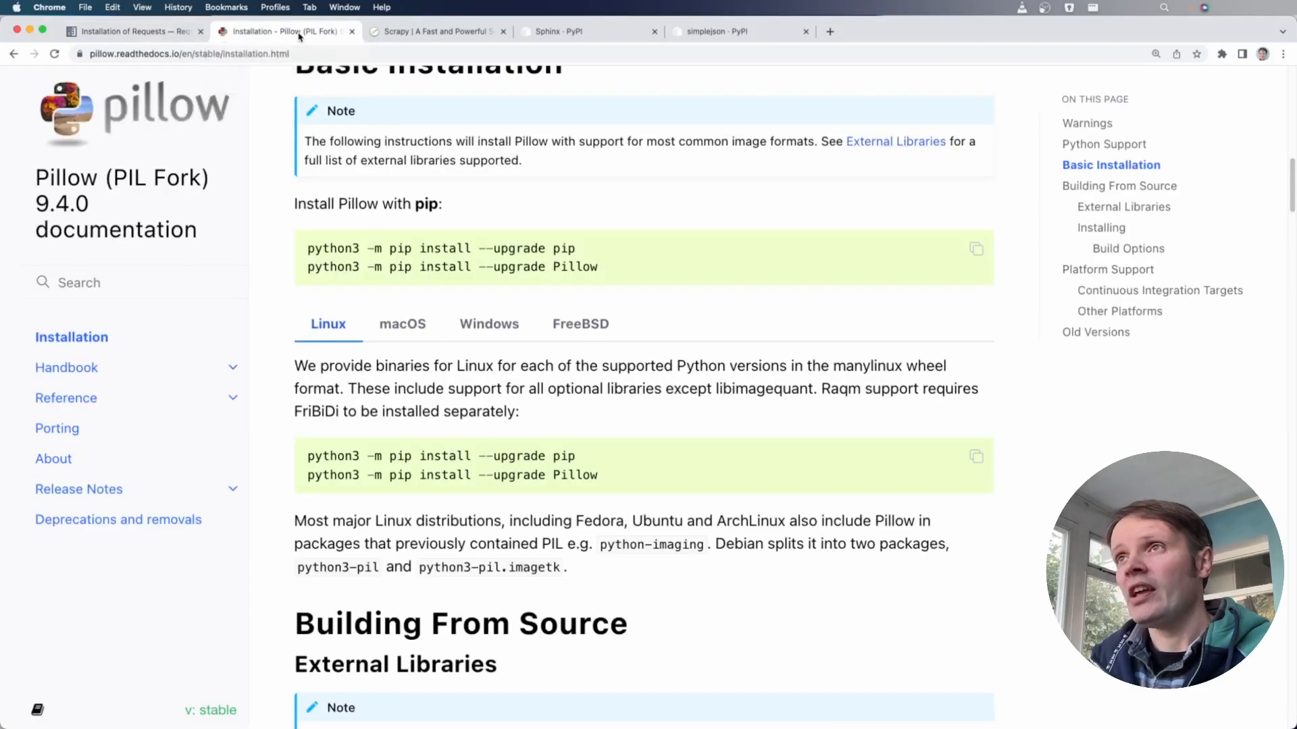
click(431, 30)
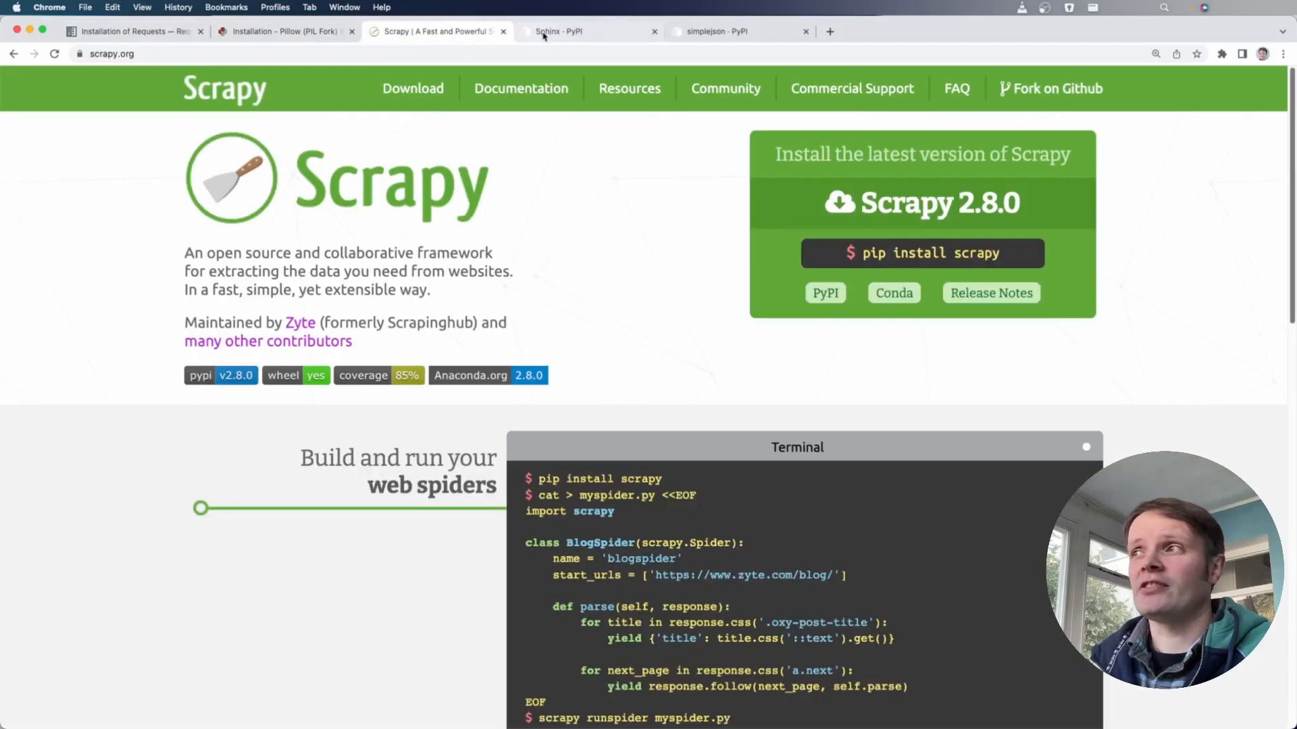
click(587, 32)
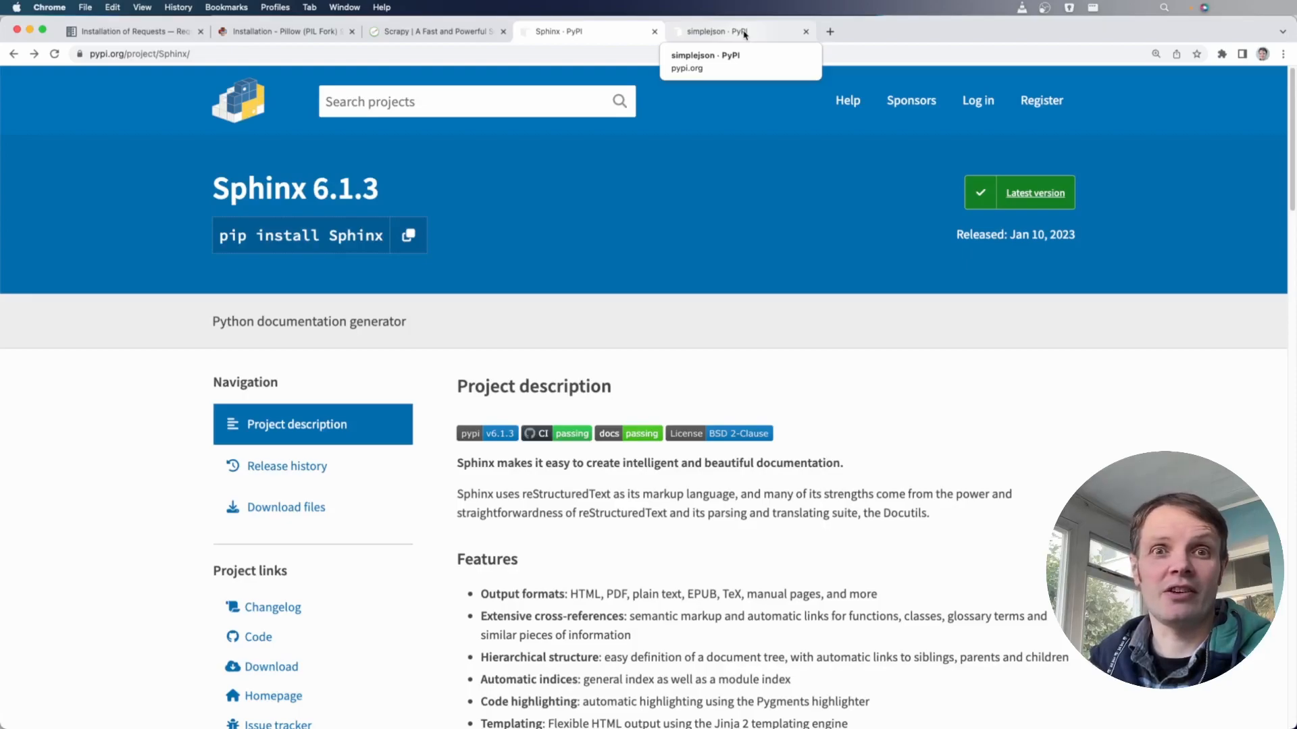
mouse_move(132, 31)
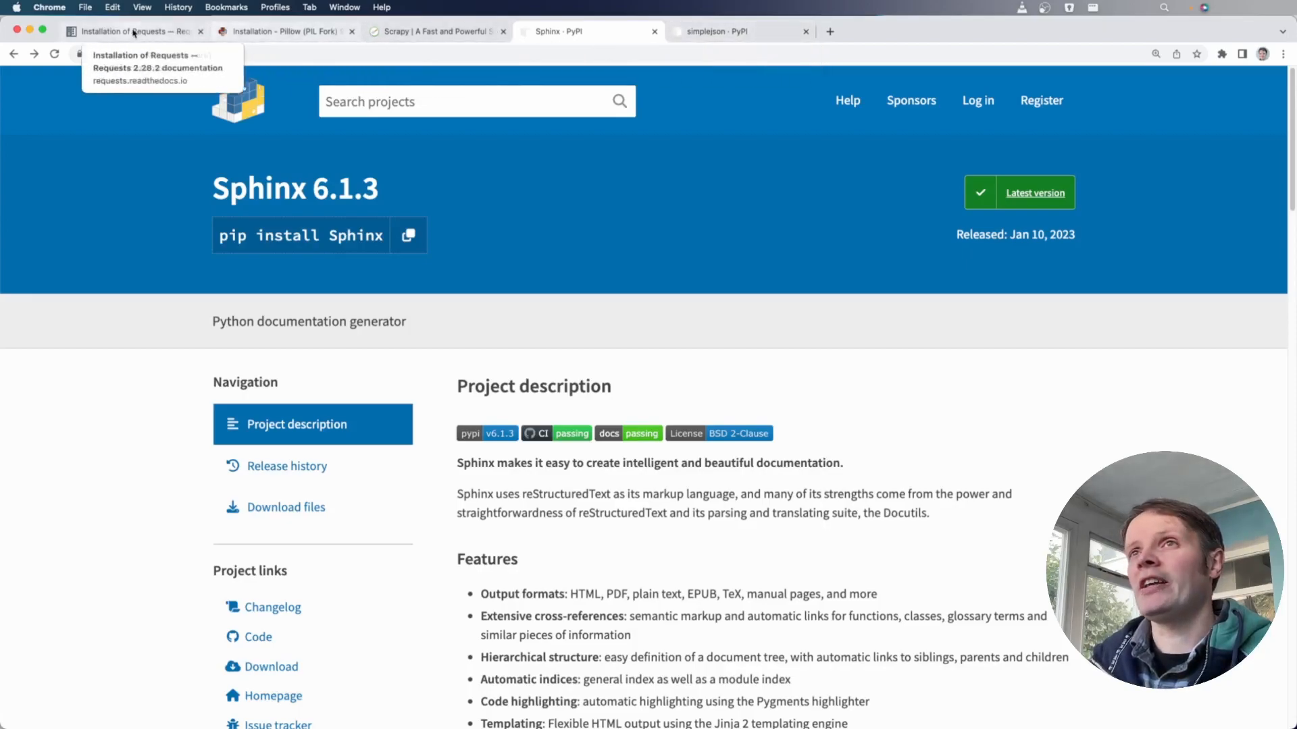
click(132, 32)
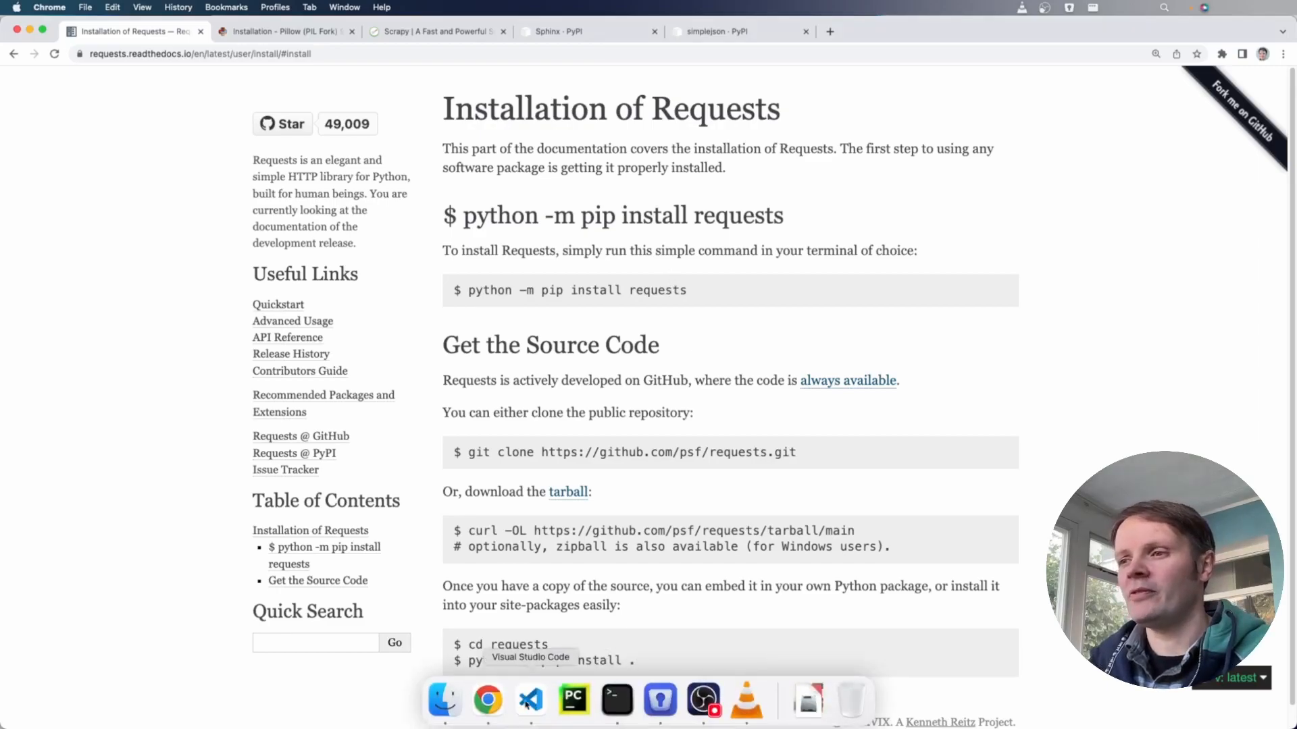
In the VS Code terminal, run pip freeze, then pip install requests
click(531, 701)
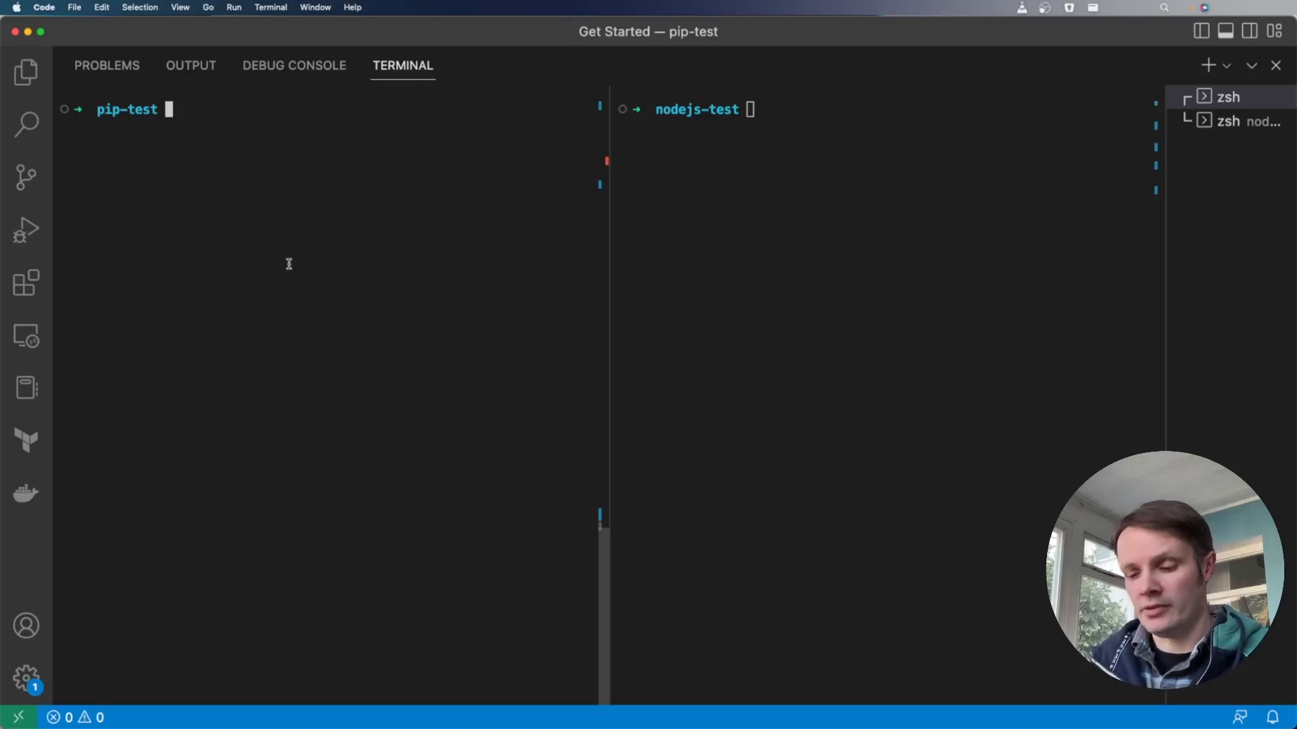
text(pip f)
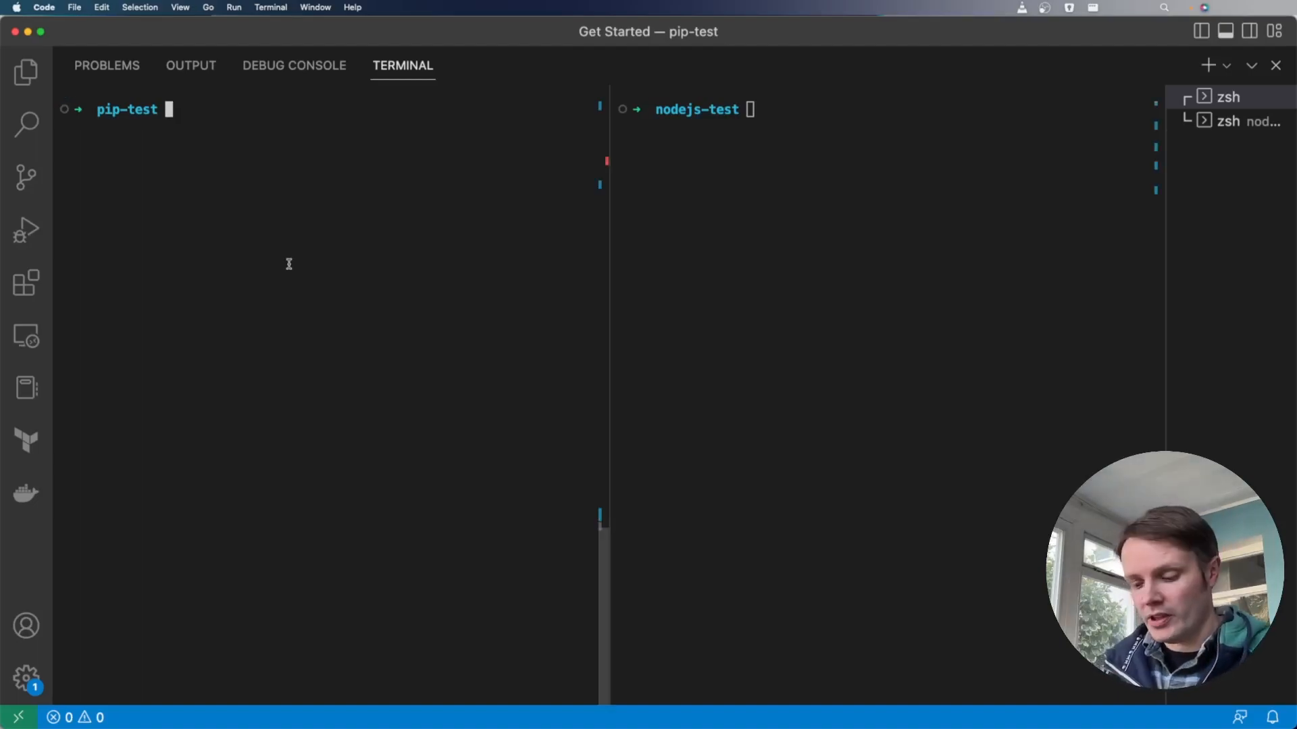
text(pip)
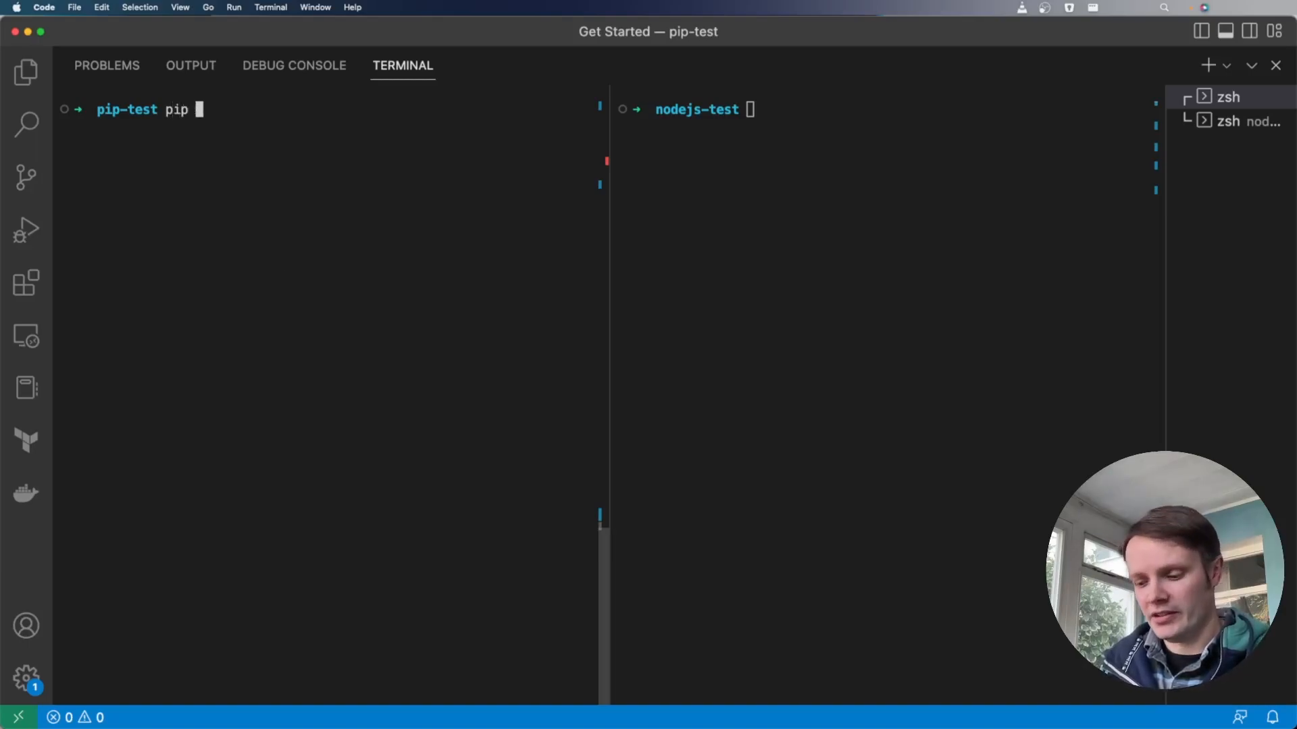
text(install)
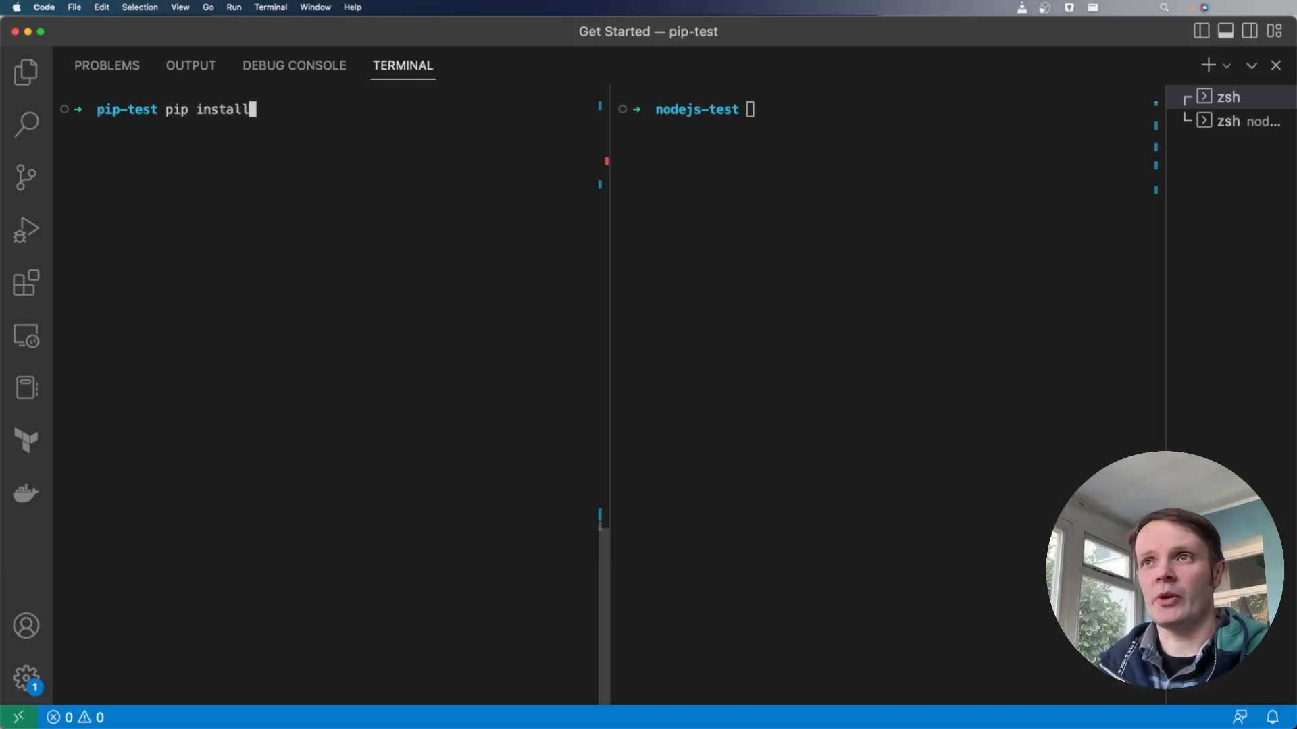
text(requests)
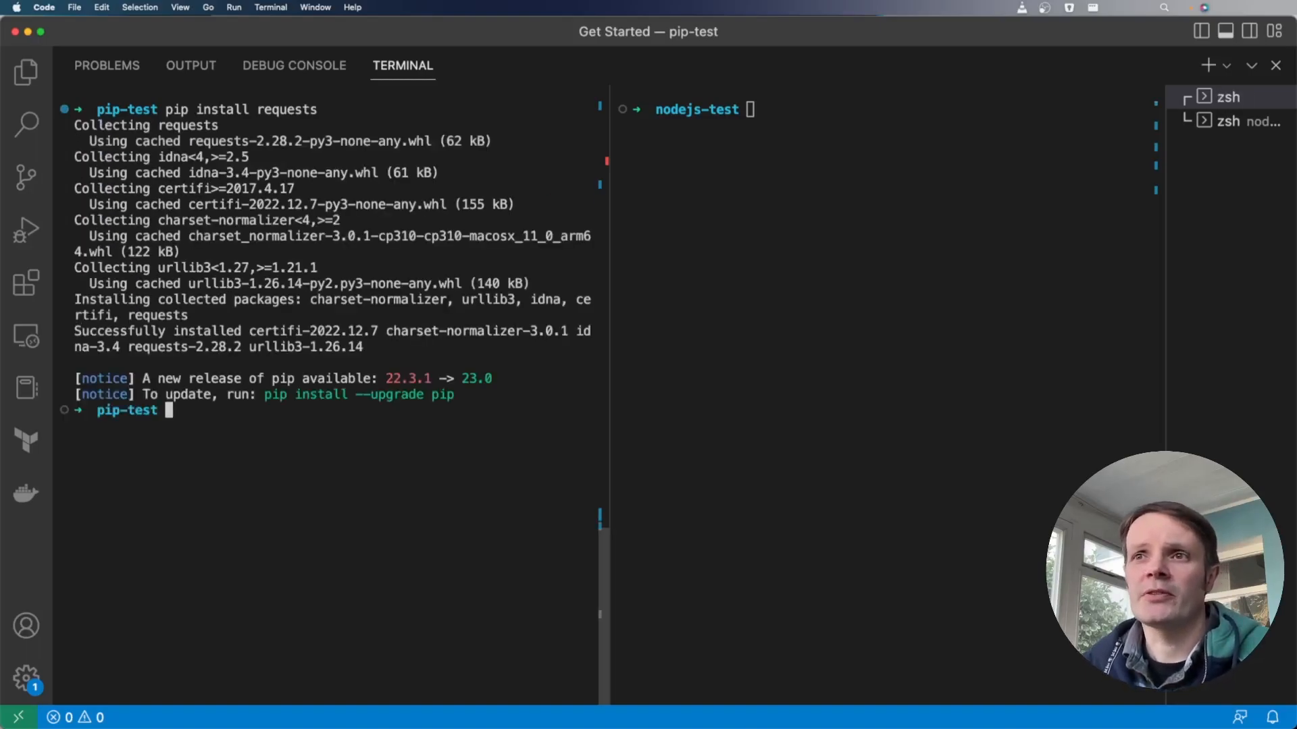
List pip-test, locate pyenv's python, and list the Python 3.10.6 site-packages folder
text(l)
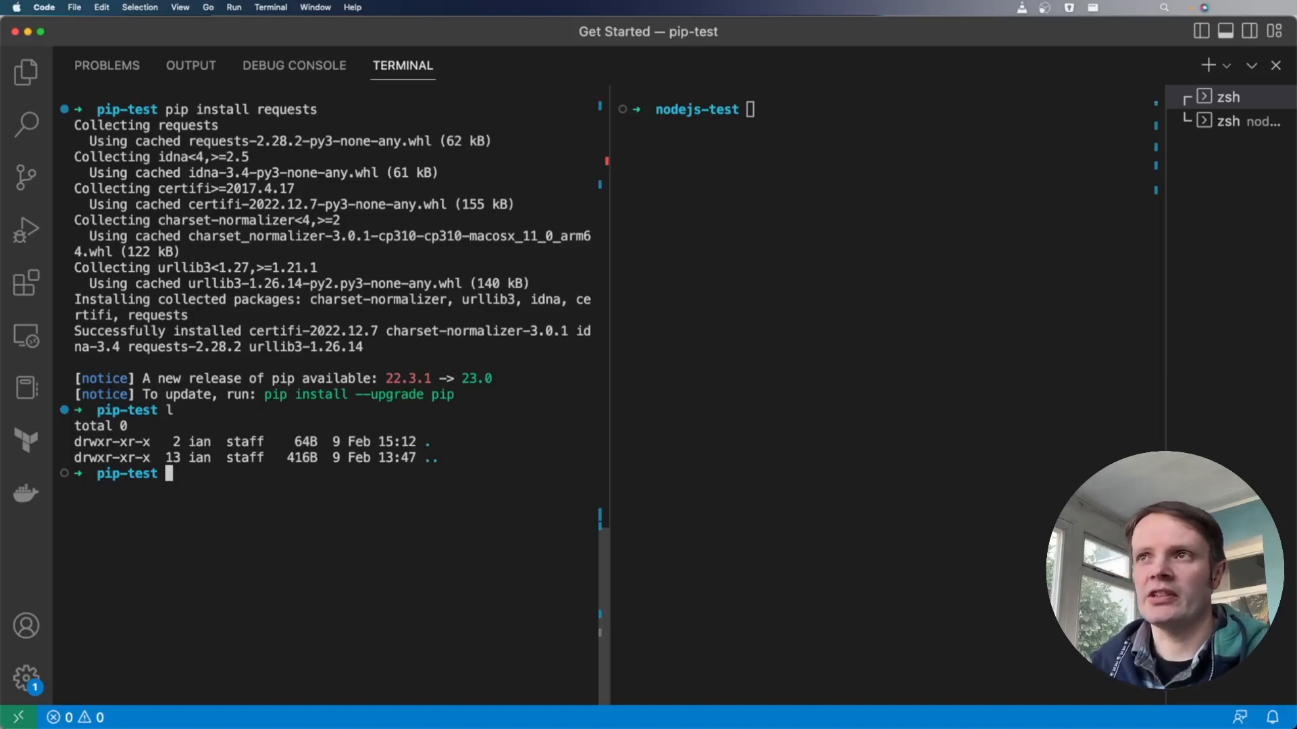
text(pyenv which python)
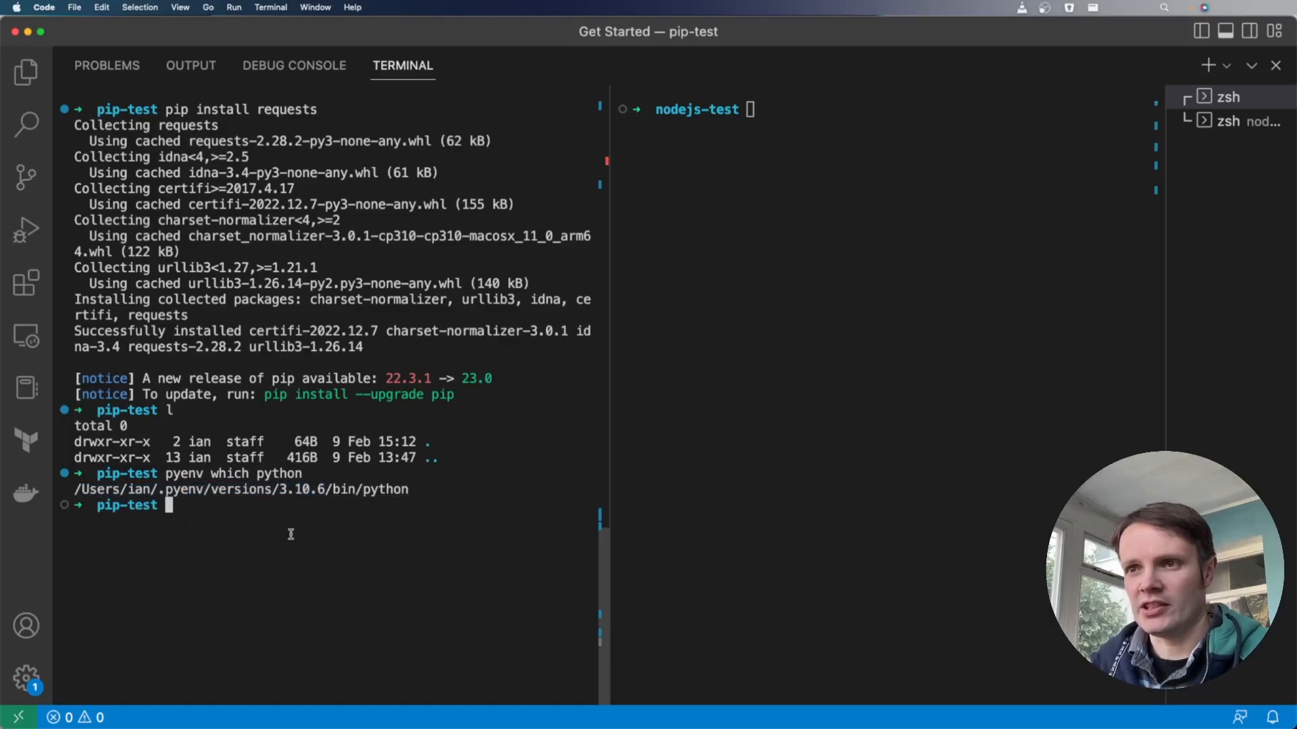
text(ls /Users/ian/.pyenv/versions/3.10.6/lib/python3.10/)
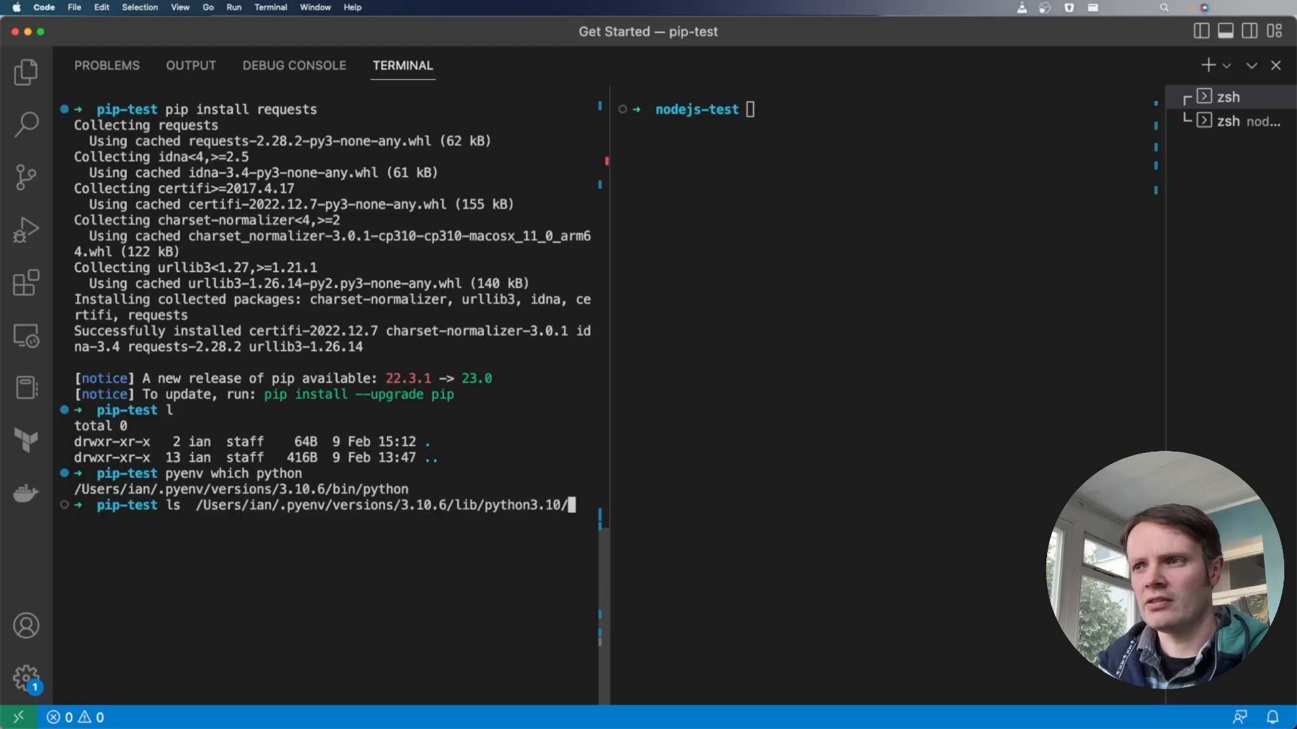
text(site-packages)
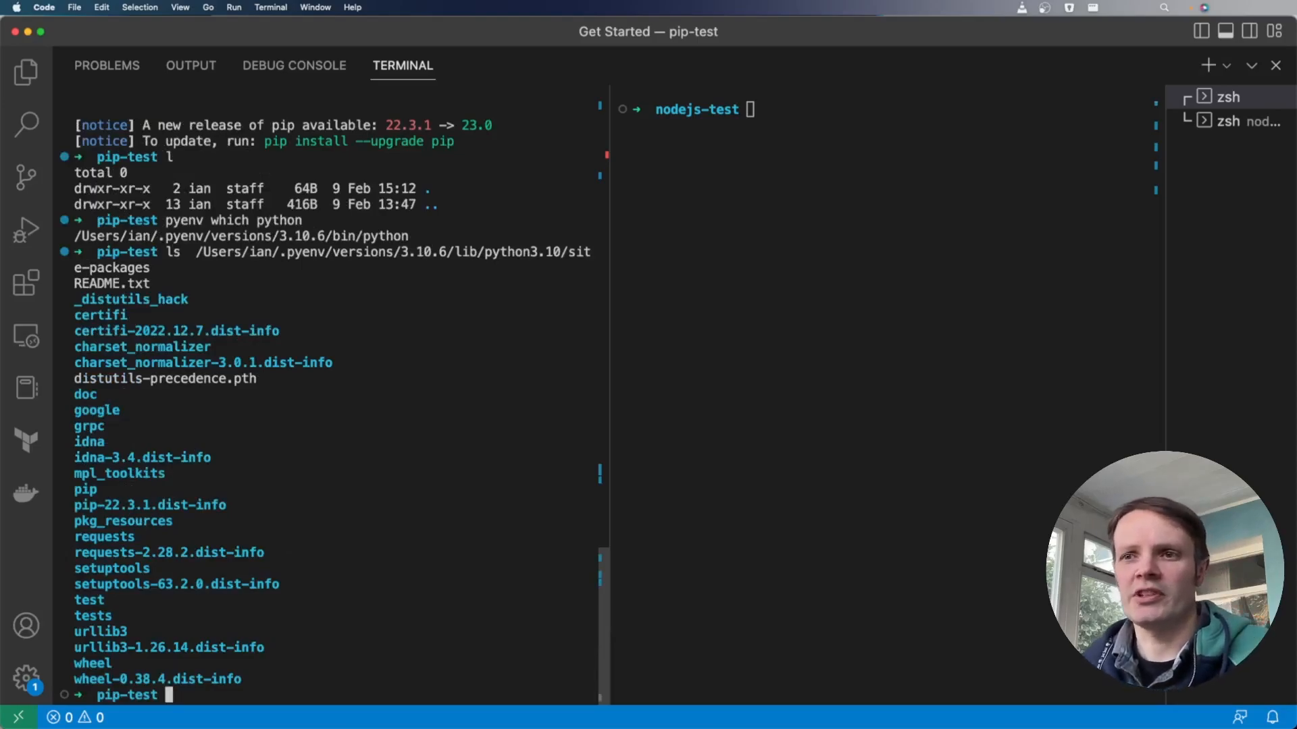
mouse_move(405, 546)
text(l)
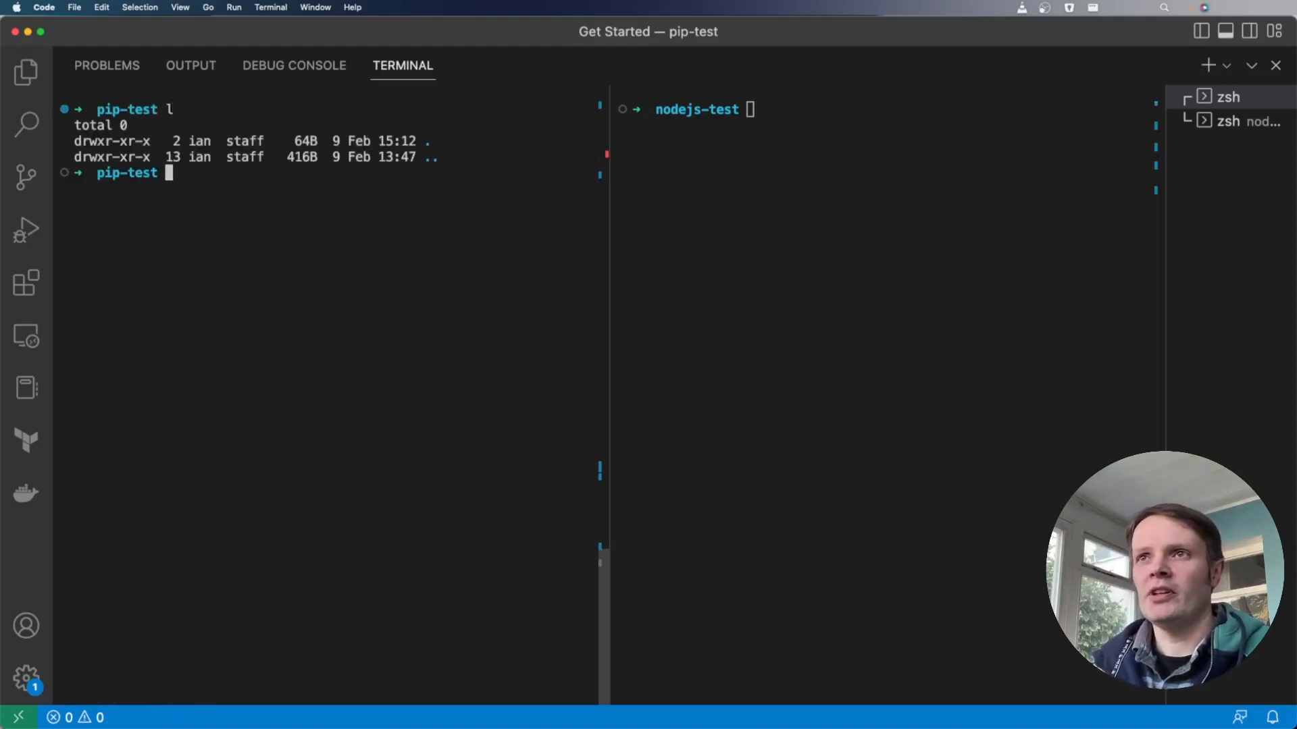
Save the pip freeze output to requirements.txt and display it with cat
text(pip f)
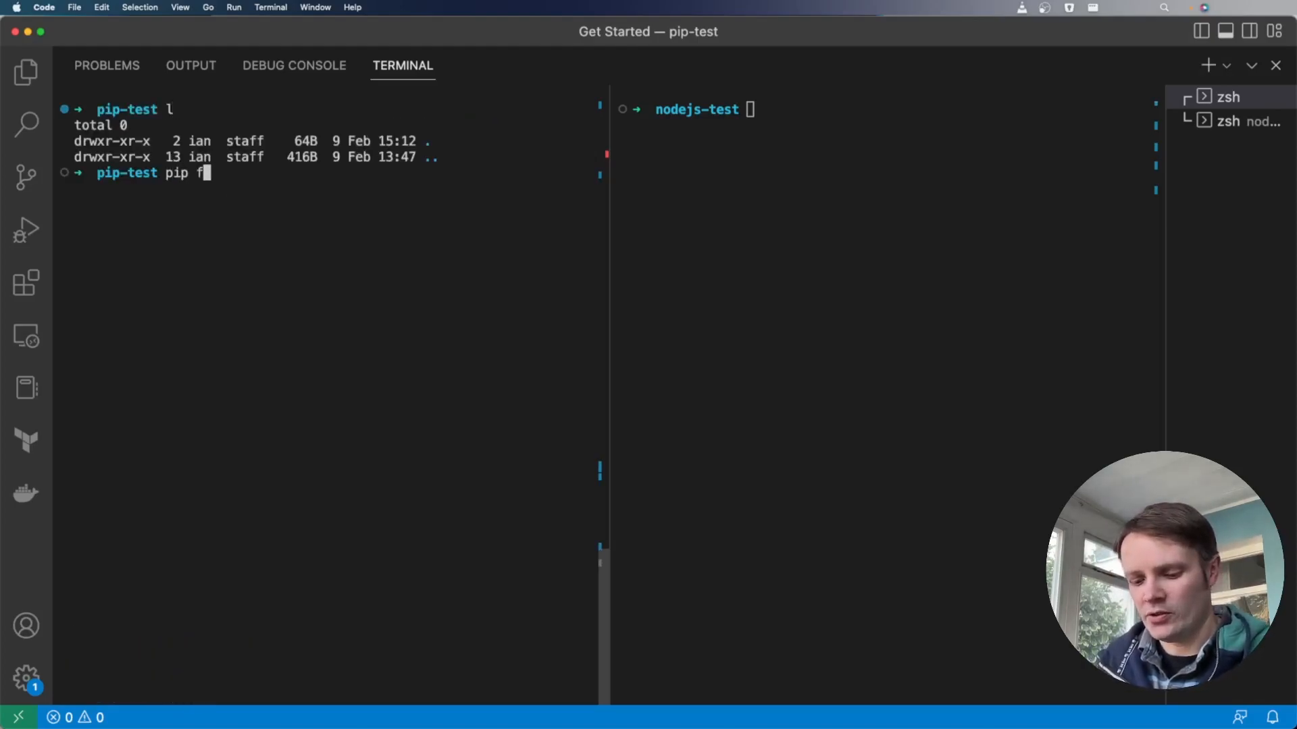
text(reeze)
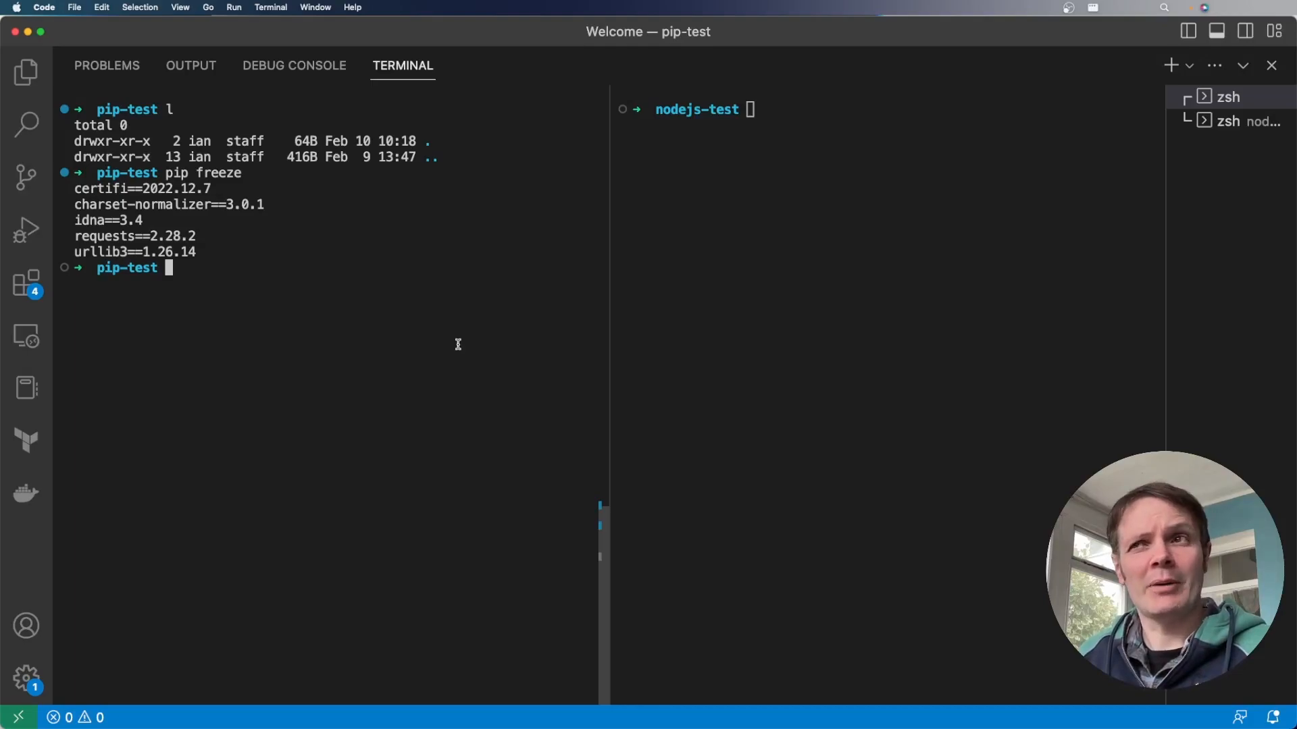
text(pip uninstall)
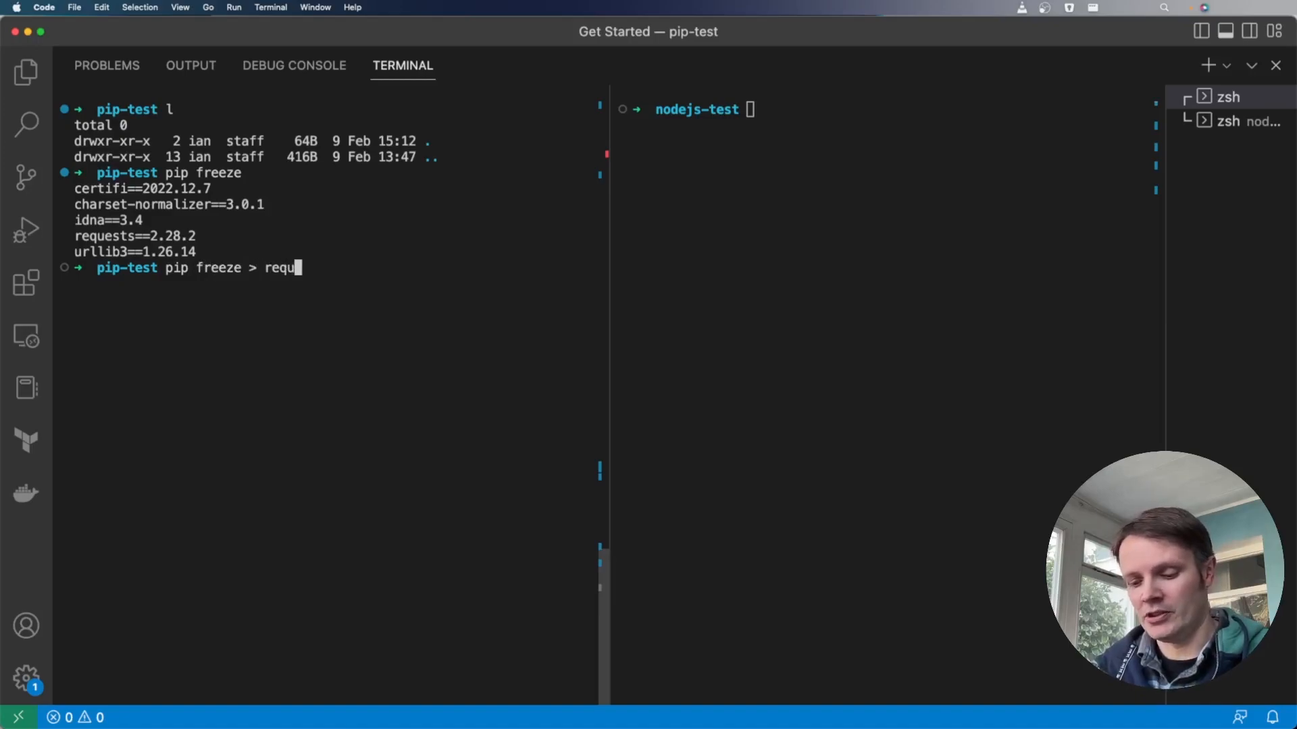
text(irem)
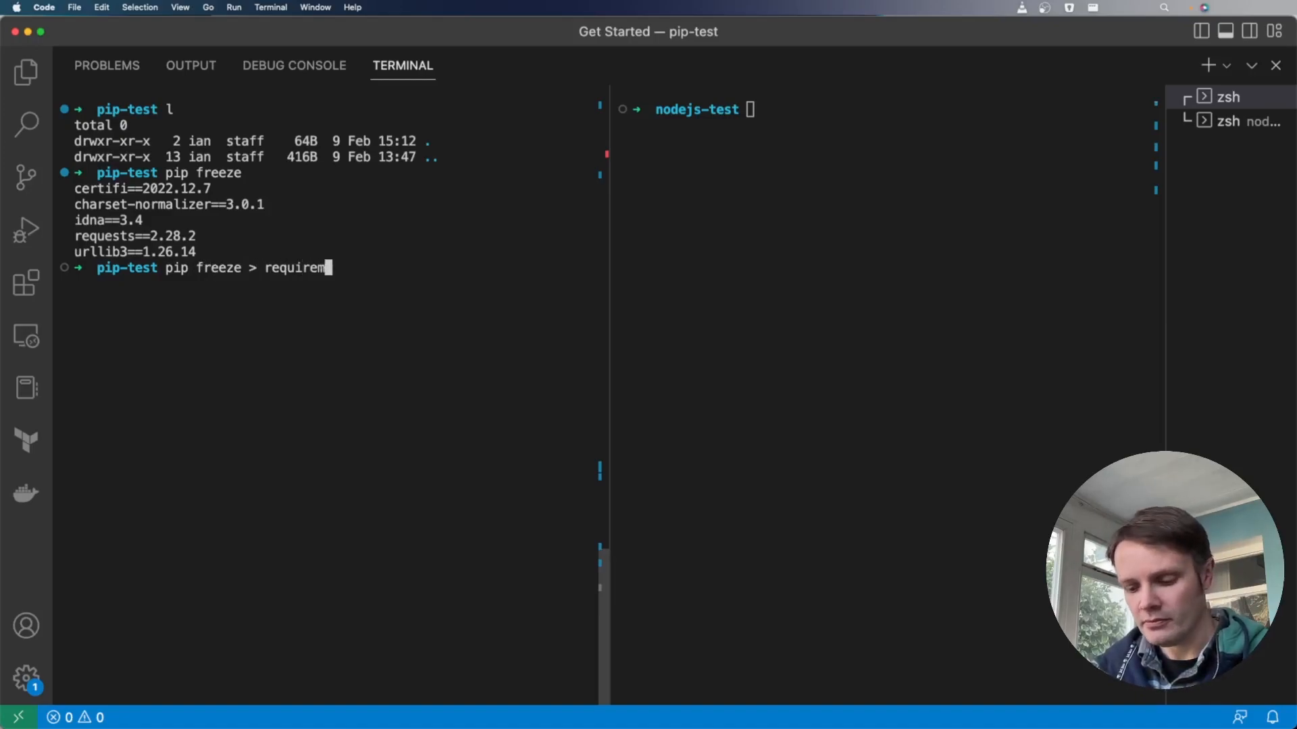
text(ents.txt)
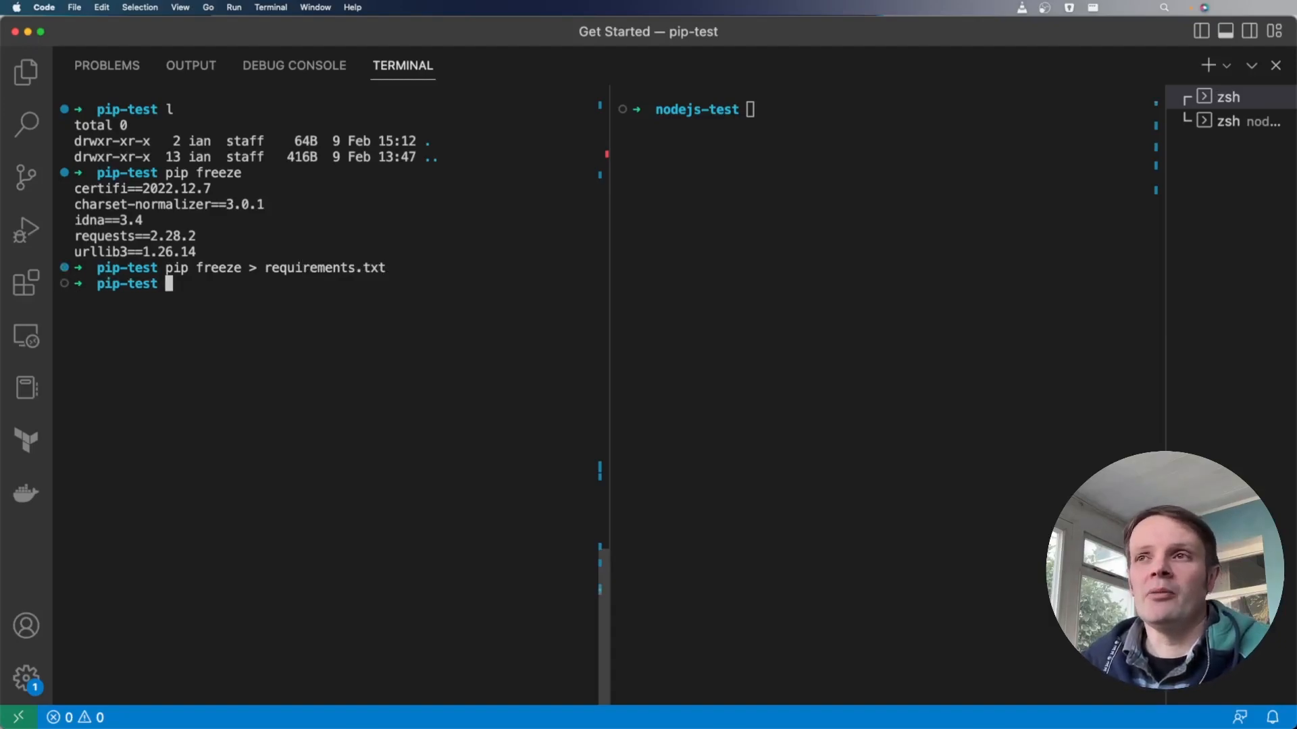
text(cat)
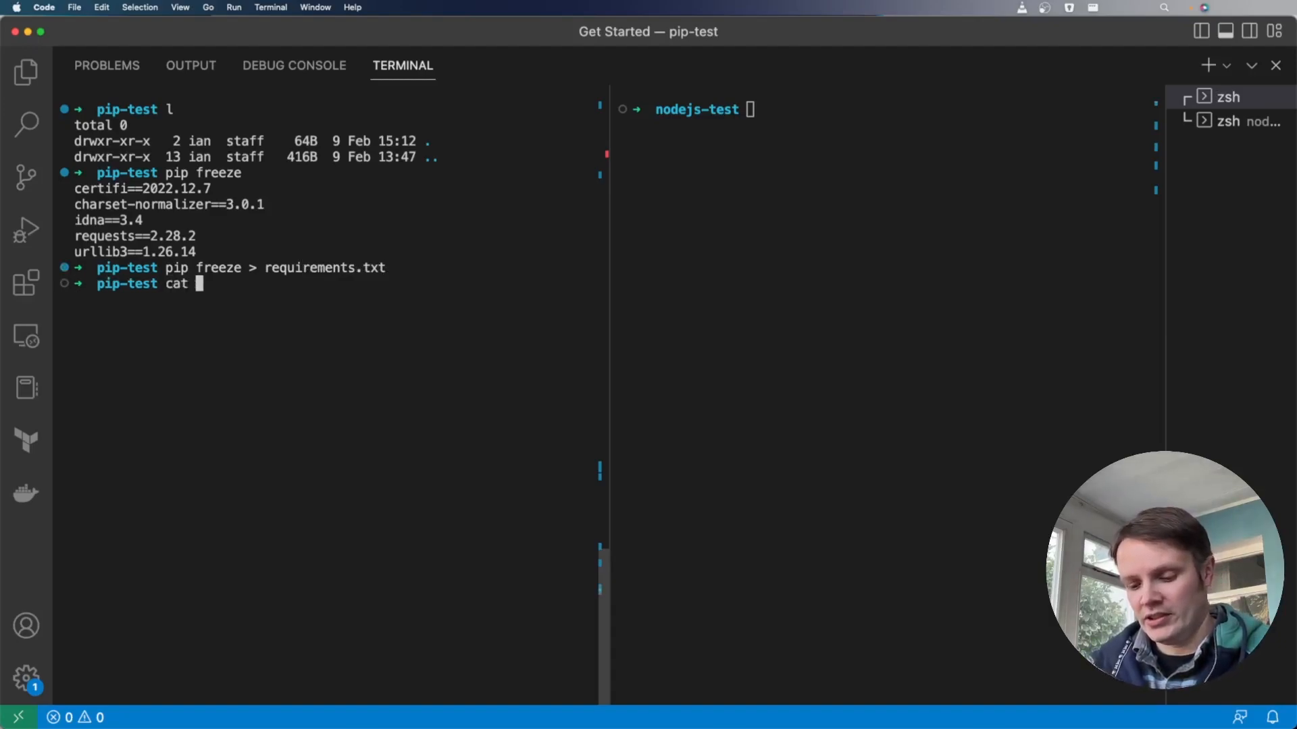
text(re)
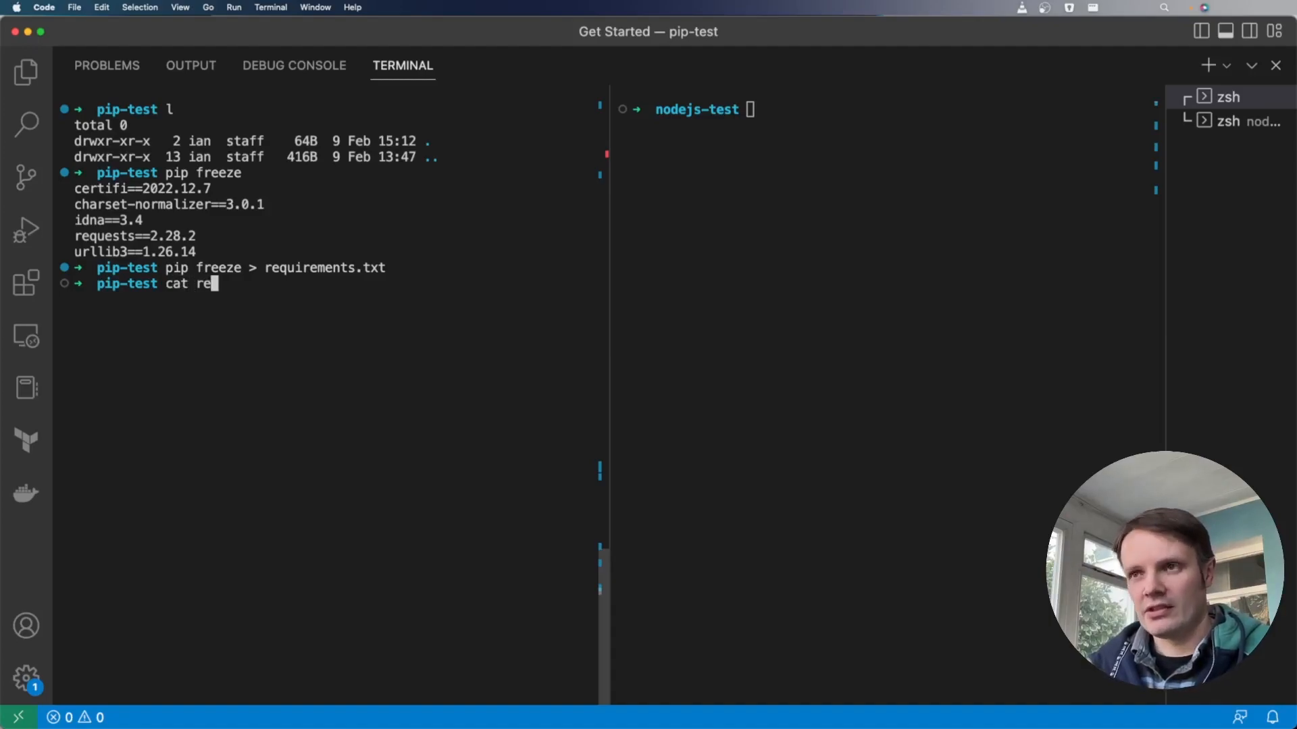
key(enter)
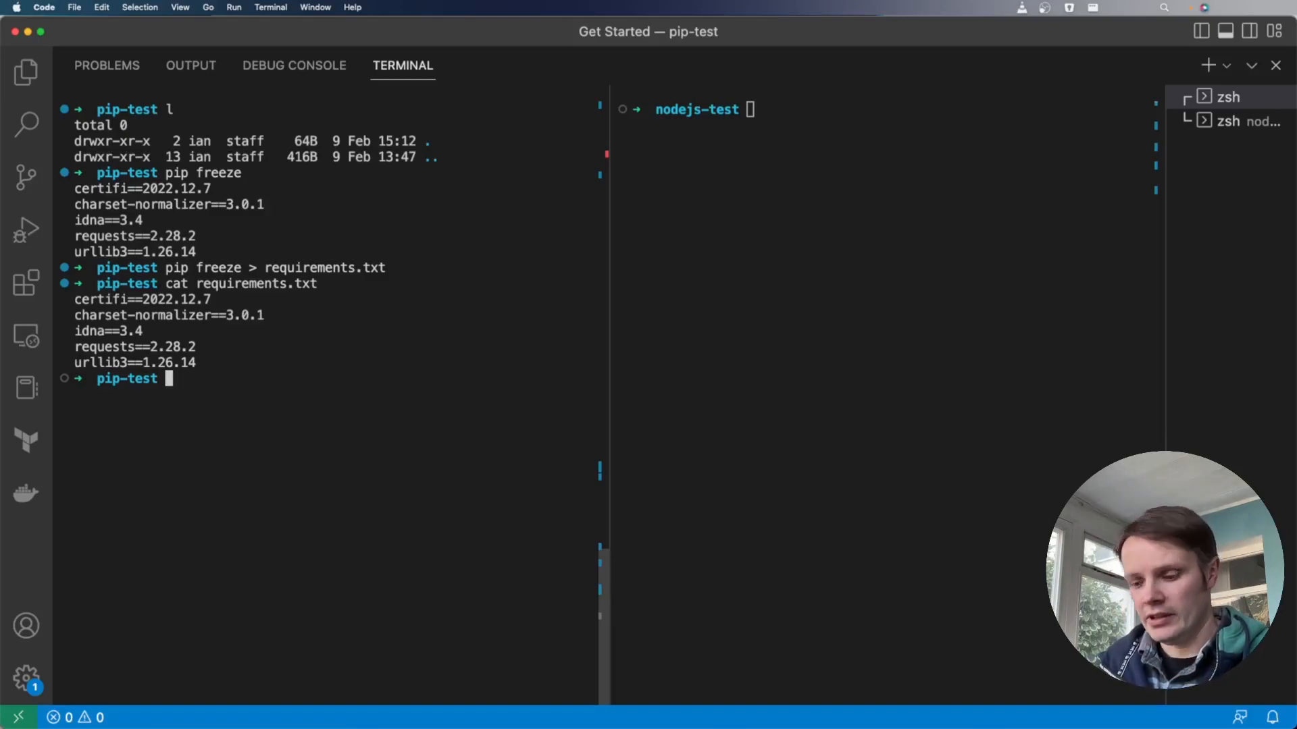
Uninstall requests with pip, confirming with y, then check pip freeze
text(pip uninstall)
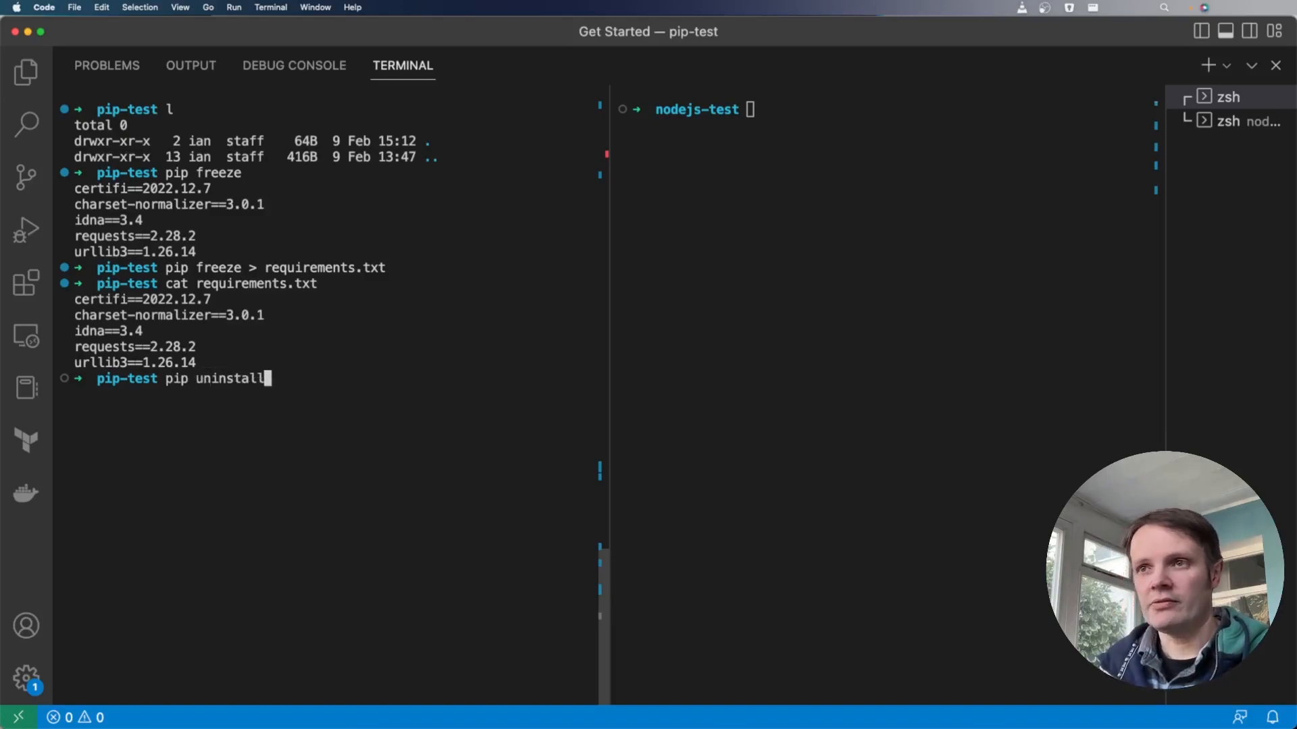
text(requests)
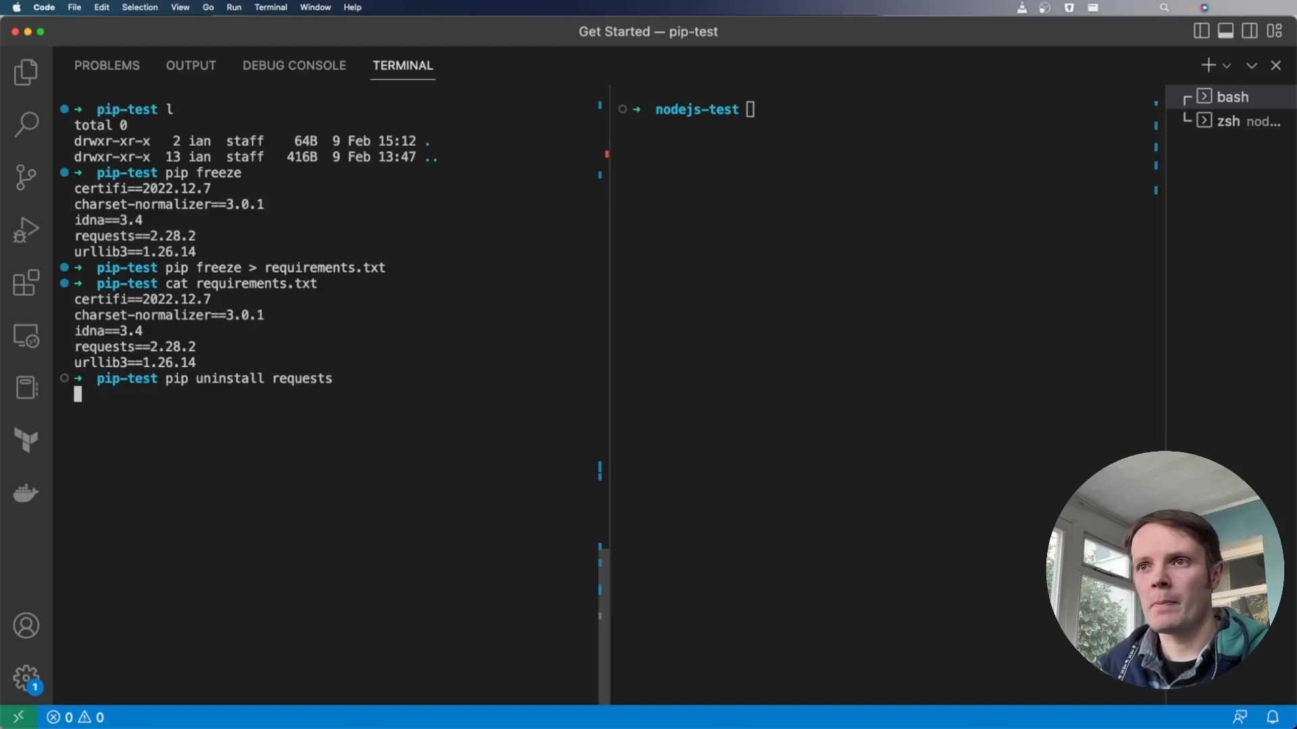
text(y)
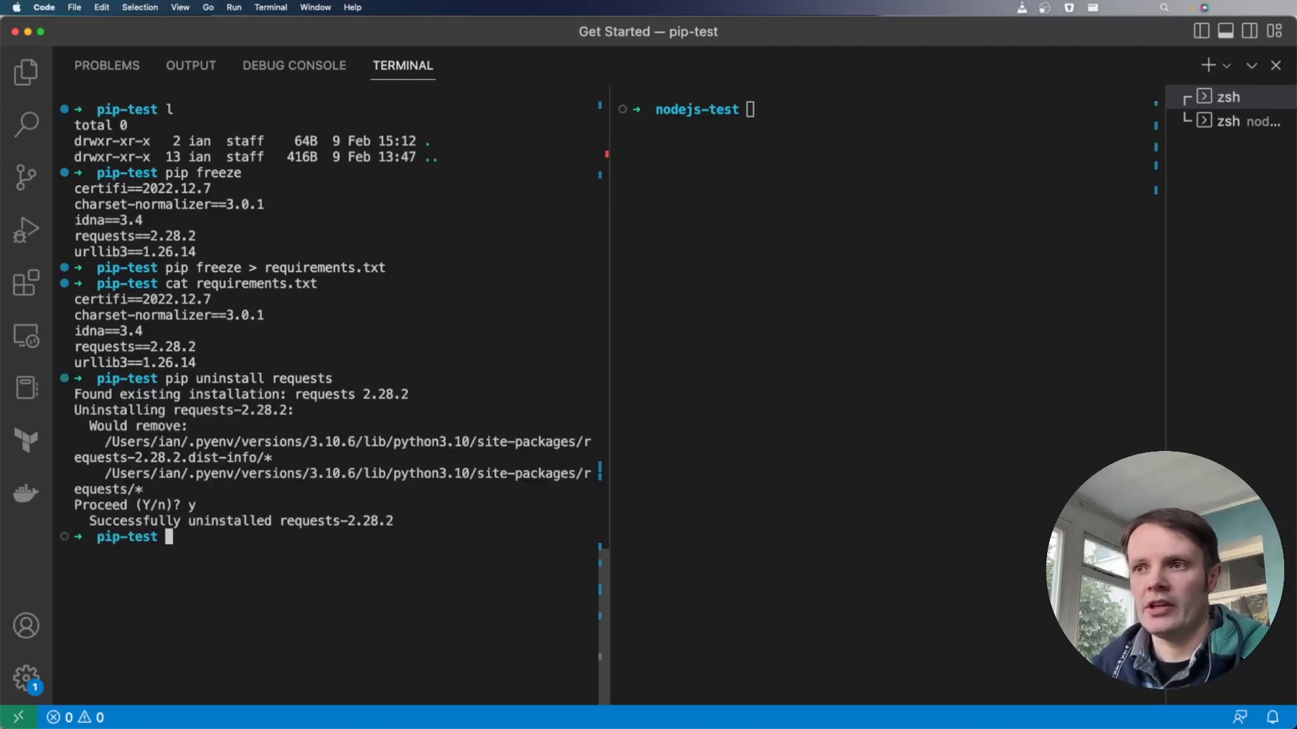
text(pip)
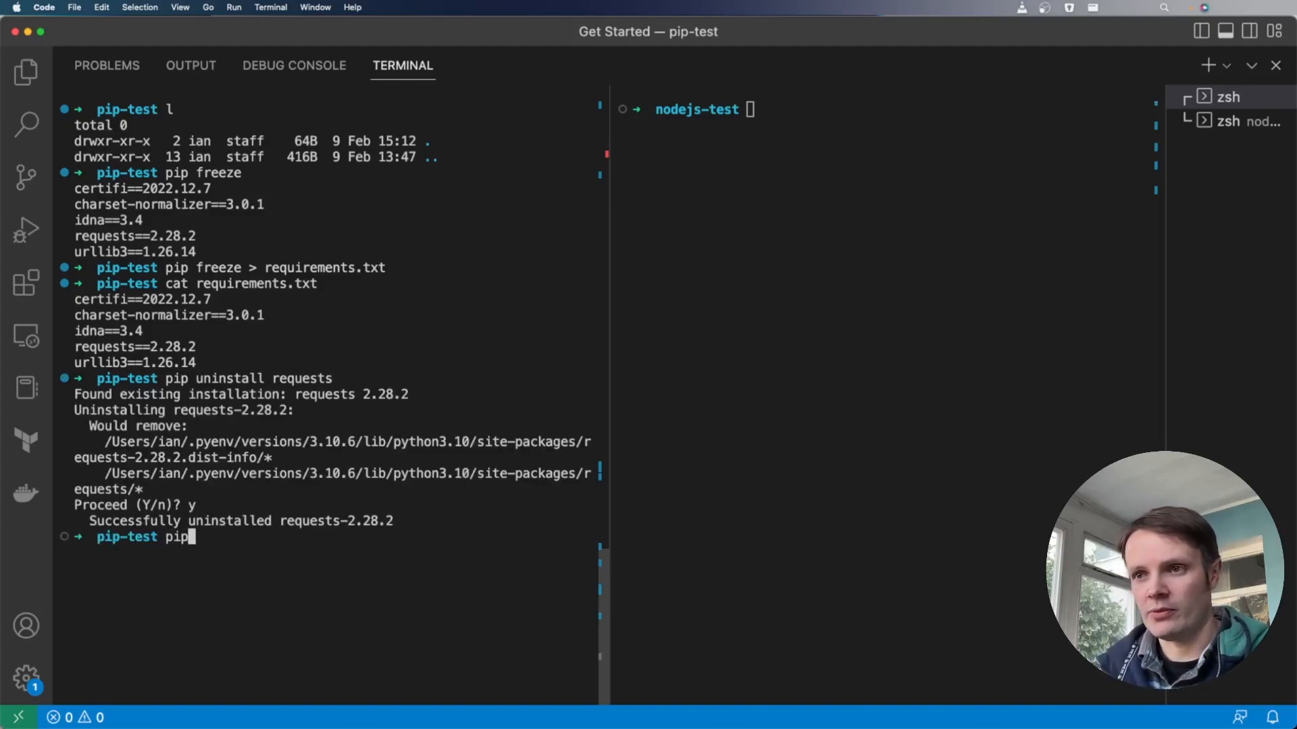
text(freeze)
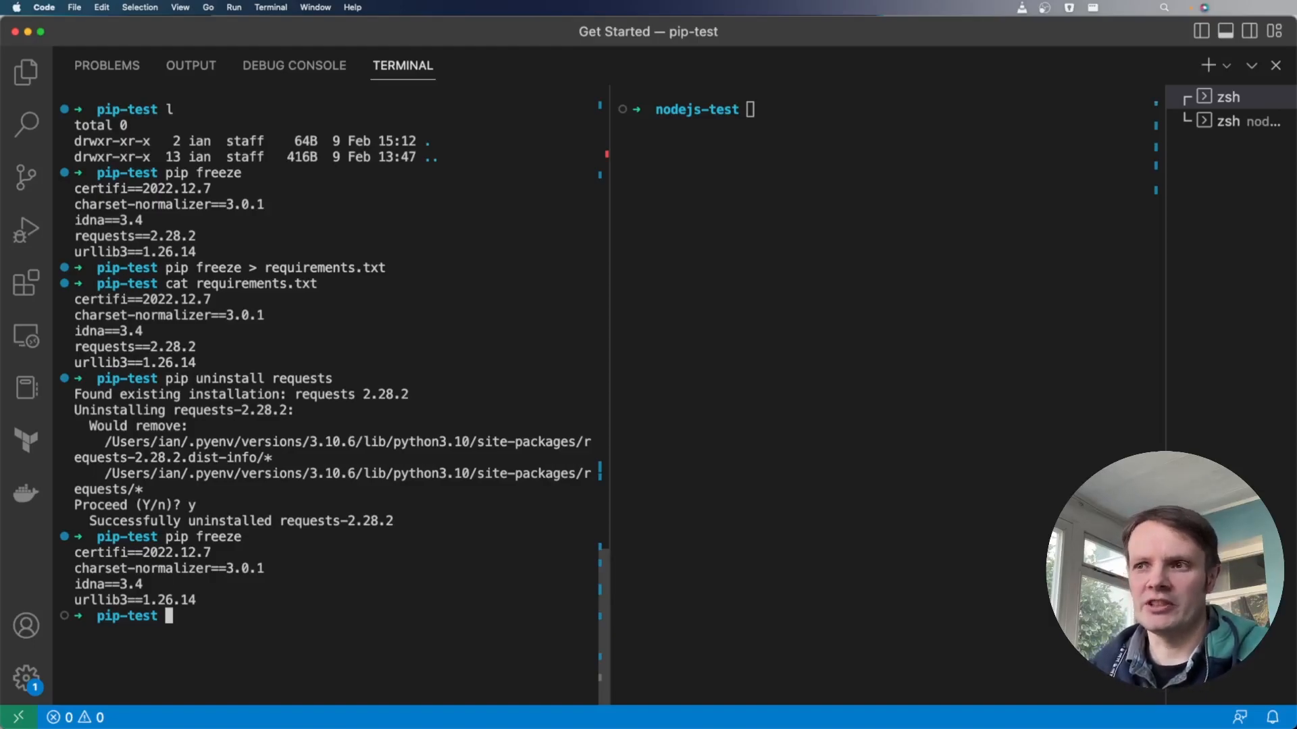
Uninstall all packages listed in requirements.txt, verify with pip freeze, and clear the terminal
text(c)
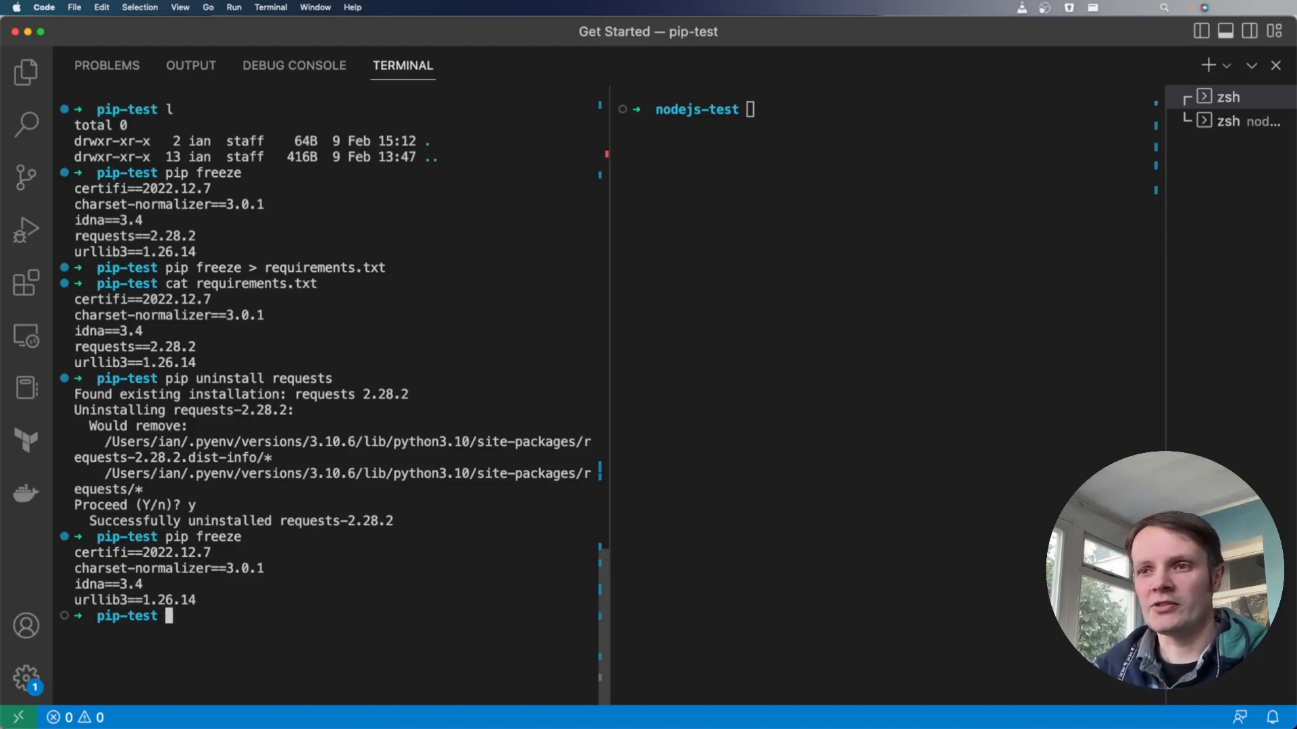
text(pip)
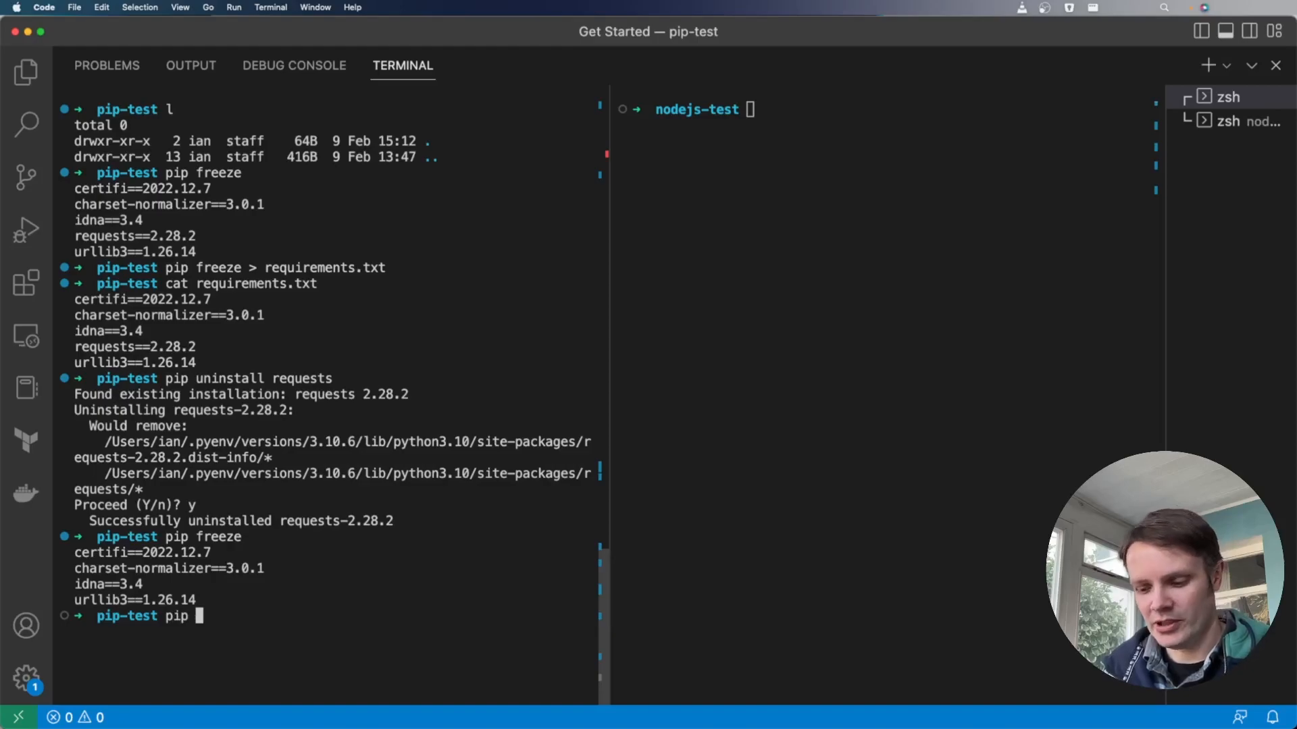
text(uninstall -r)
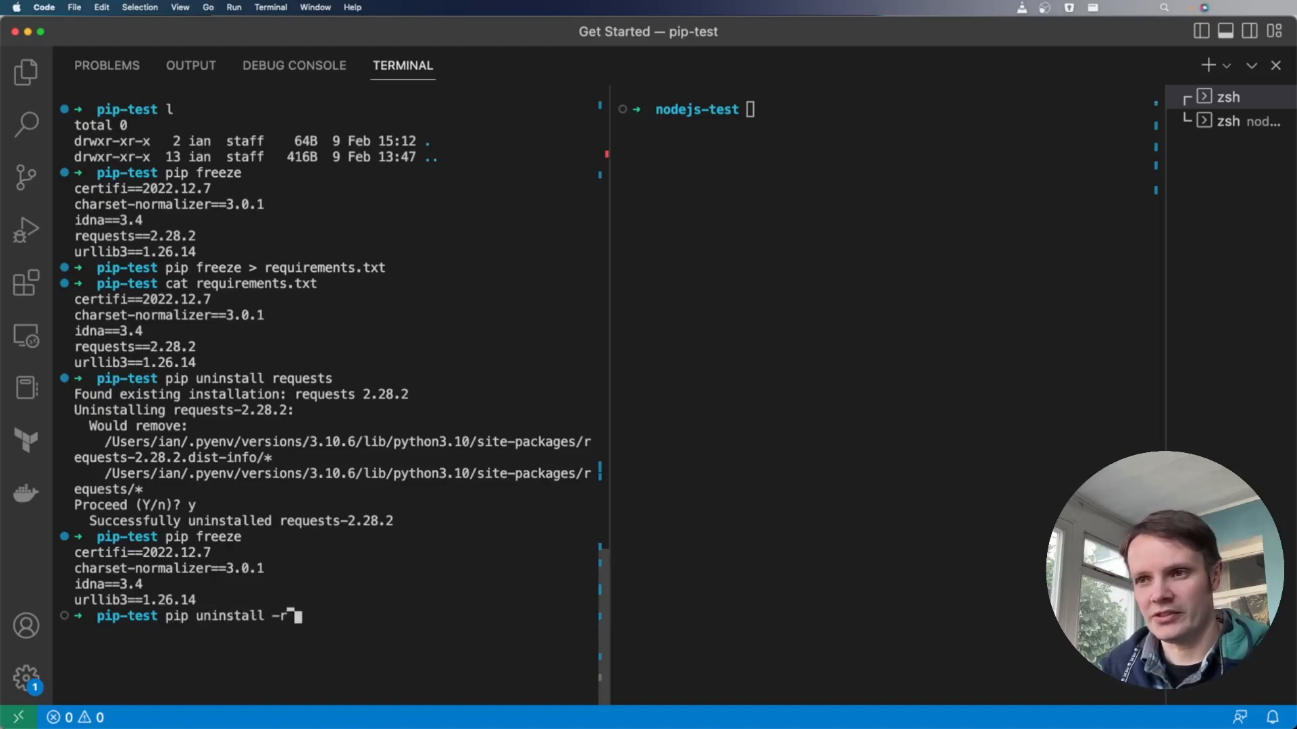
text(requirements.txt)
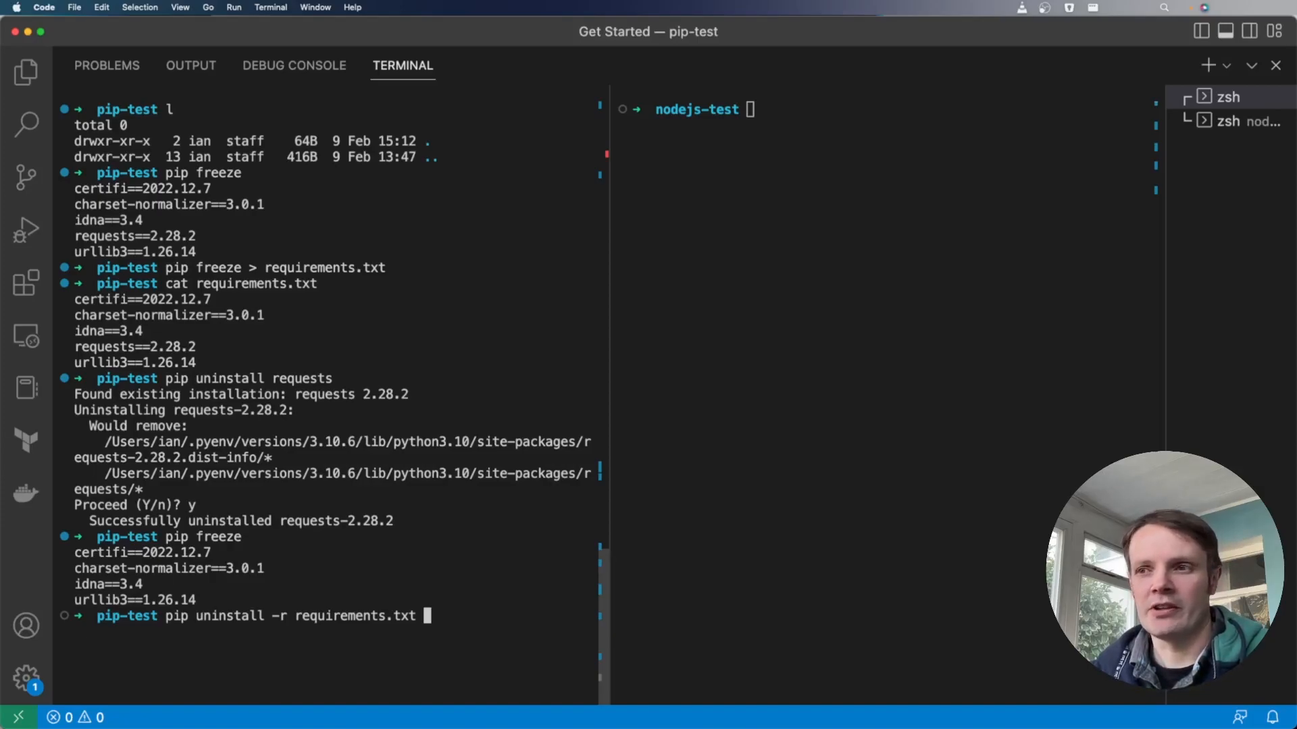
key(Return)
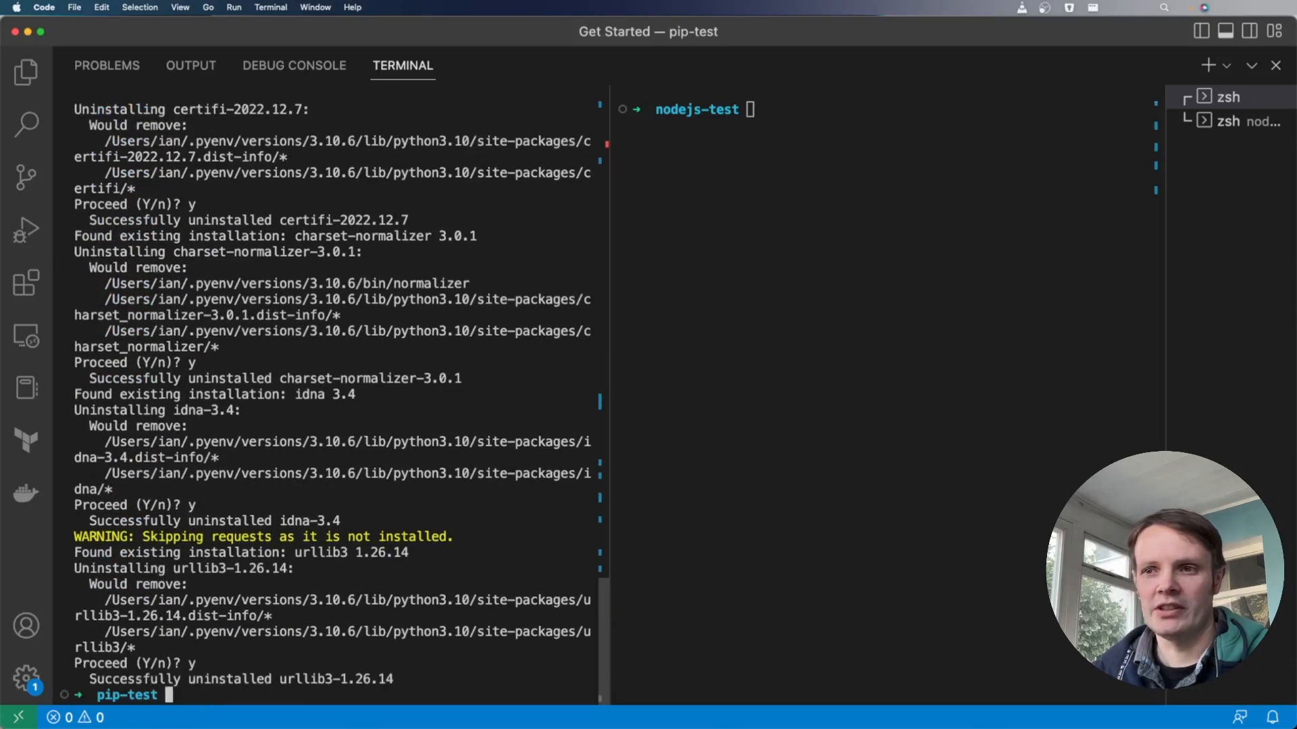
text(pip freeze)
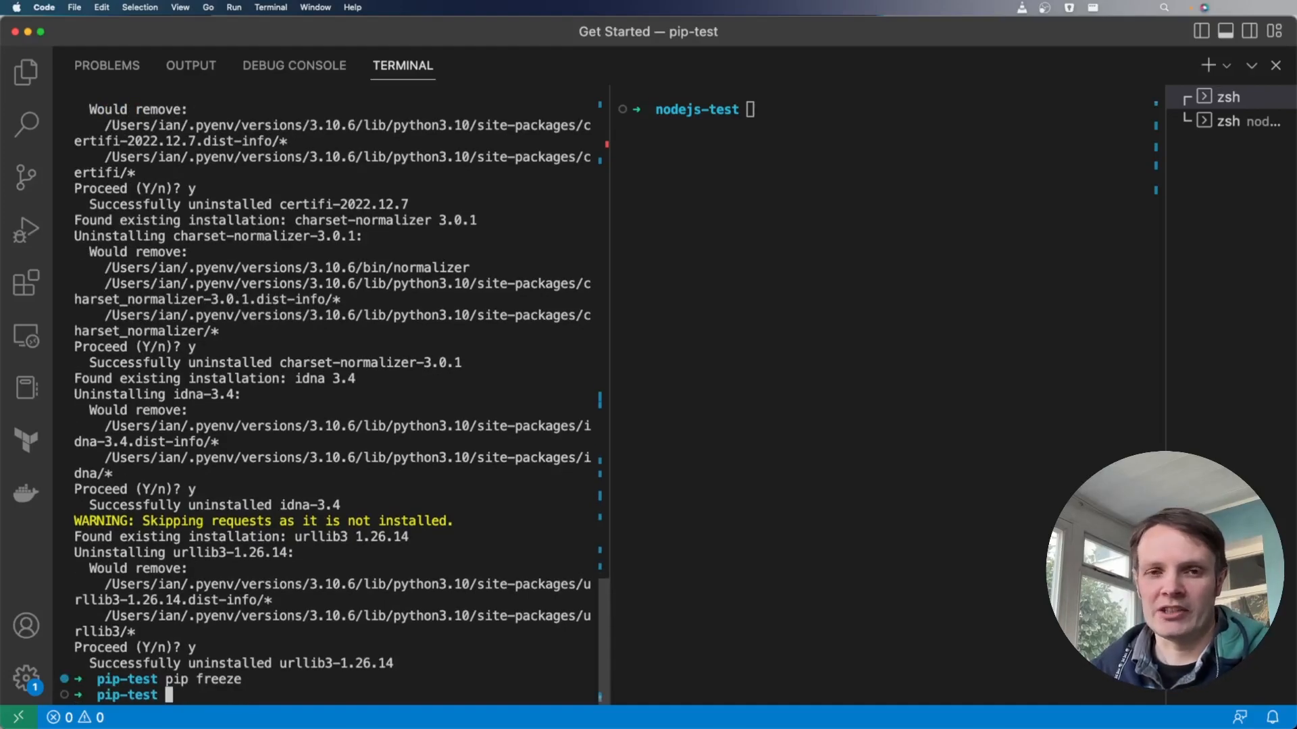
text(clear)
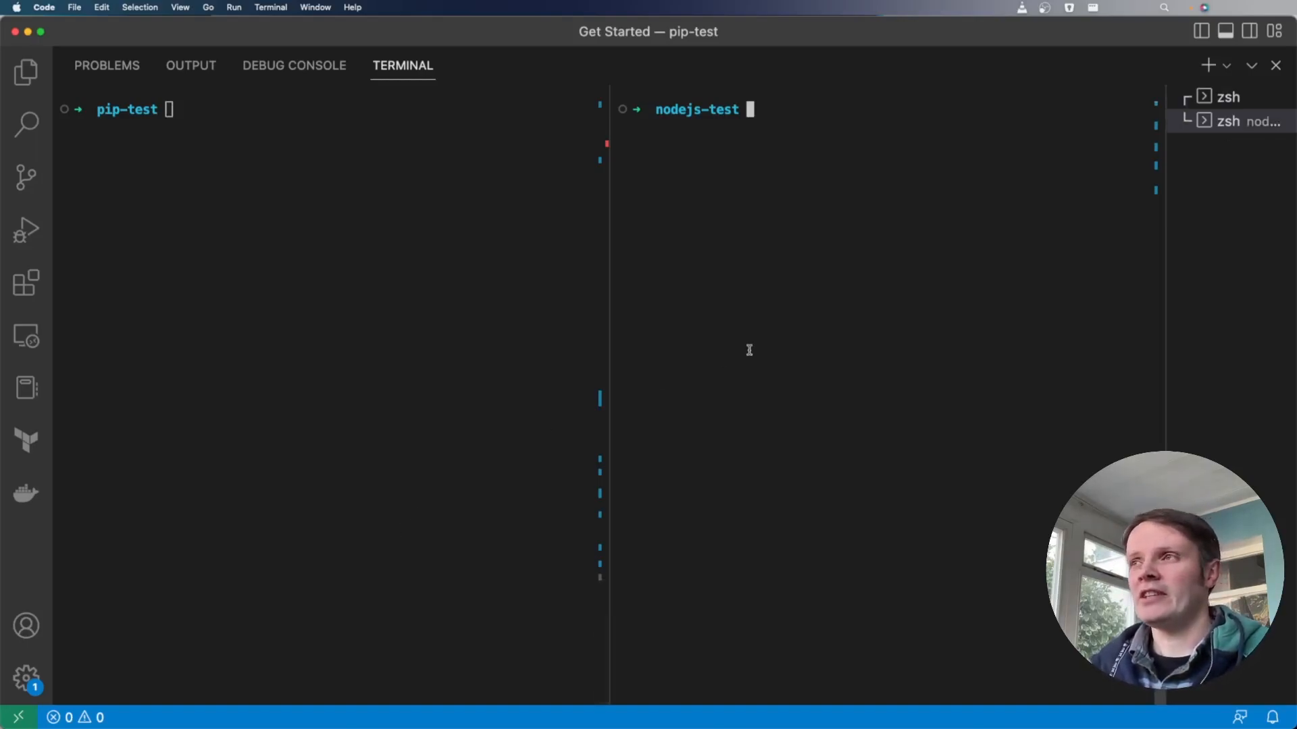
Search 'node-fetch - npm' and copy 'npm install node-fetch' from its Installation section
key(cmd+tab)
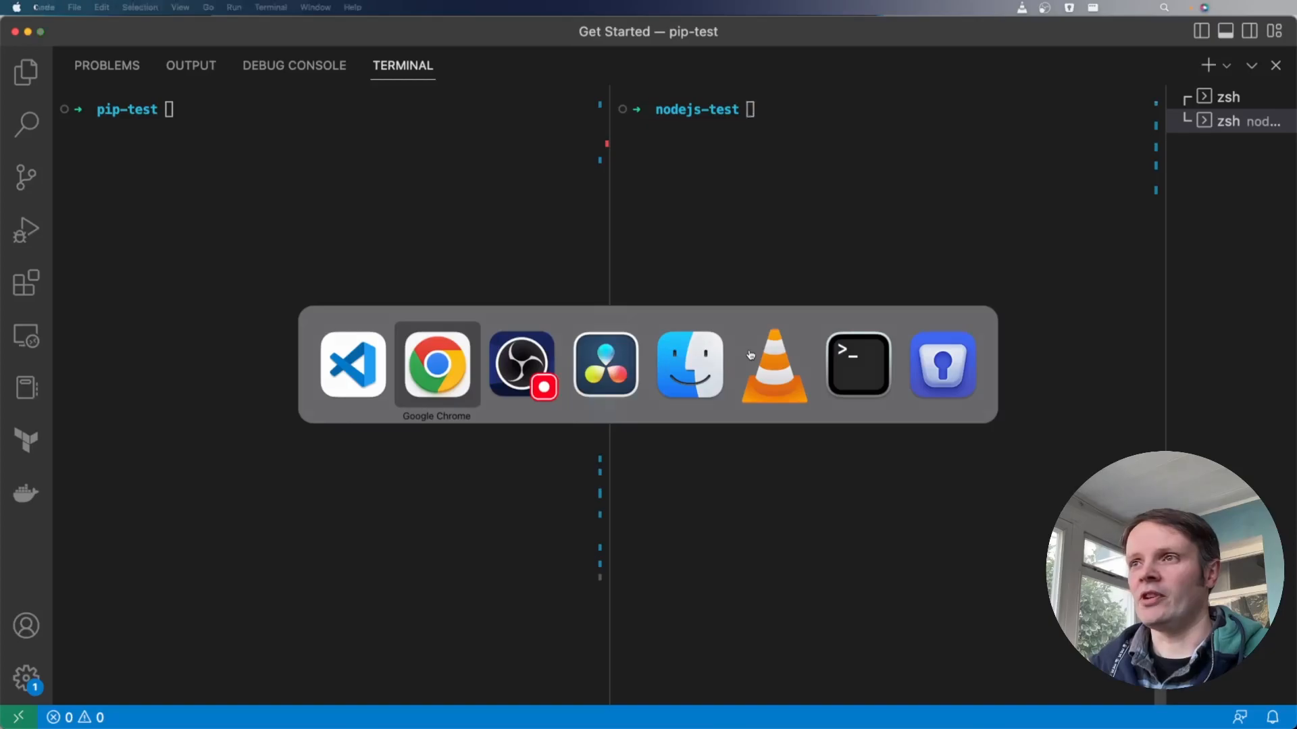
click(437, 364)
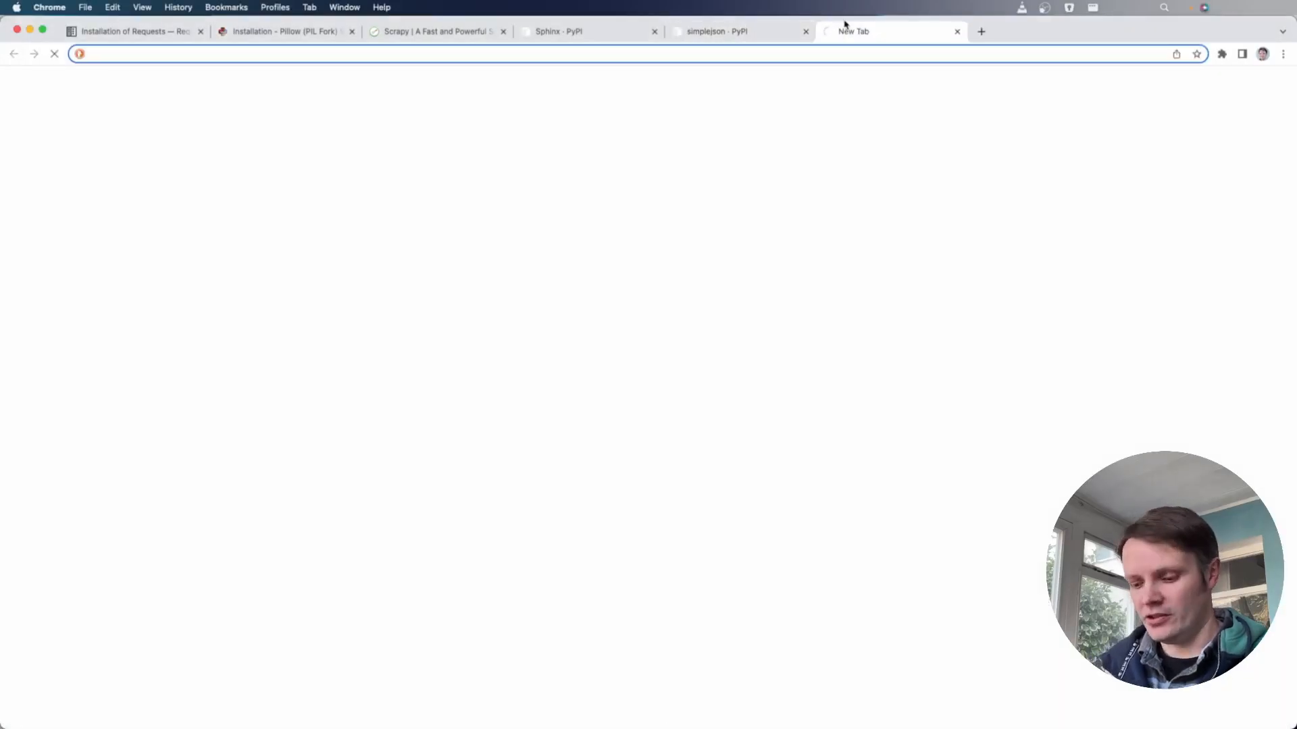
text(node-fetch - npm)
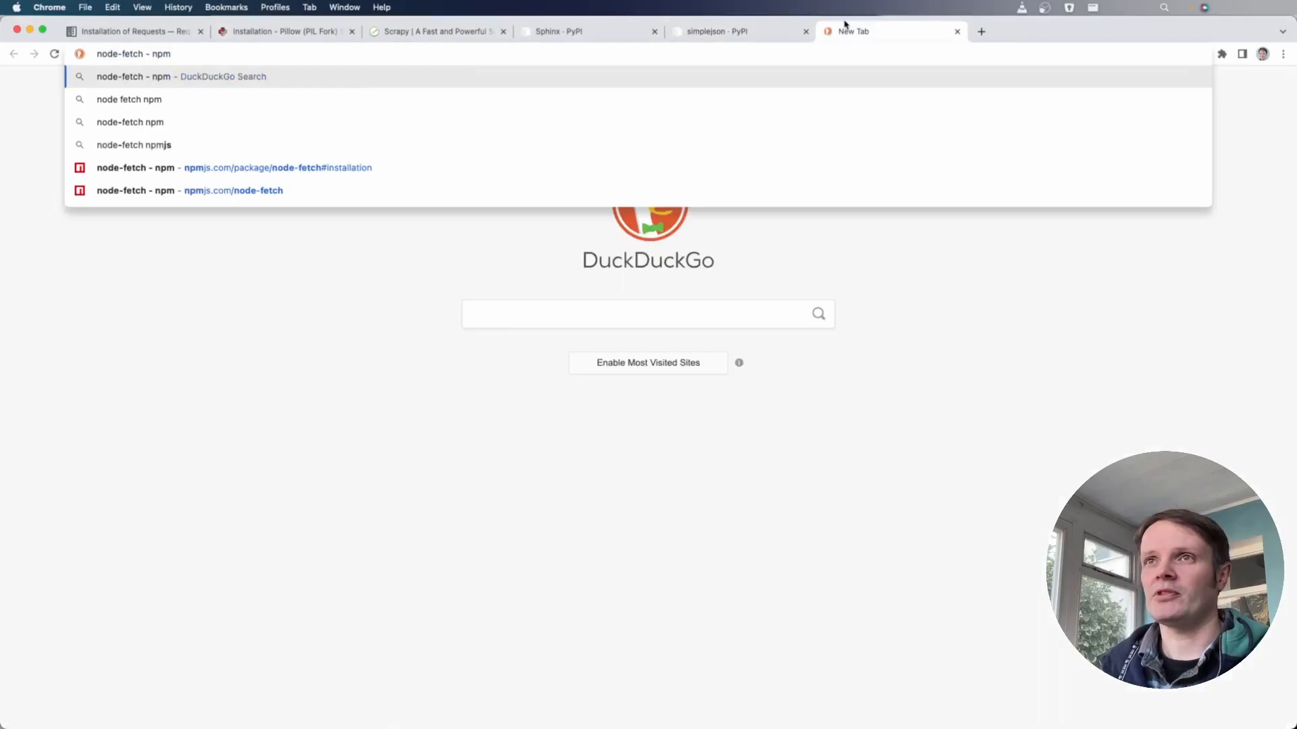
click(277, 167)
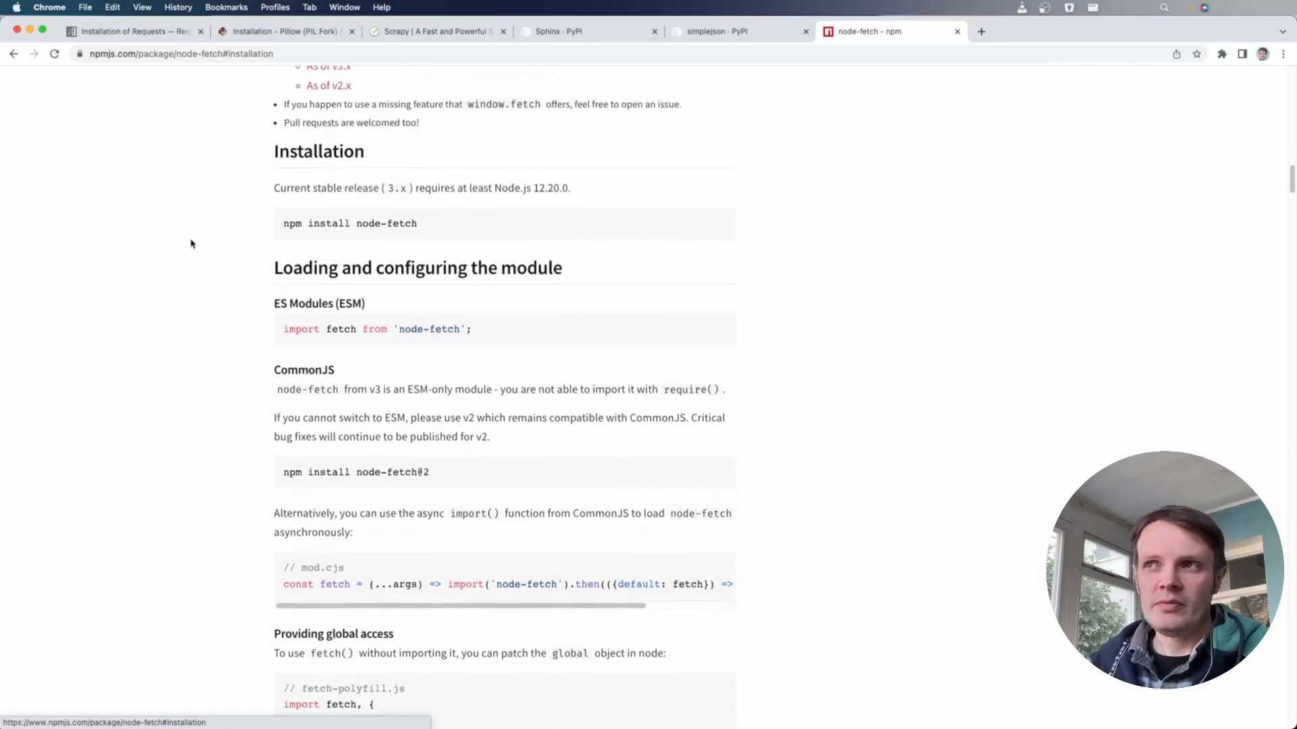
scroll(down, 3)
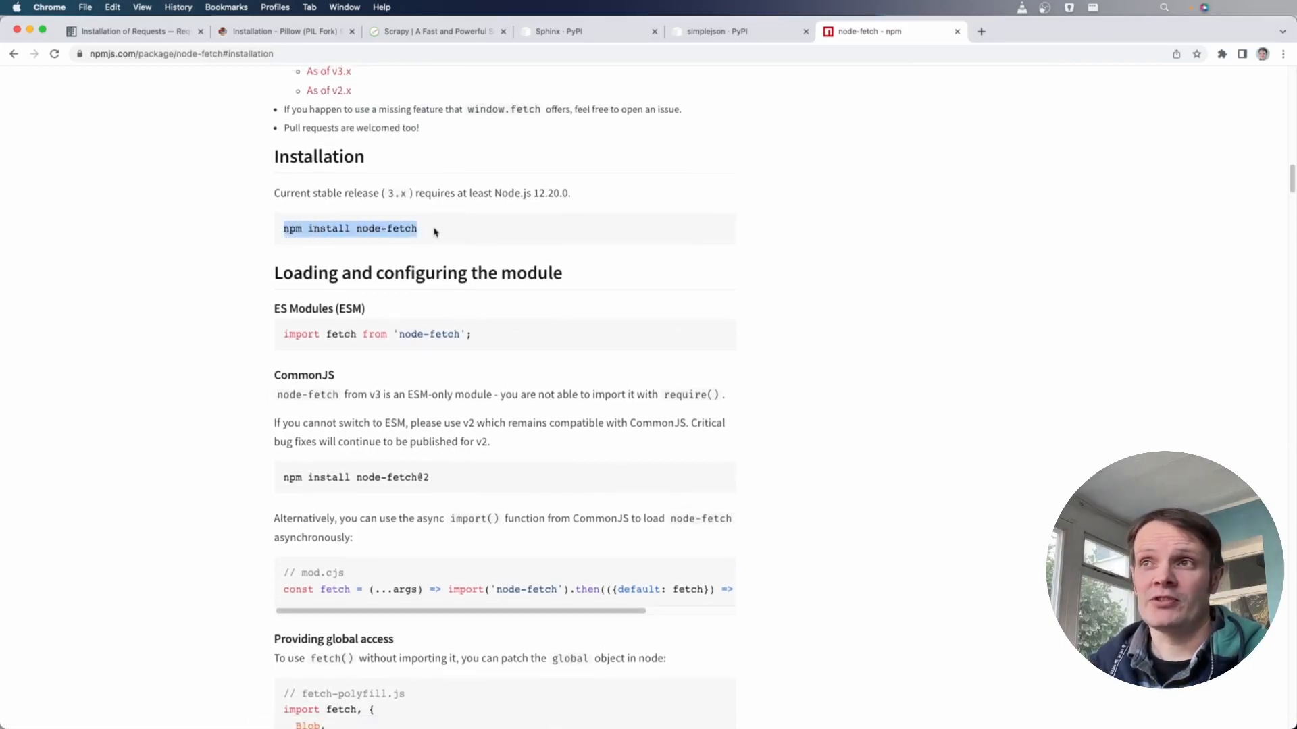
key(cmd+tab)
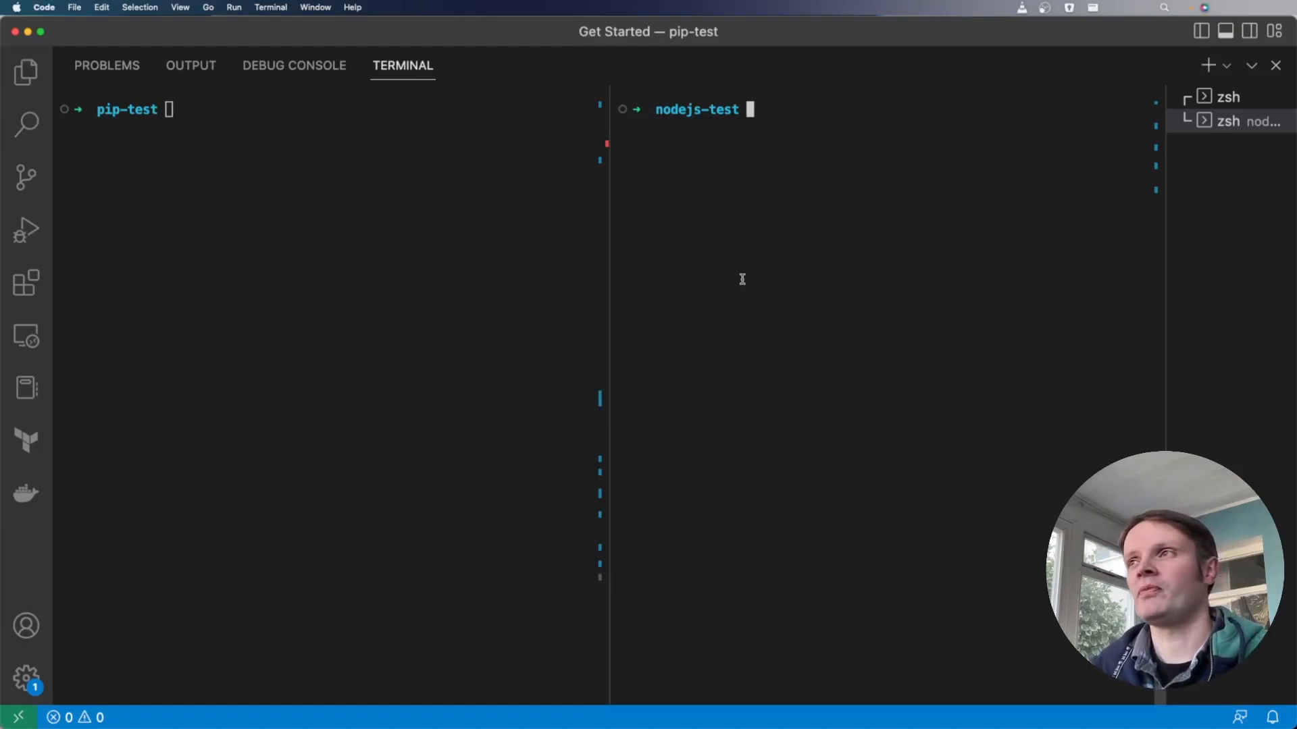
Run npm install node-fetch in nodejs-test, list node_modules, and view package.json
text(npm install node-fetch)
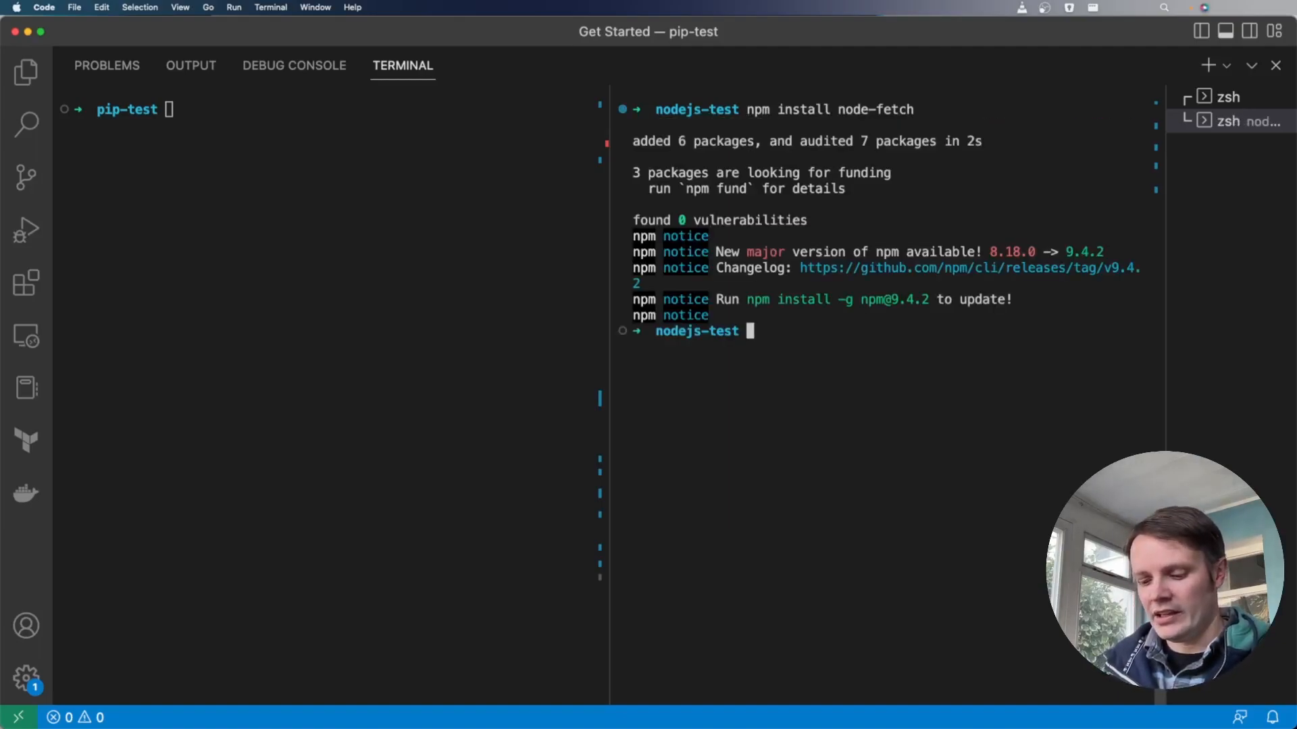
text(l)
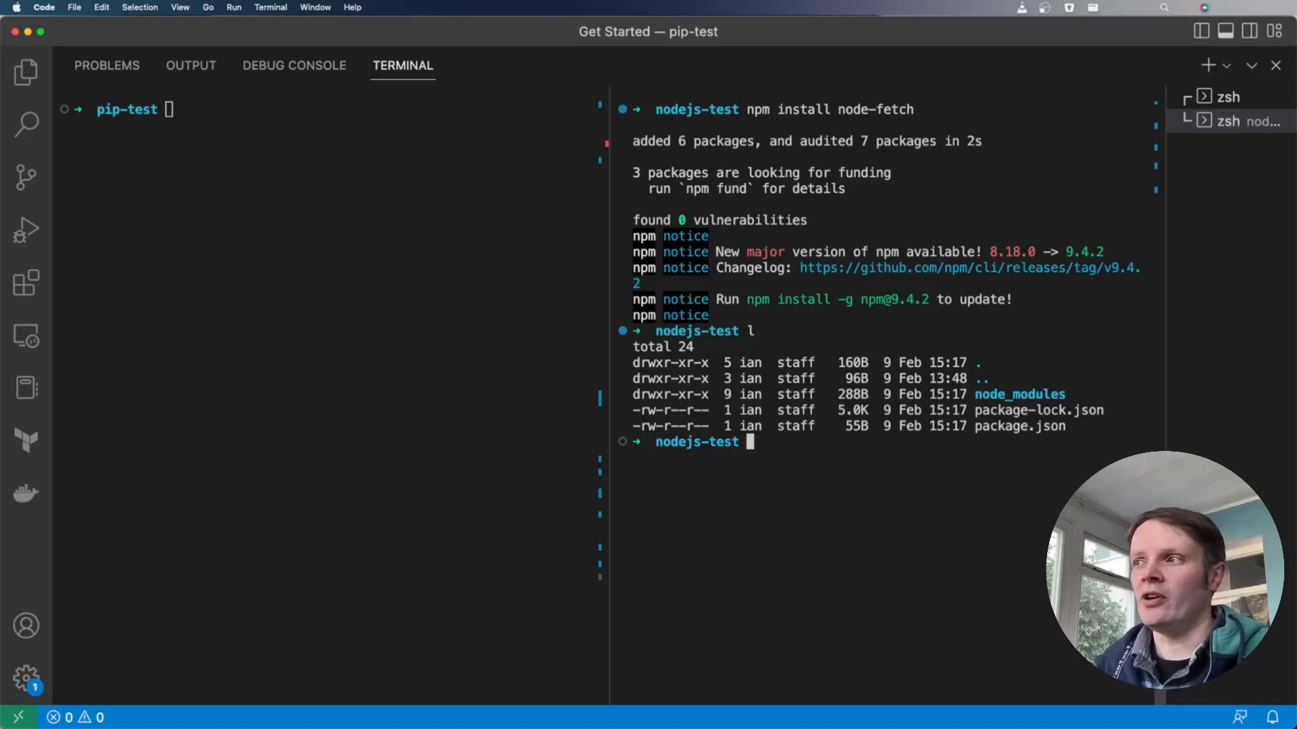
text(ls -l node_modules)
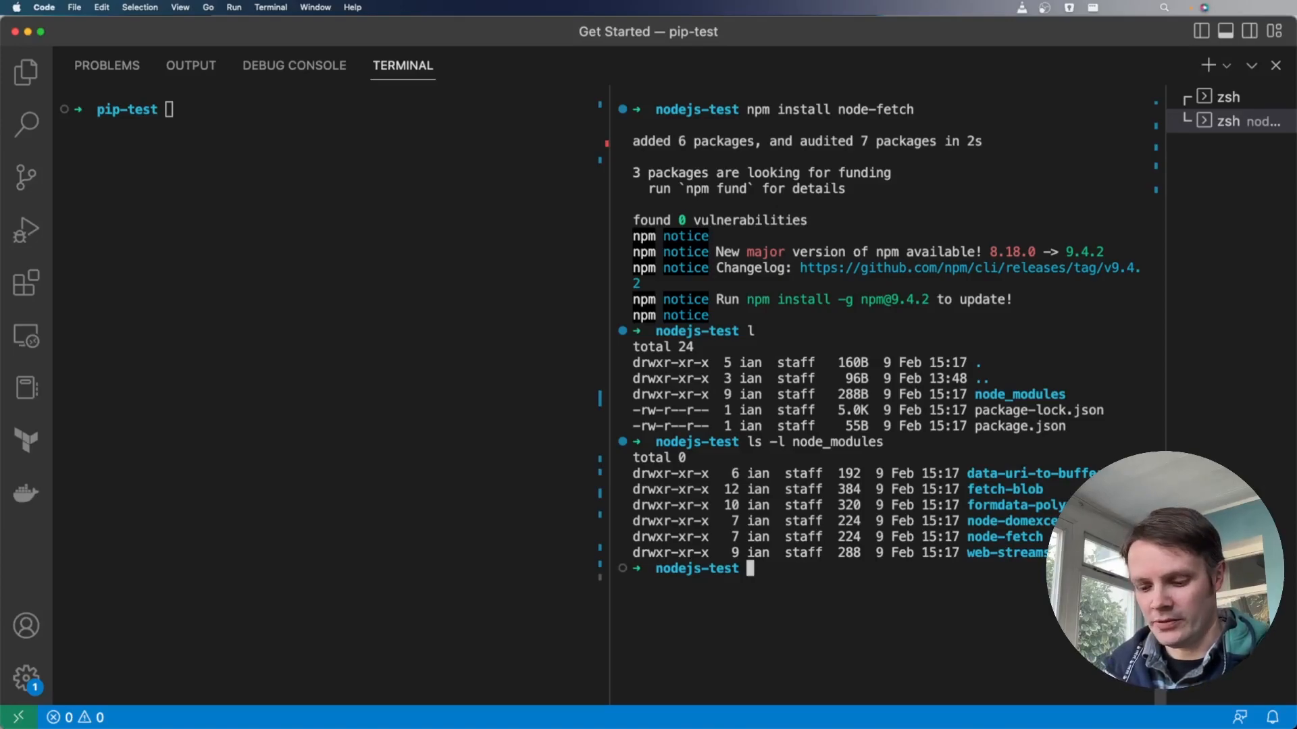
text(cat package.json)
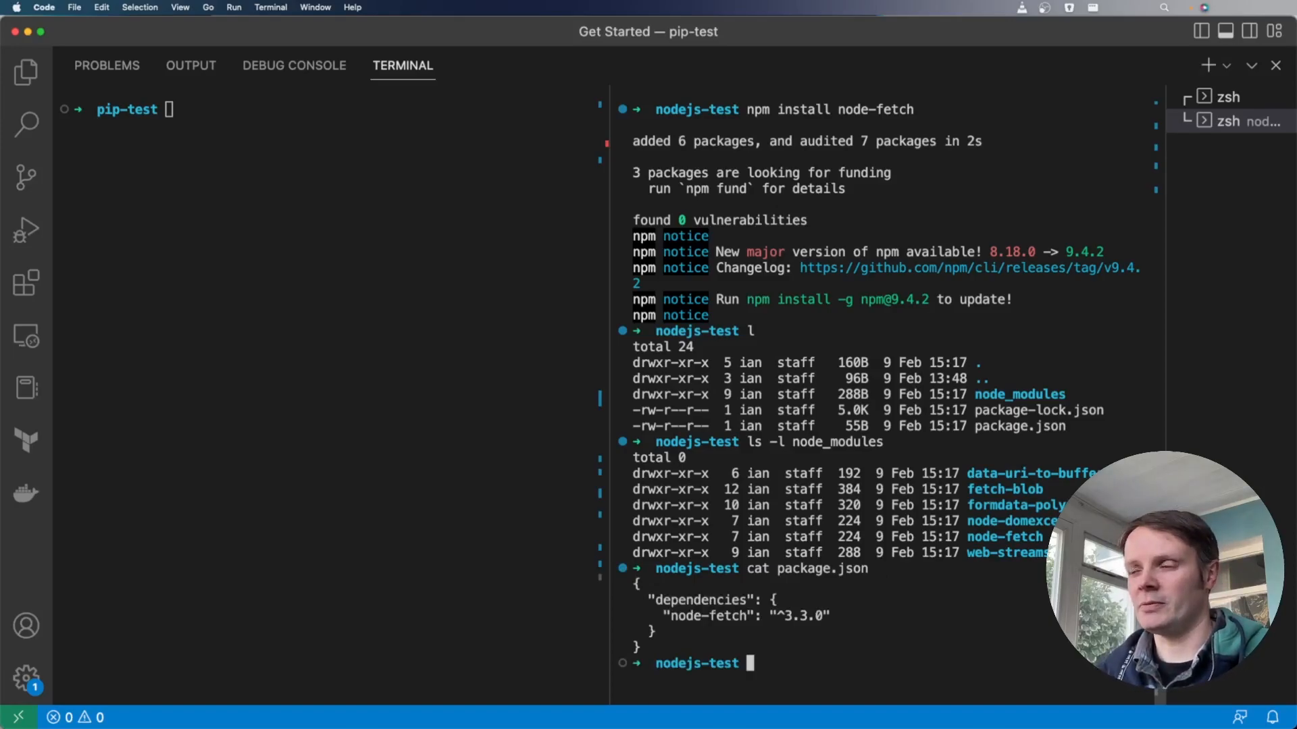
Display package-lock.json with cat, then clear the nodejs-test terminal
text(cat package.)
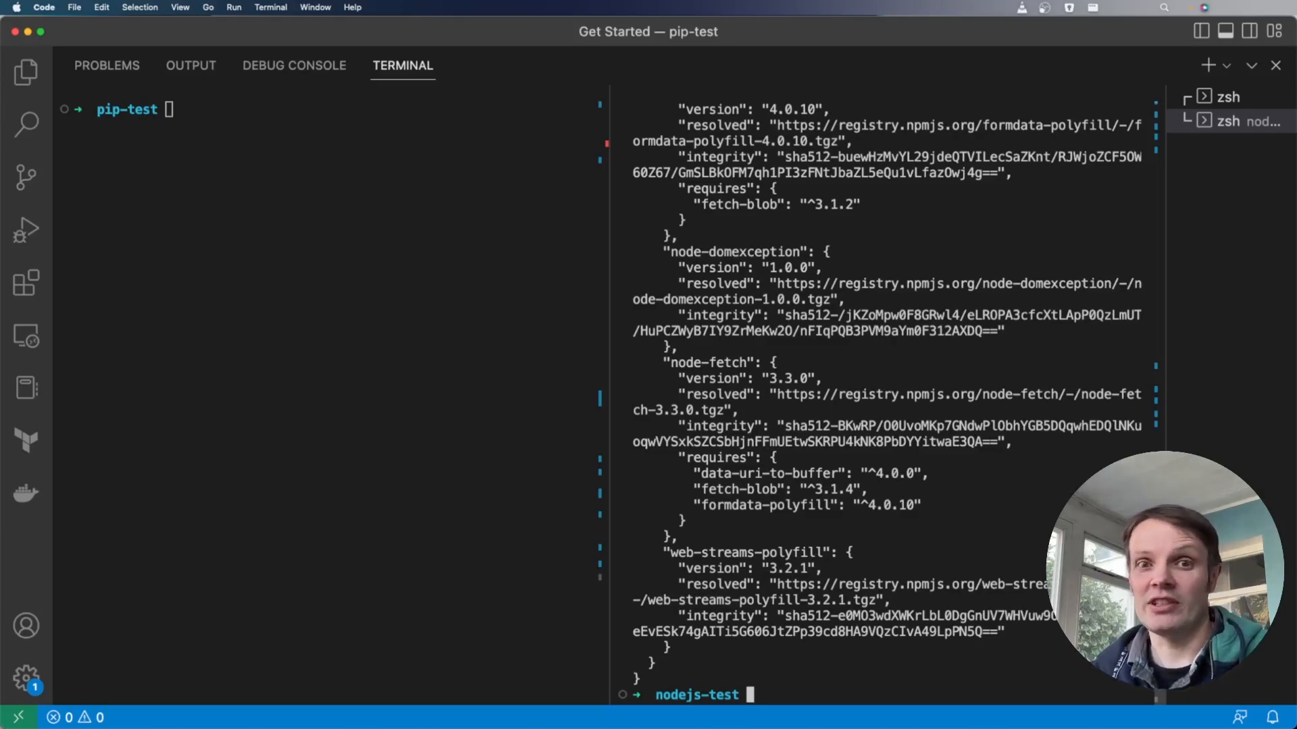
text(c)
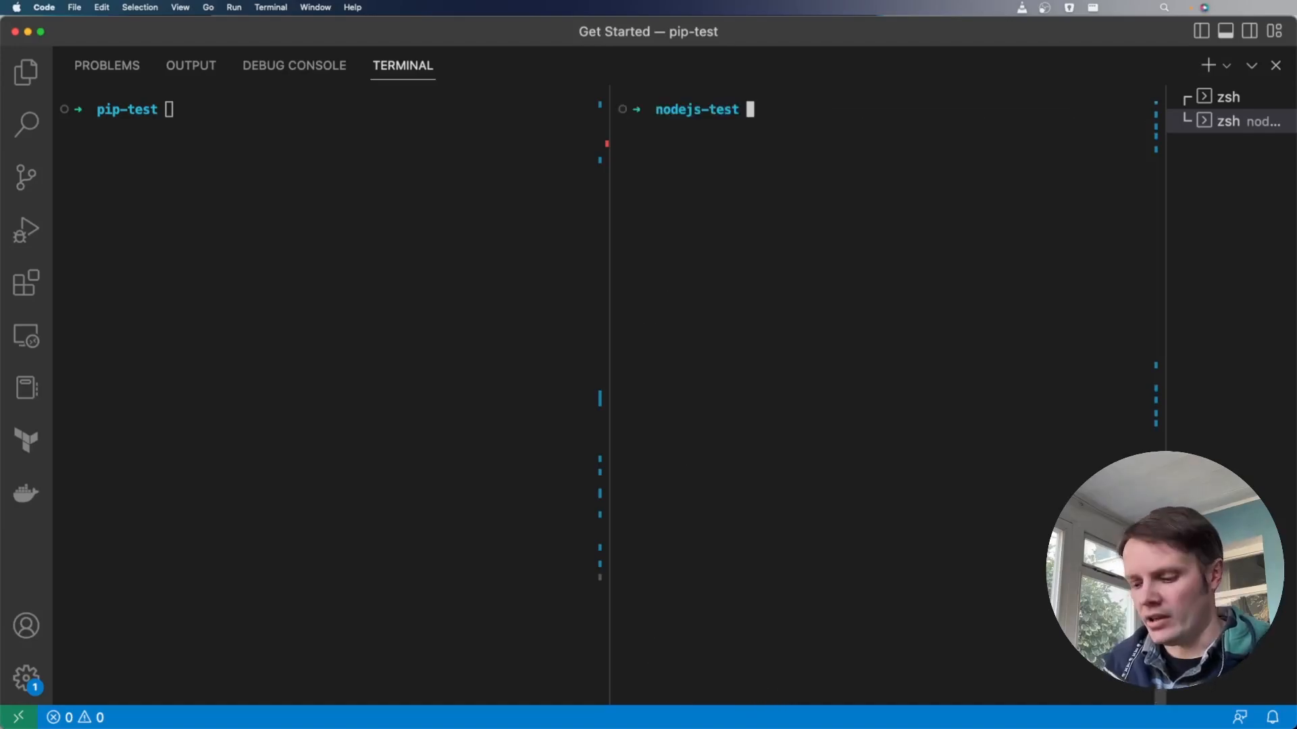
Delete node_modules with rm -rf, reinstall via npm install, and list node_modules again
key(Return)
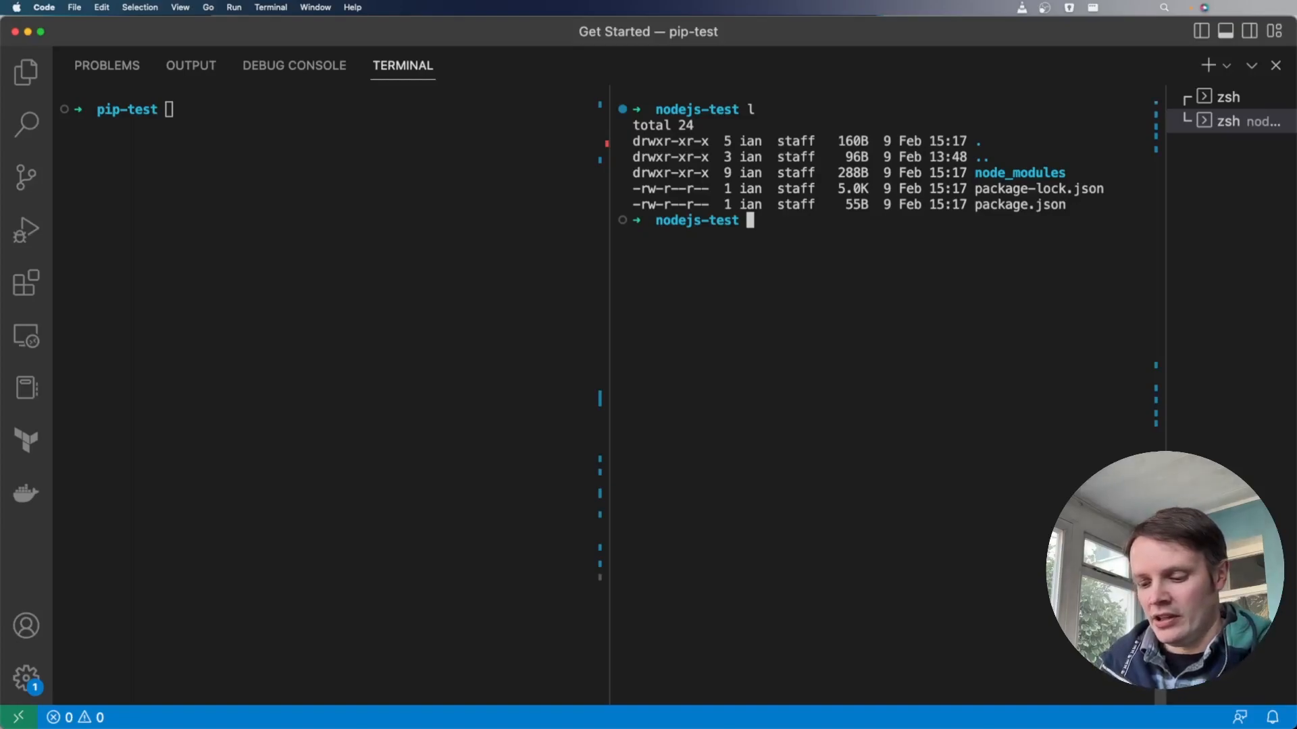
text(rm -rf node_modules/)
text(ls -l)
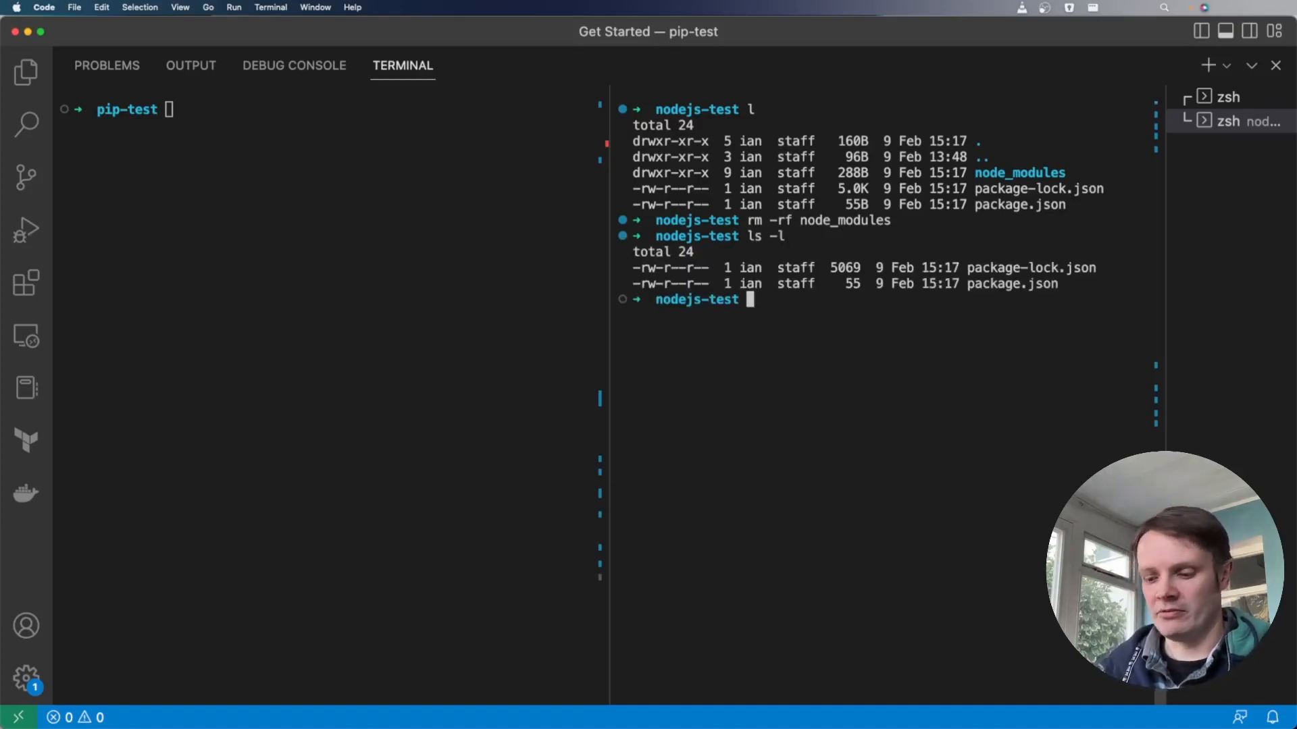
text(node inst)
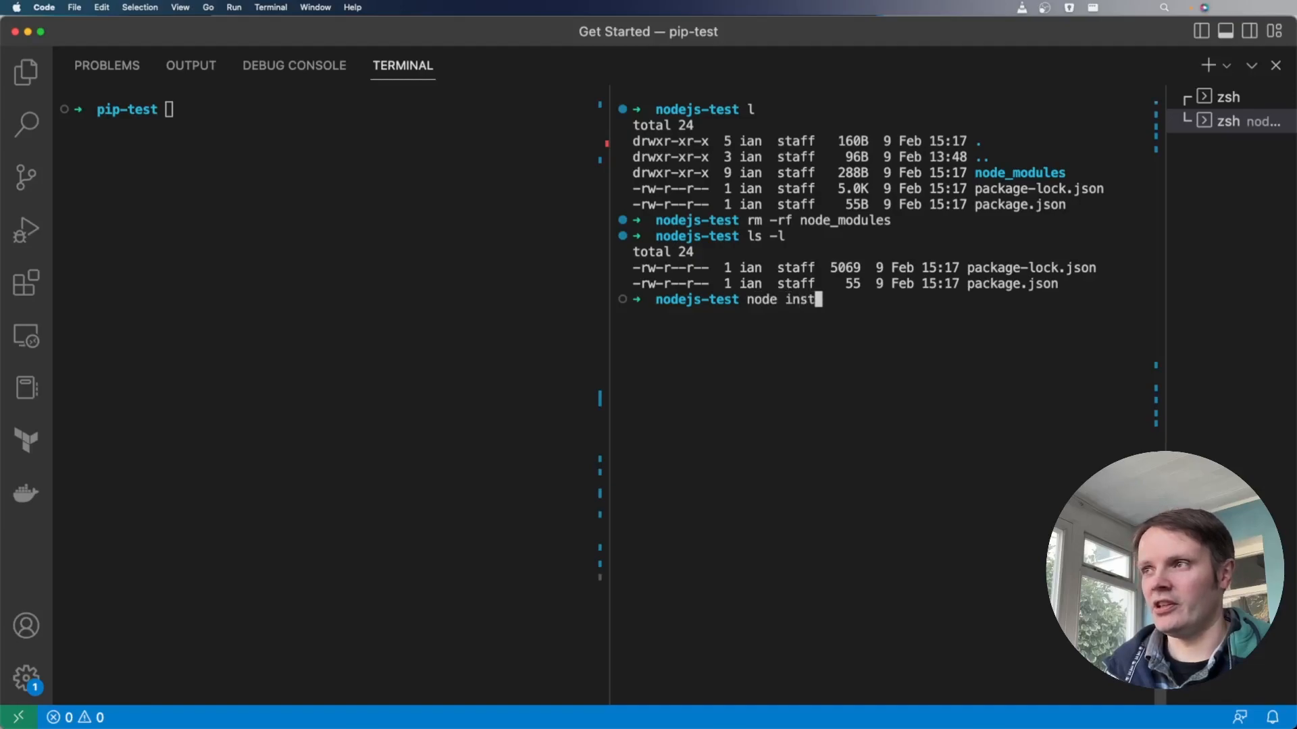
text(l)
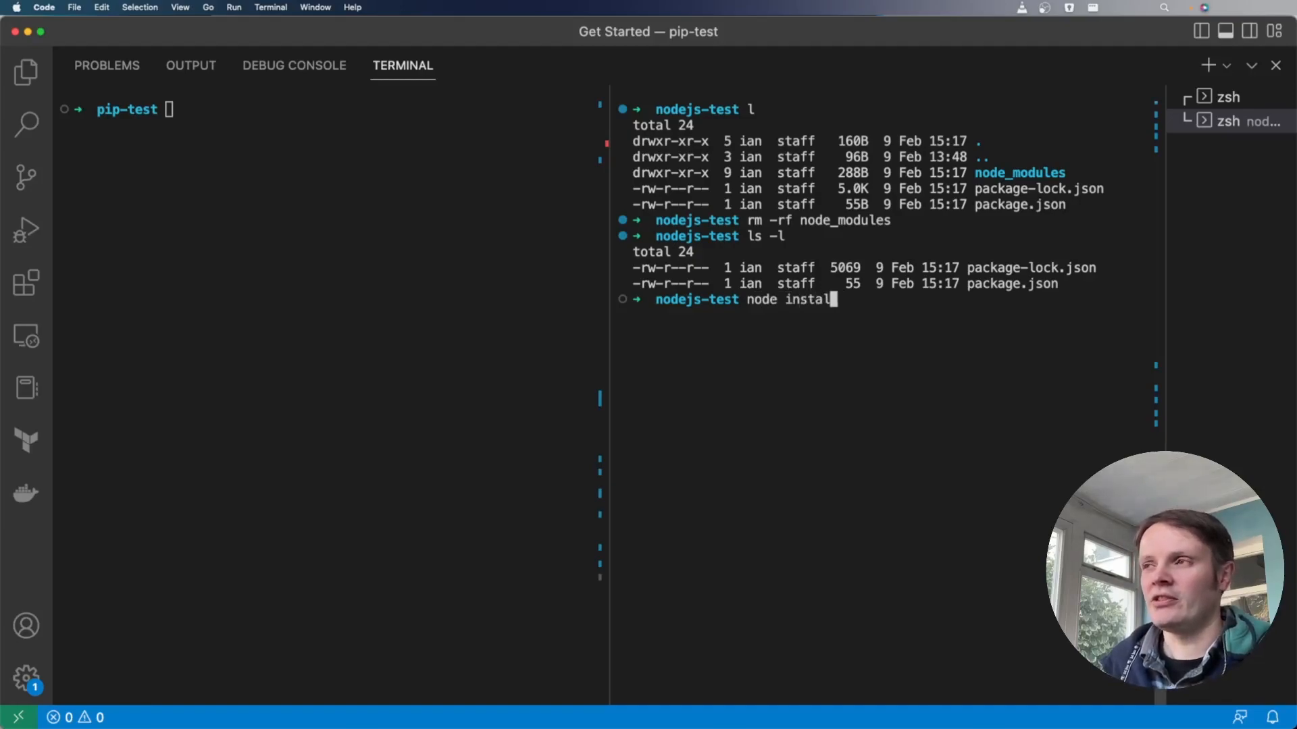
text(npm)
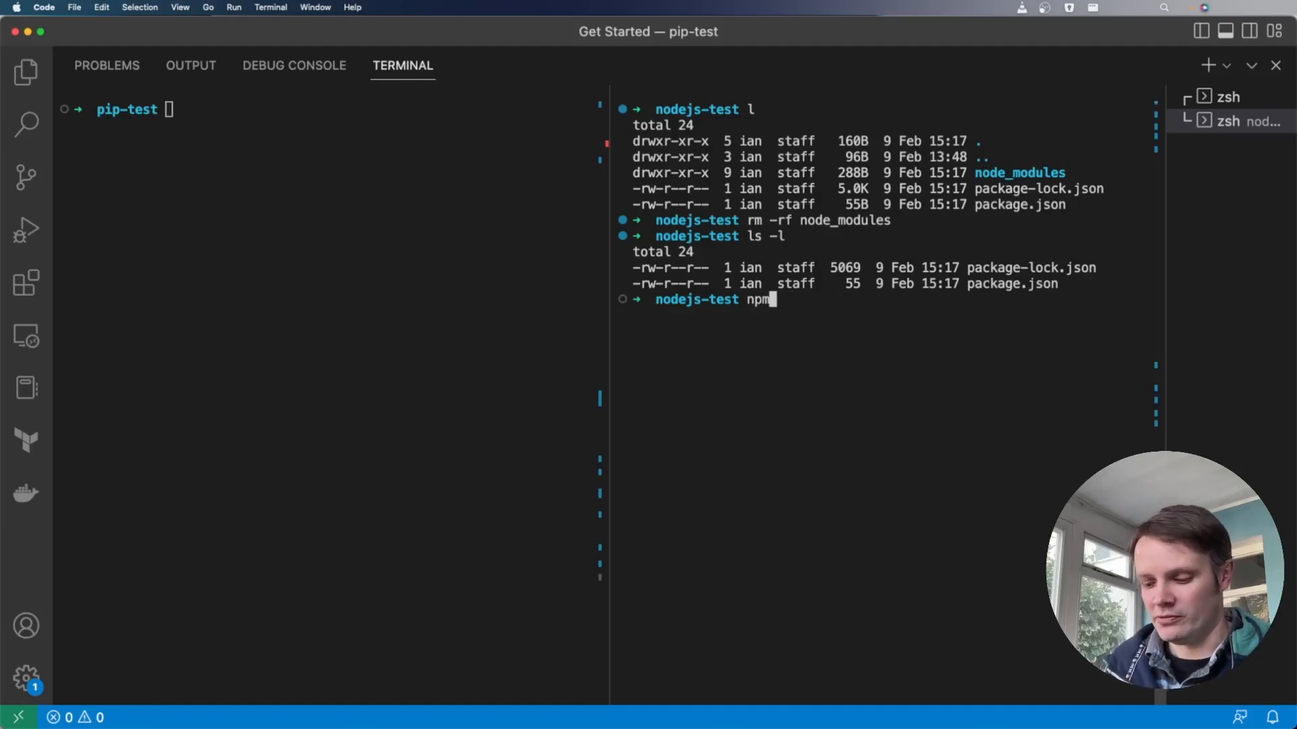
text(install)
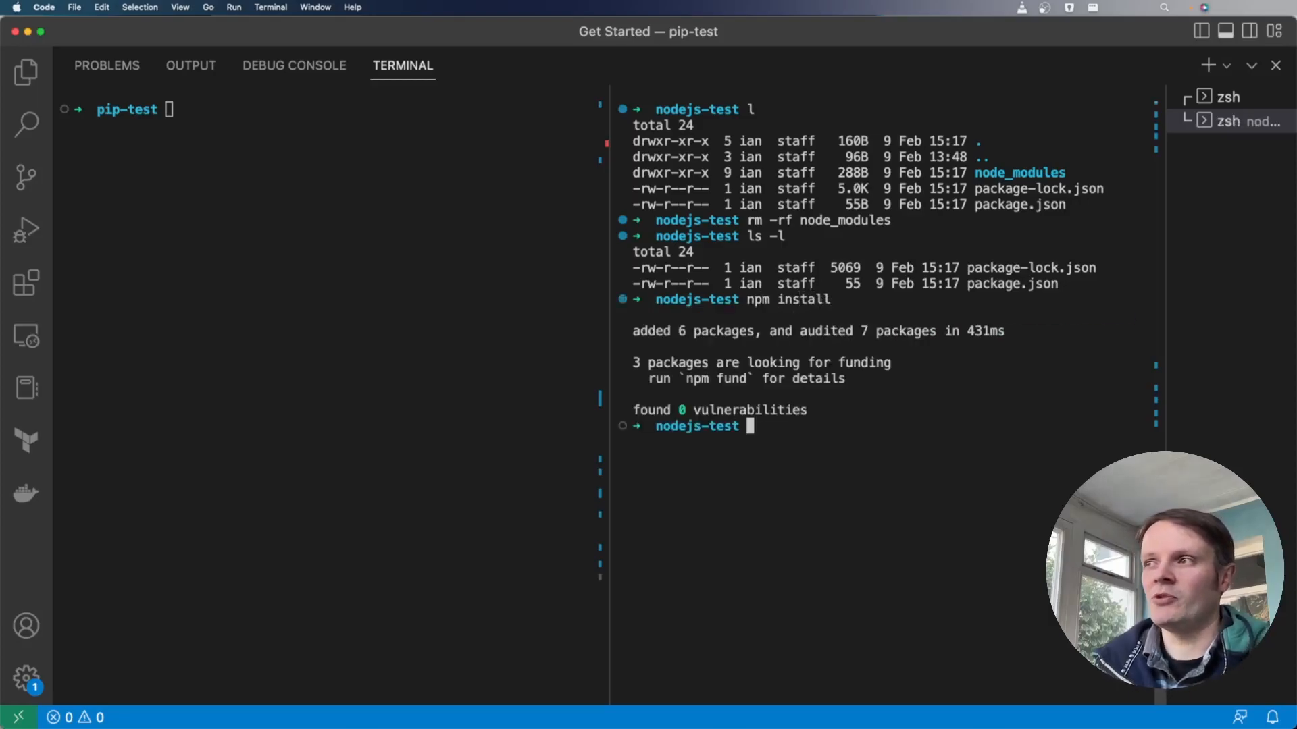
text(ls -l)
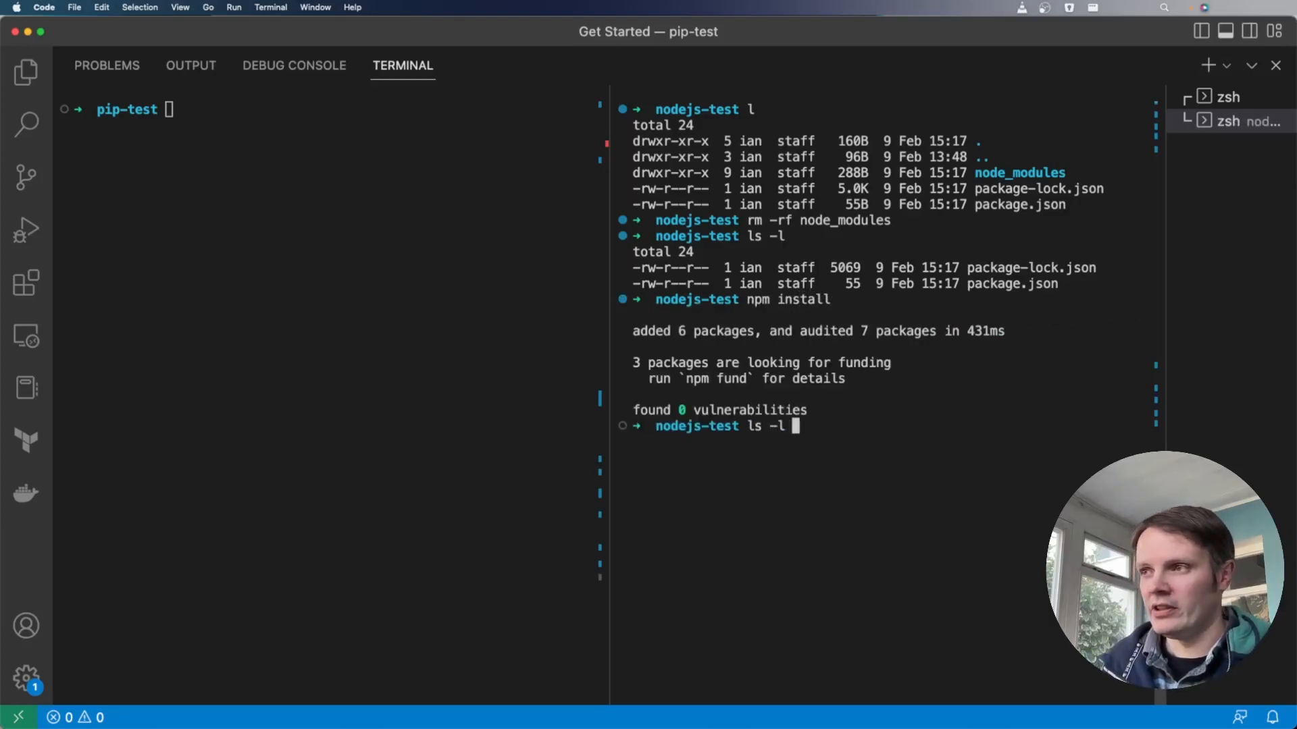
text(node_modules)
click(329, 109)
text(pyenv which python)
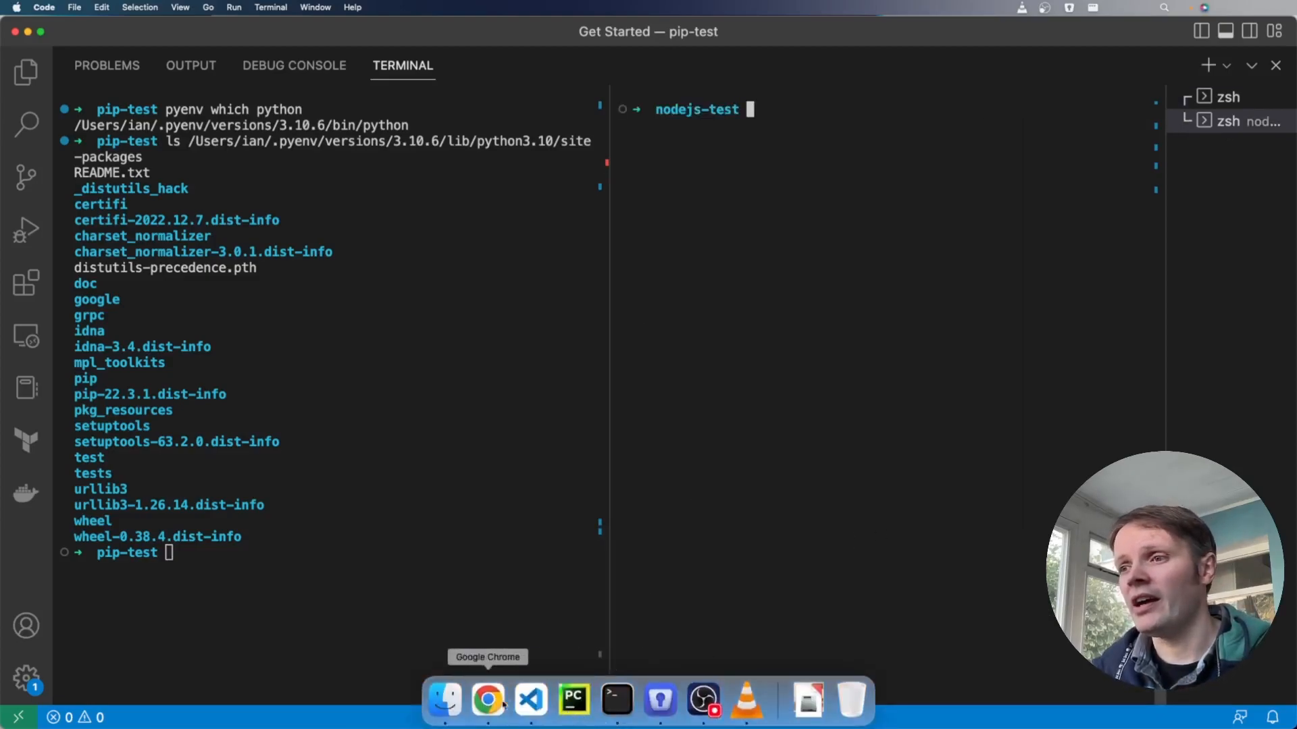
Search 'flask api' and scroll the Flask Installation page to Virtual environments
click(486, 700)
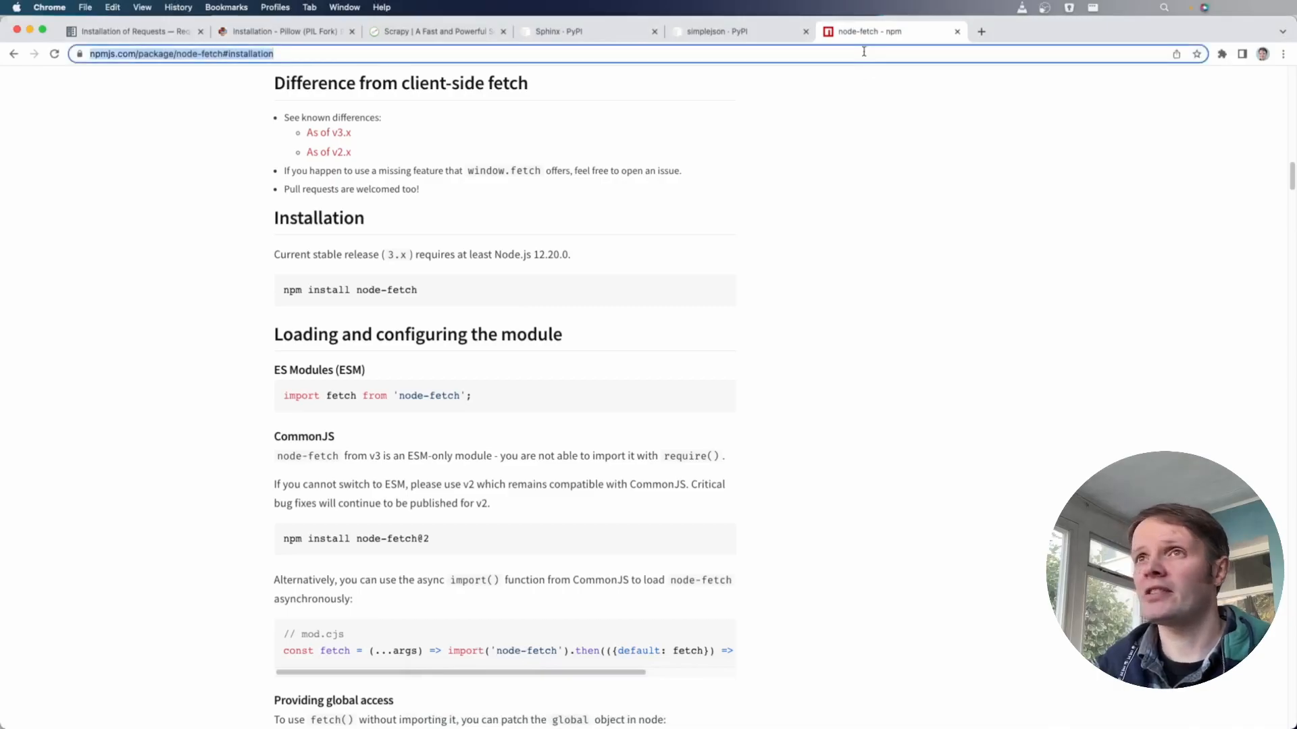
text(flask api)
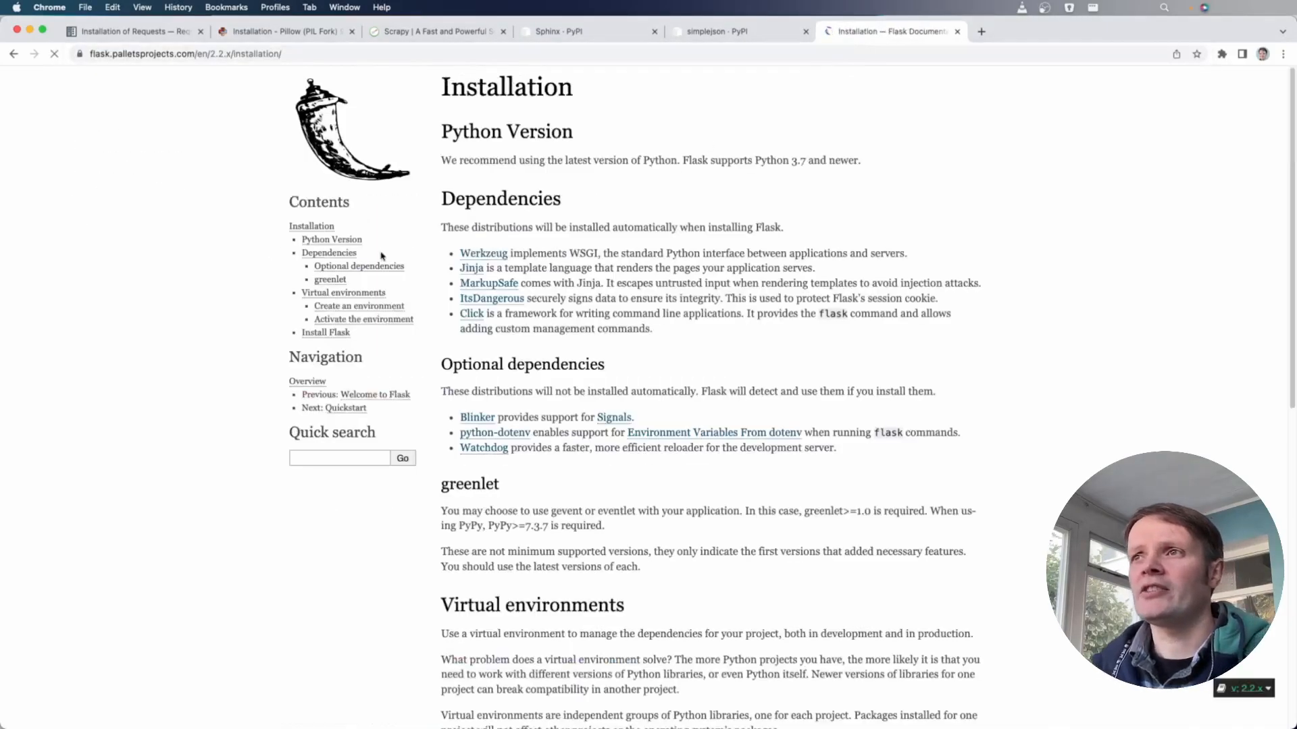
scroll(down, 3)
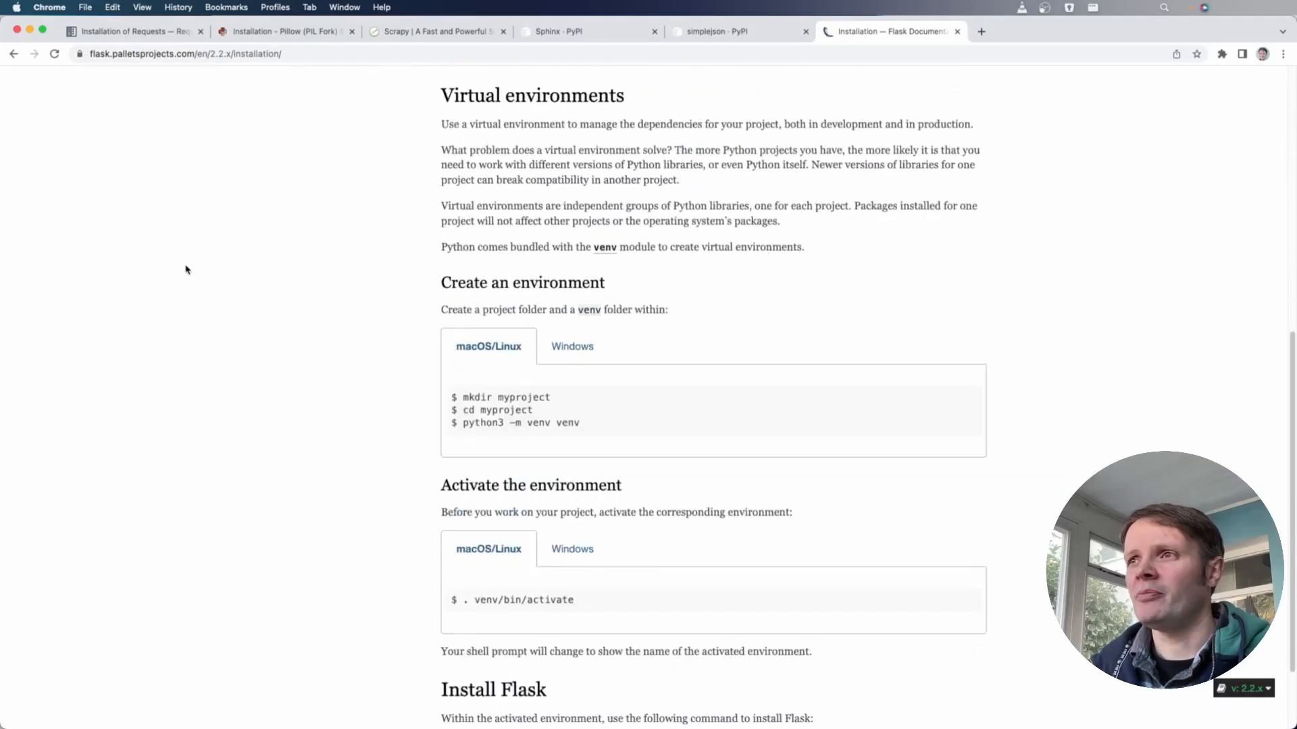
scroll(up, 3)
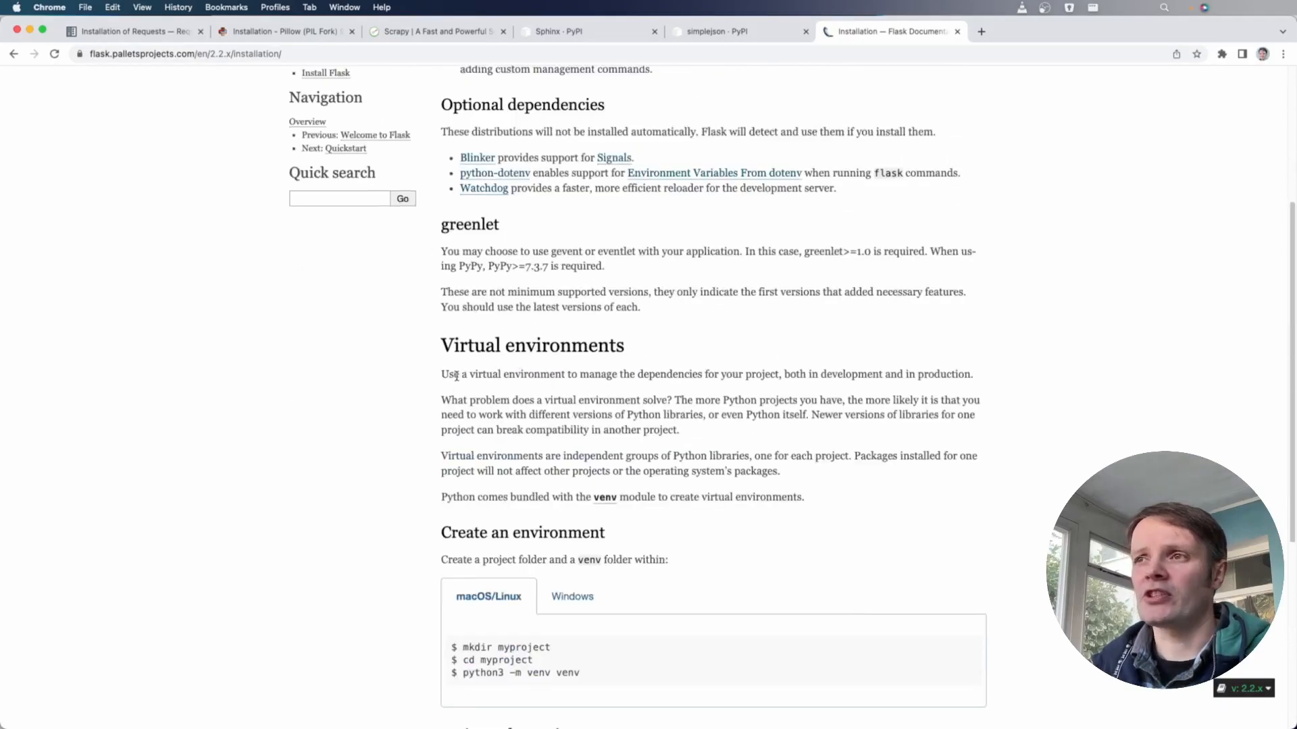
scroll(down, 3)
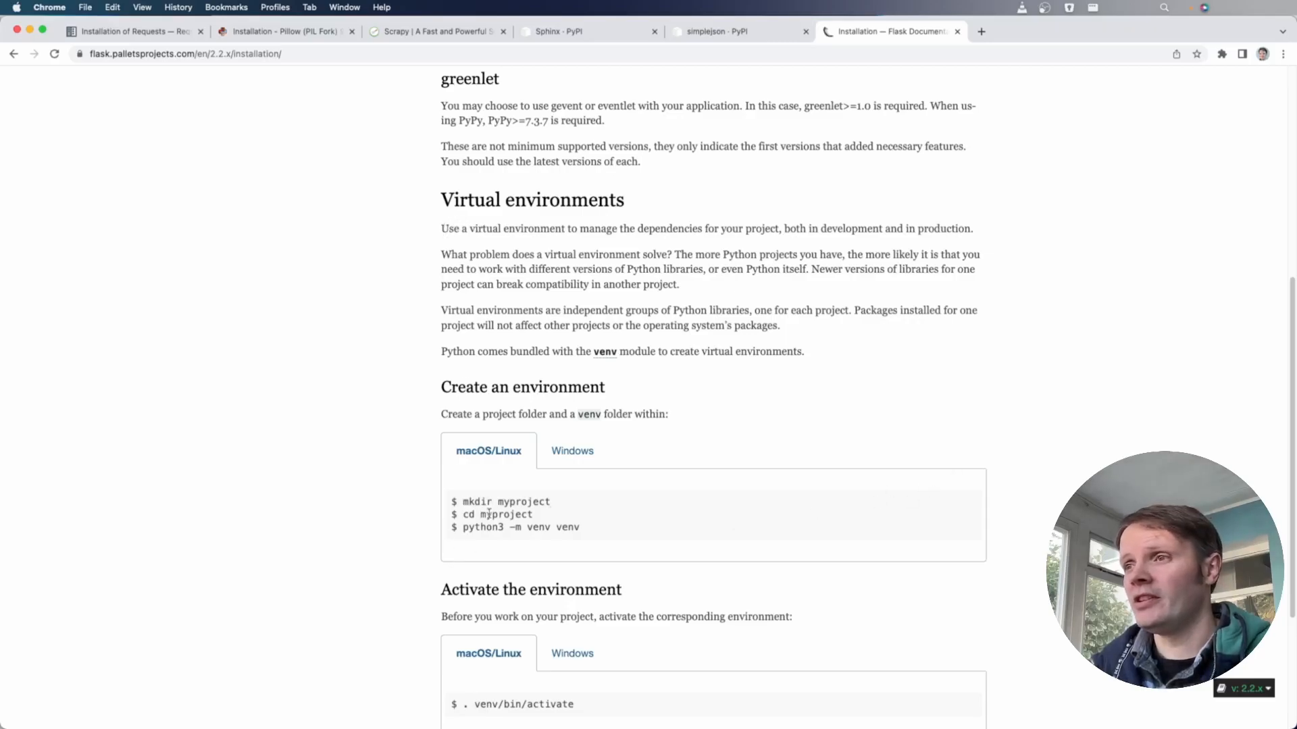
scroll(down, 3)
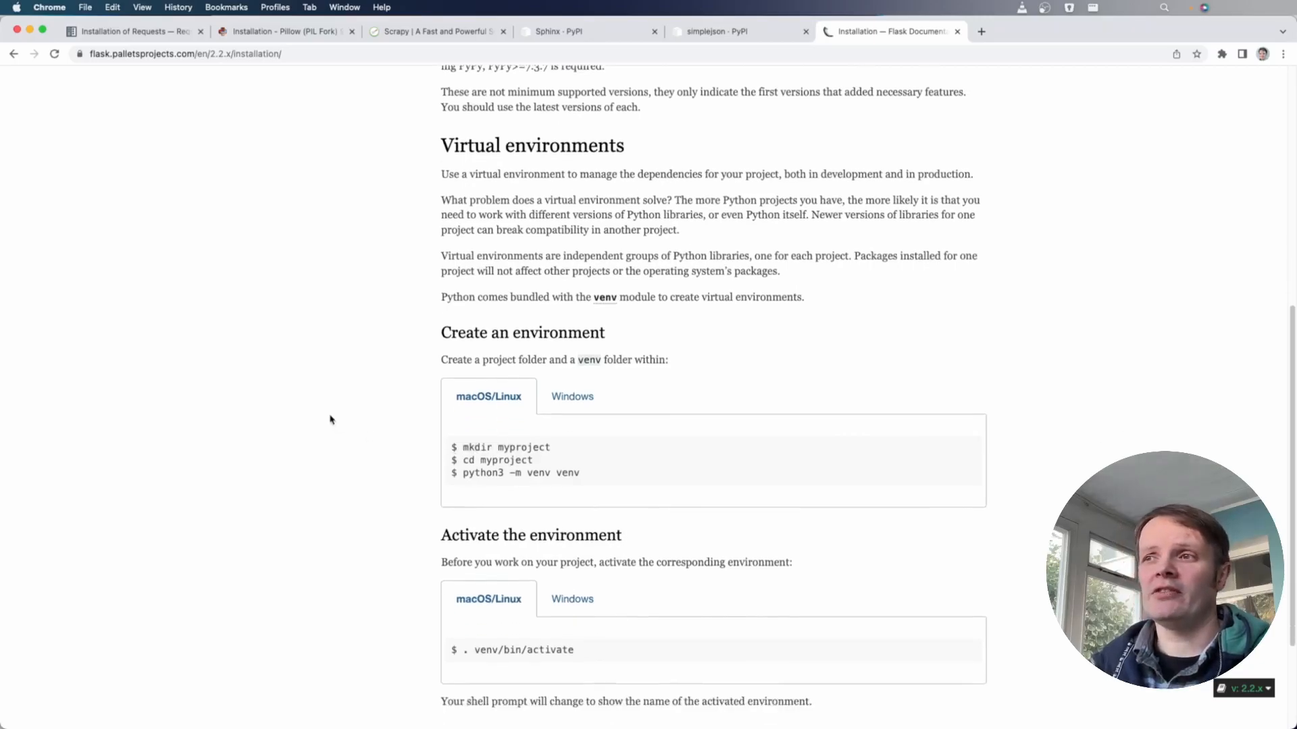
scroll(down, 3)
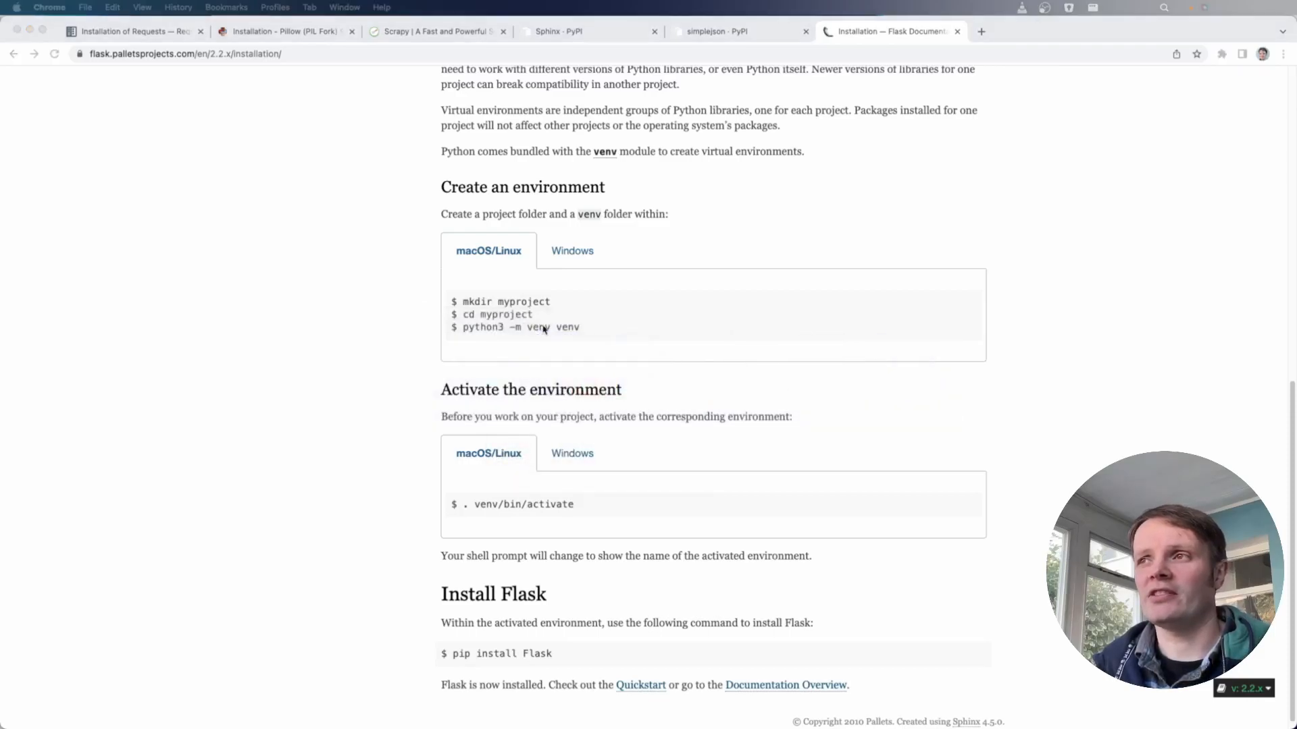
key(cmd+tab)
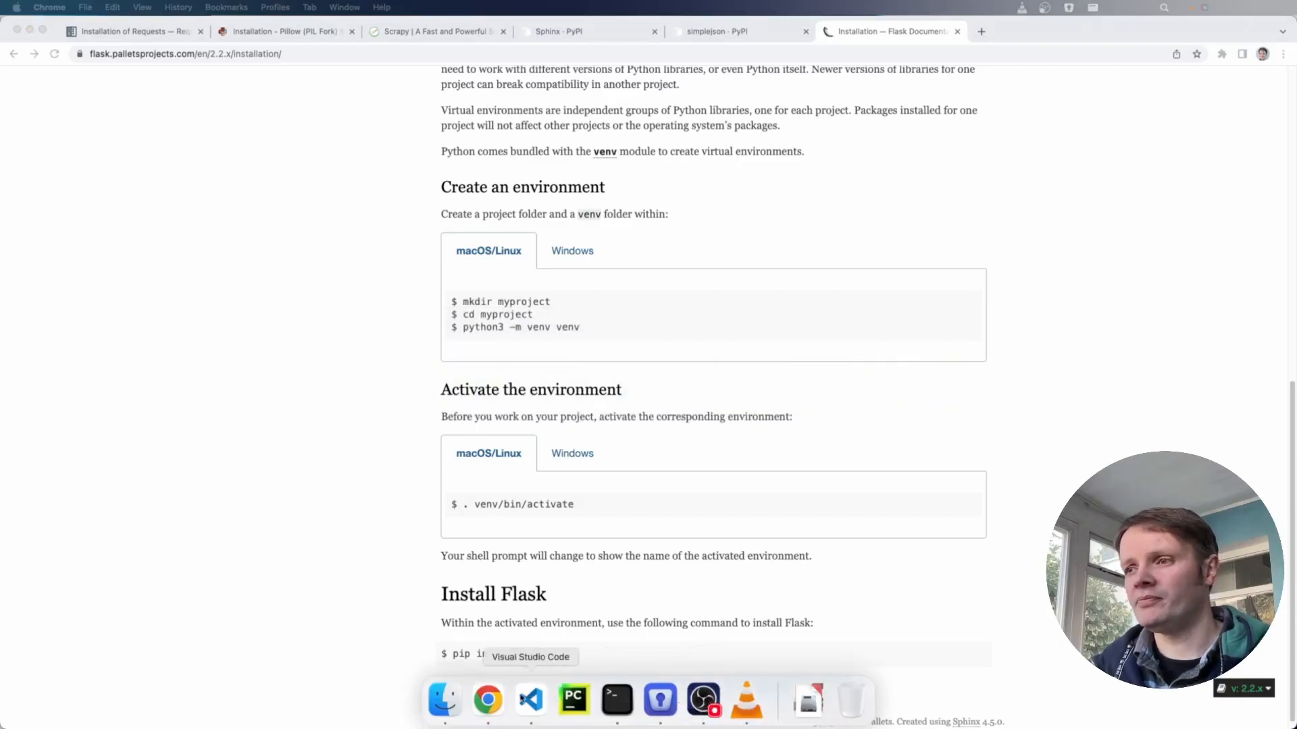
In pip-test, list files, remove requirements.txt, and source .venv/bin/activate
click(531, 700)
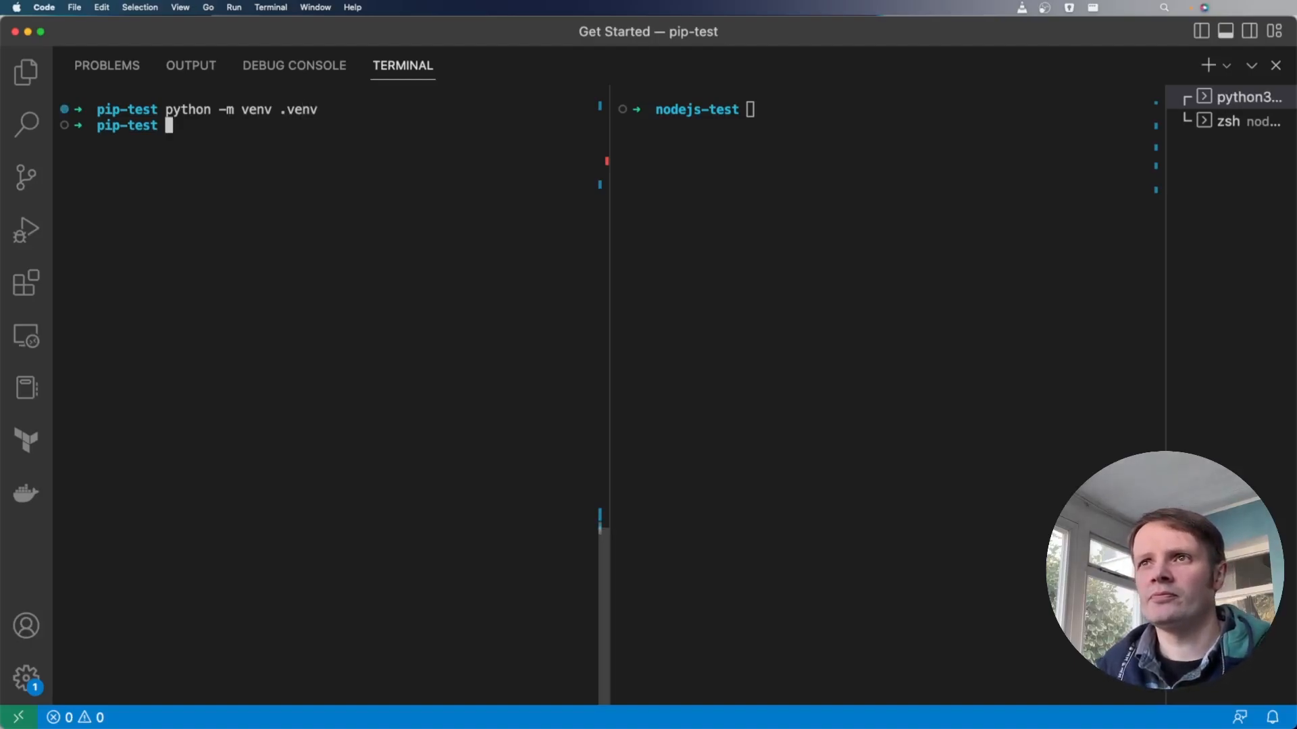
text(ls)
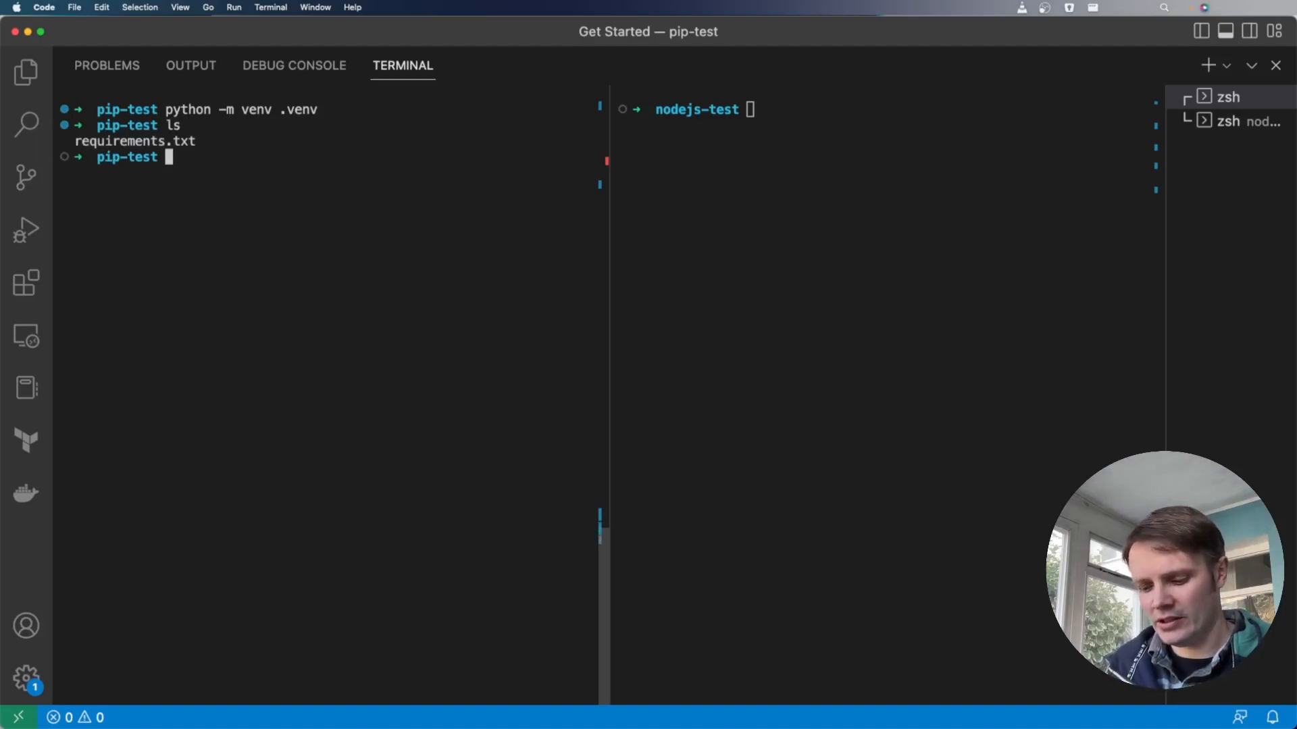
text(rm requirements.txt)
text(l)
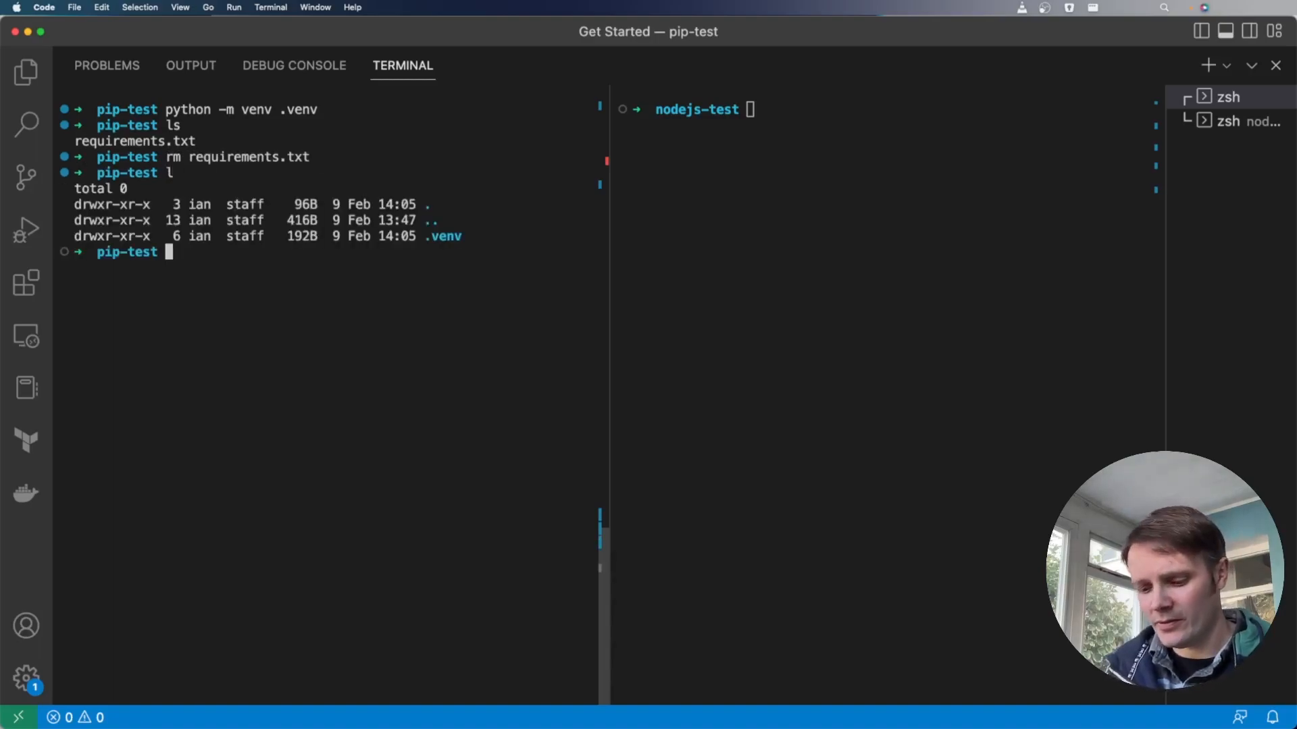
text(source .venv/bin/activate)
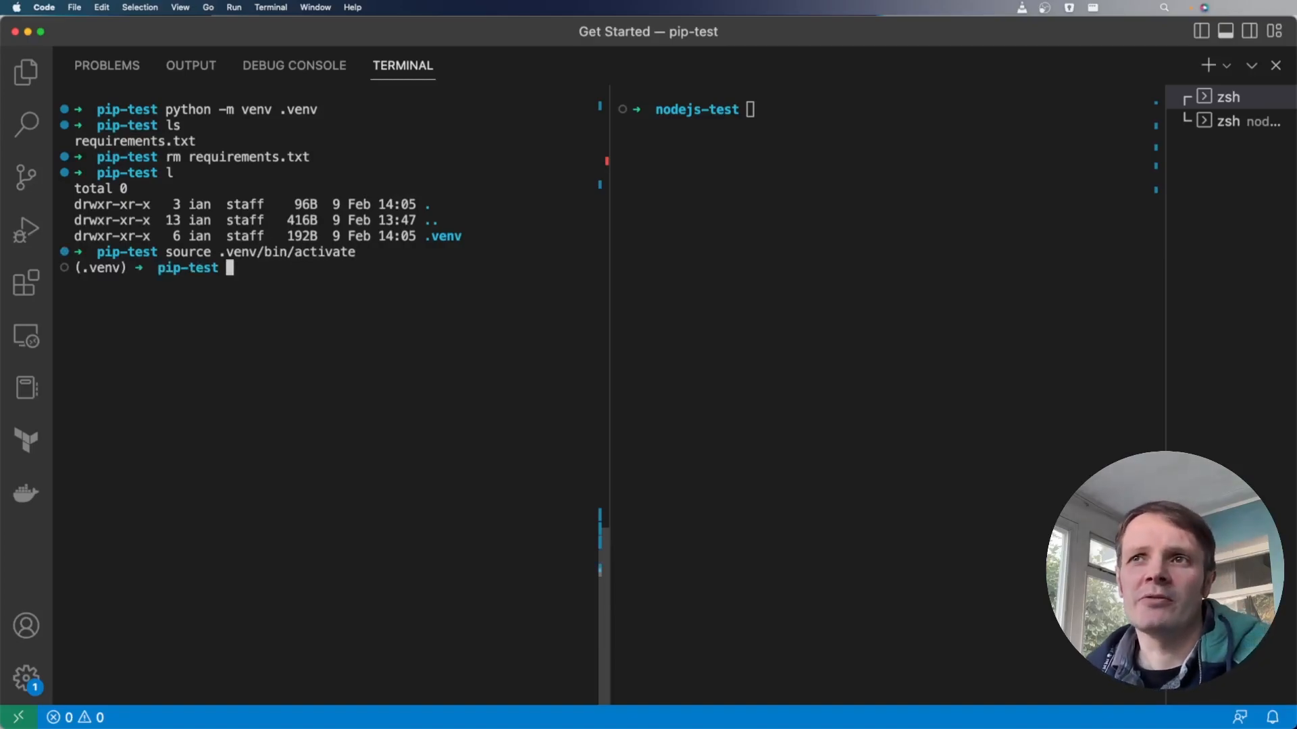
Install requests with pip inside the activated .venv and list the folder
text(pip install -)
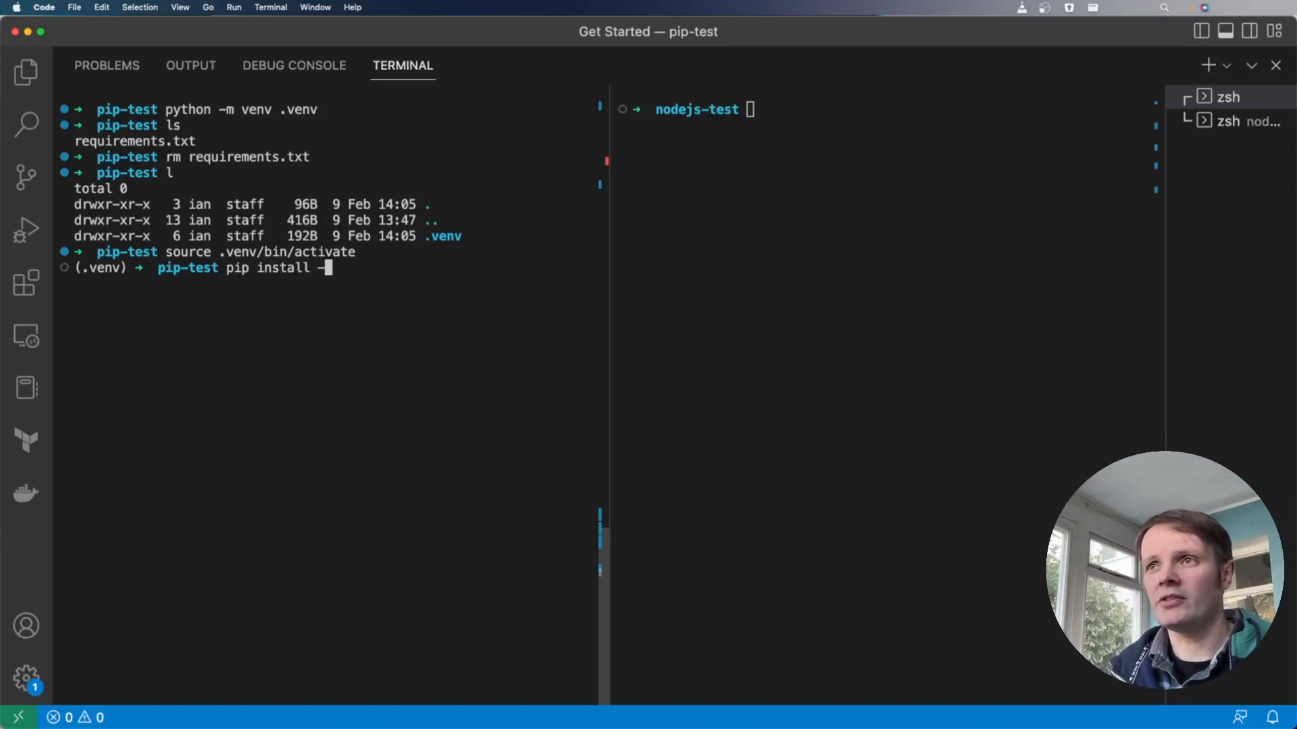
text(requir)
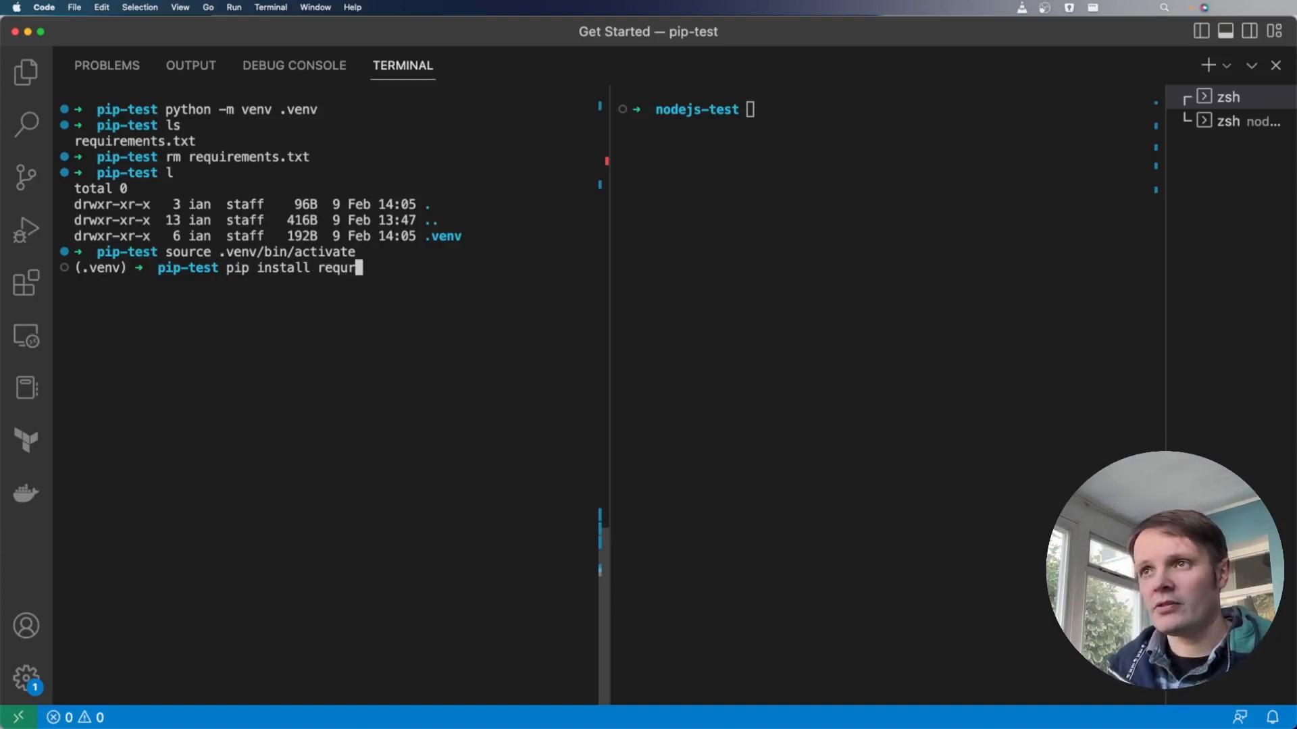
text(ests)
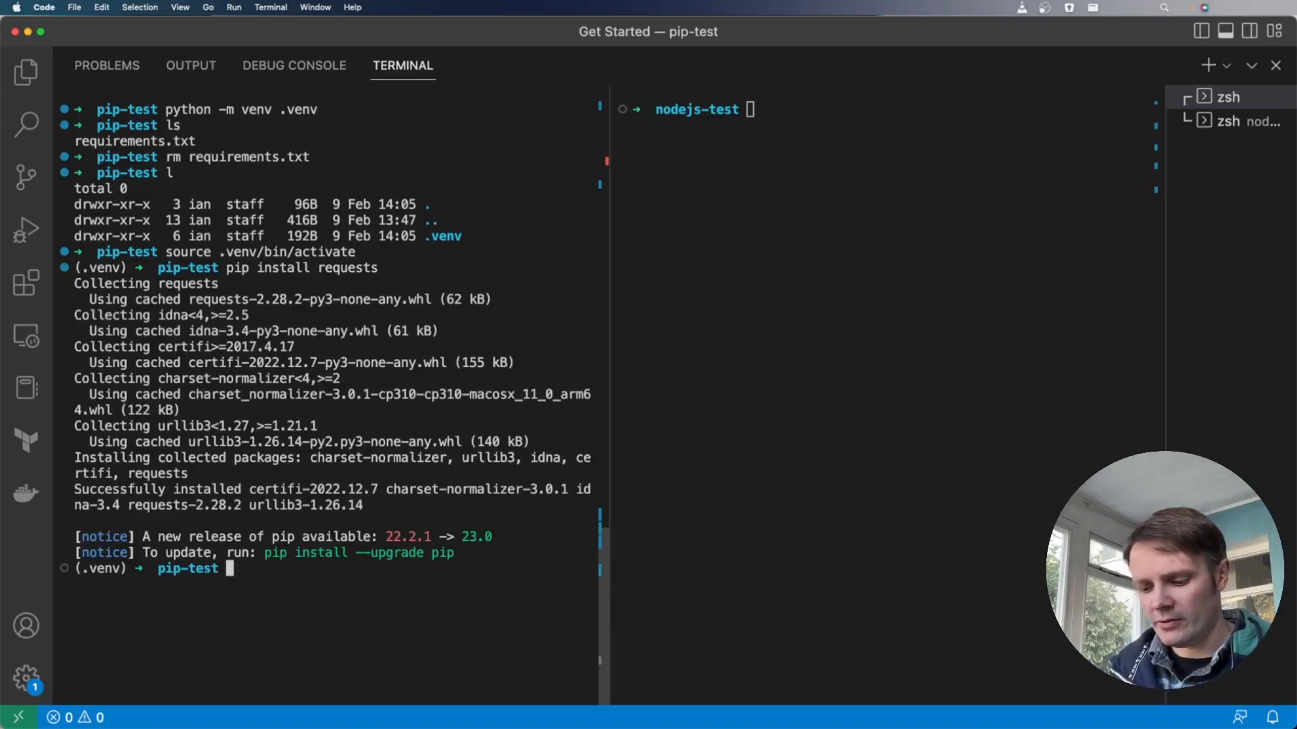
text(l)
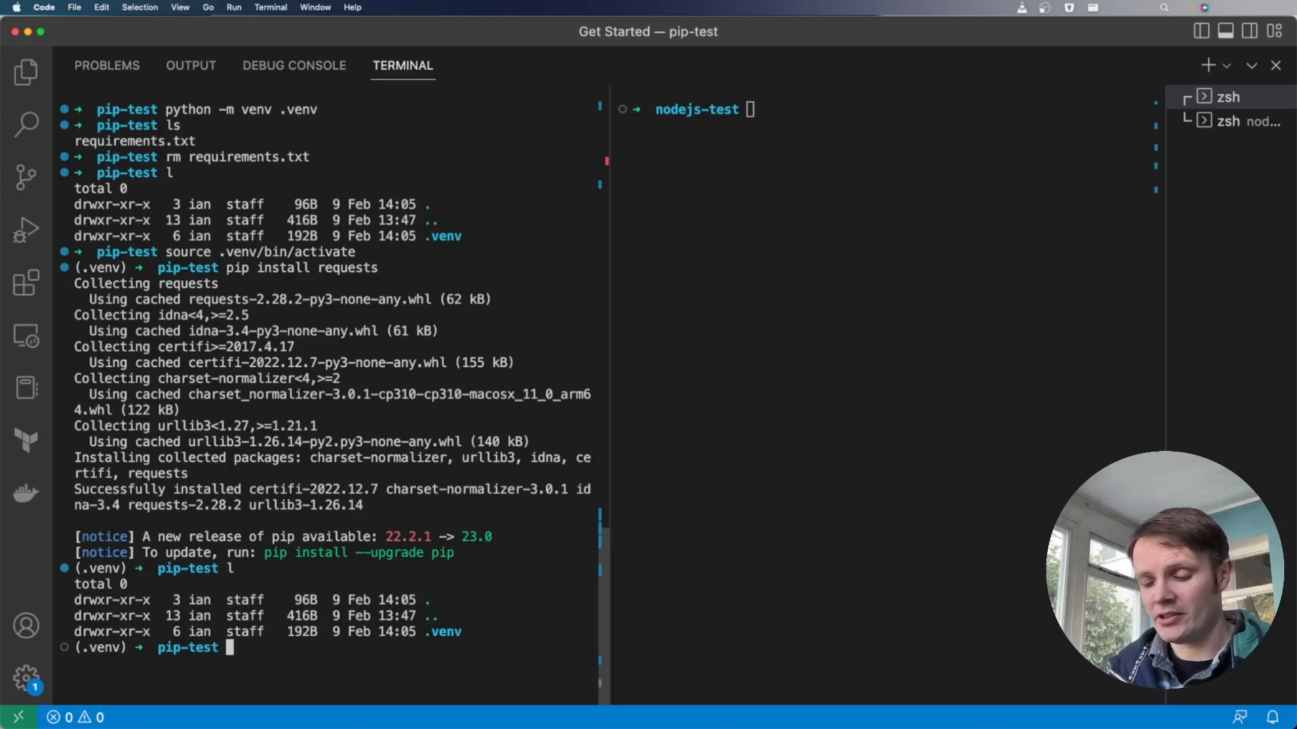
Uninstall node-fetch with npm in nodejs-test and list node_modules/
text(p)
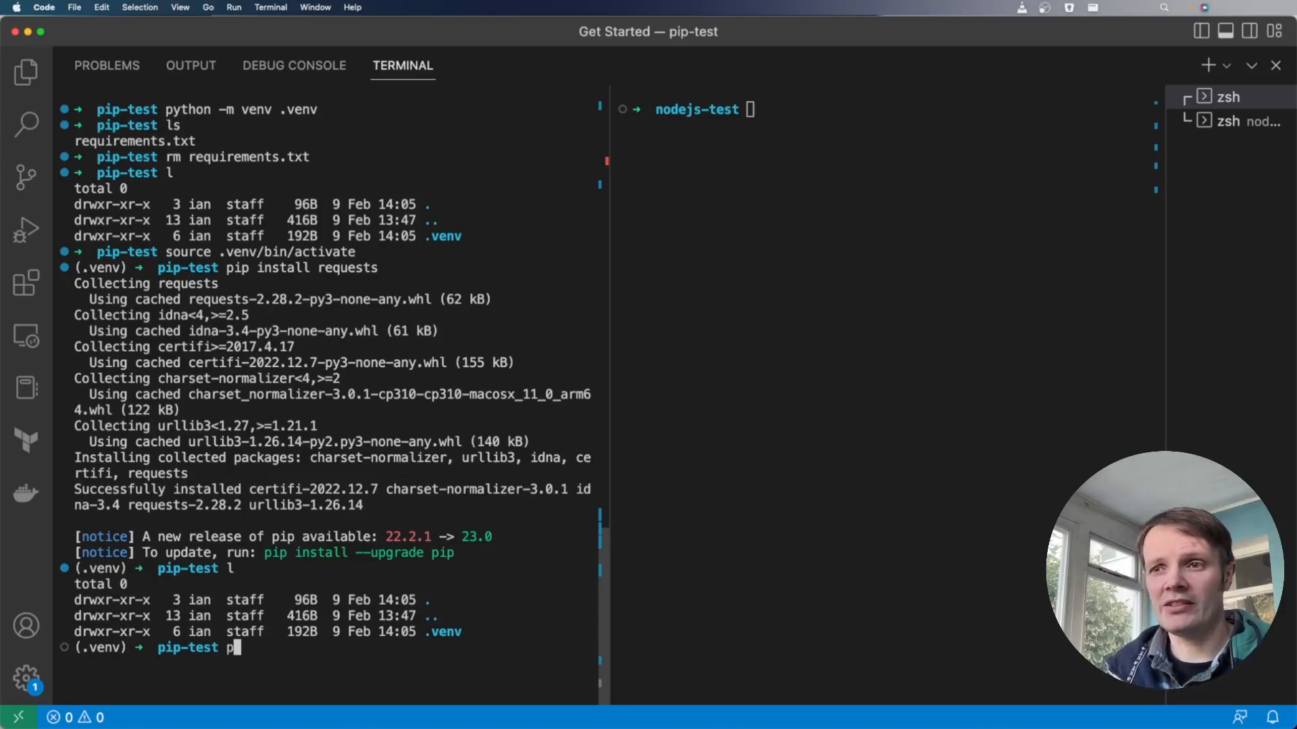
key(Backspace)
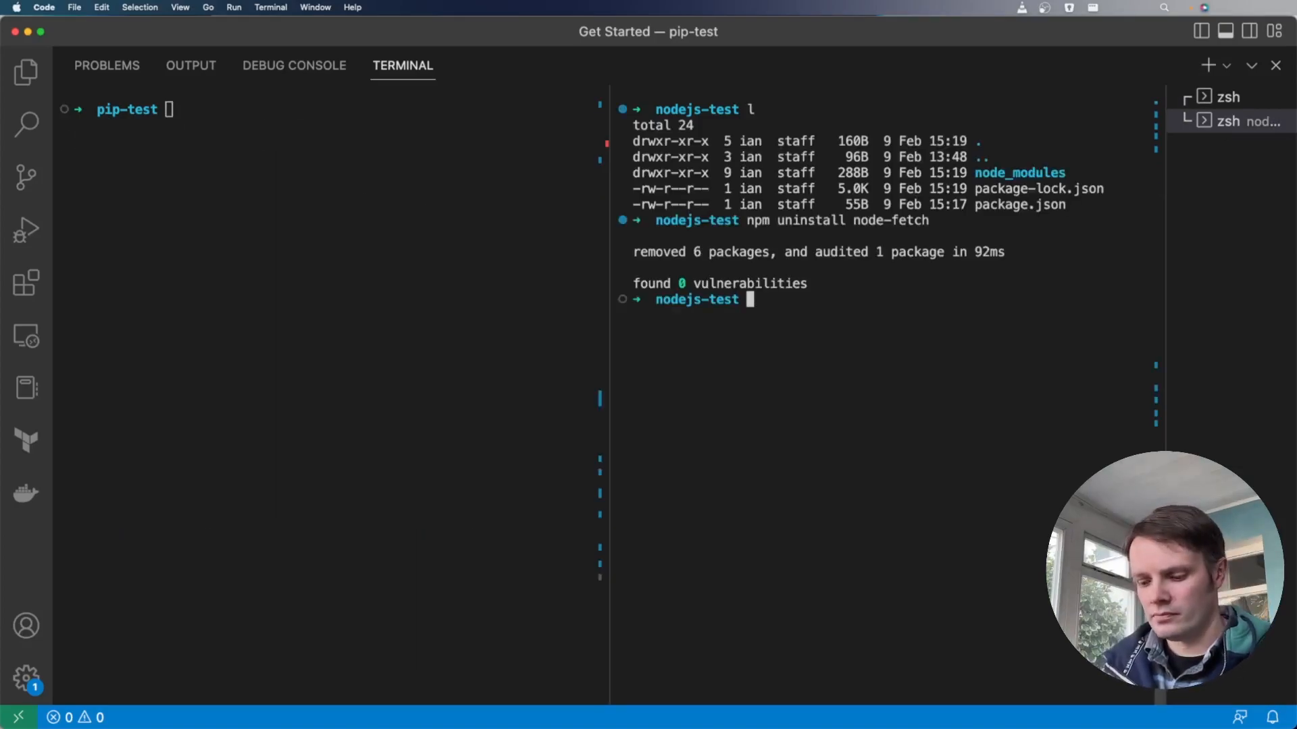
text(ls -l node_modules/)
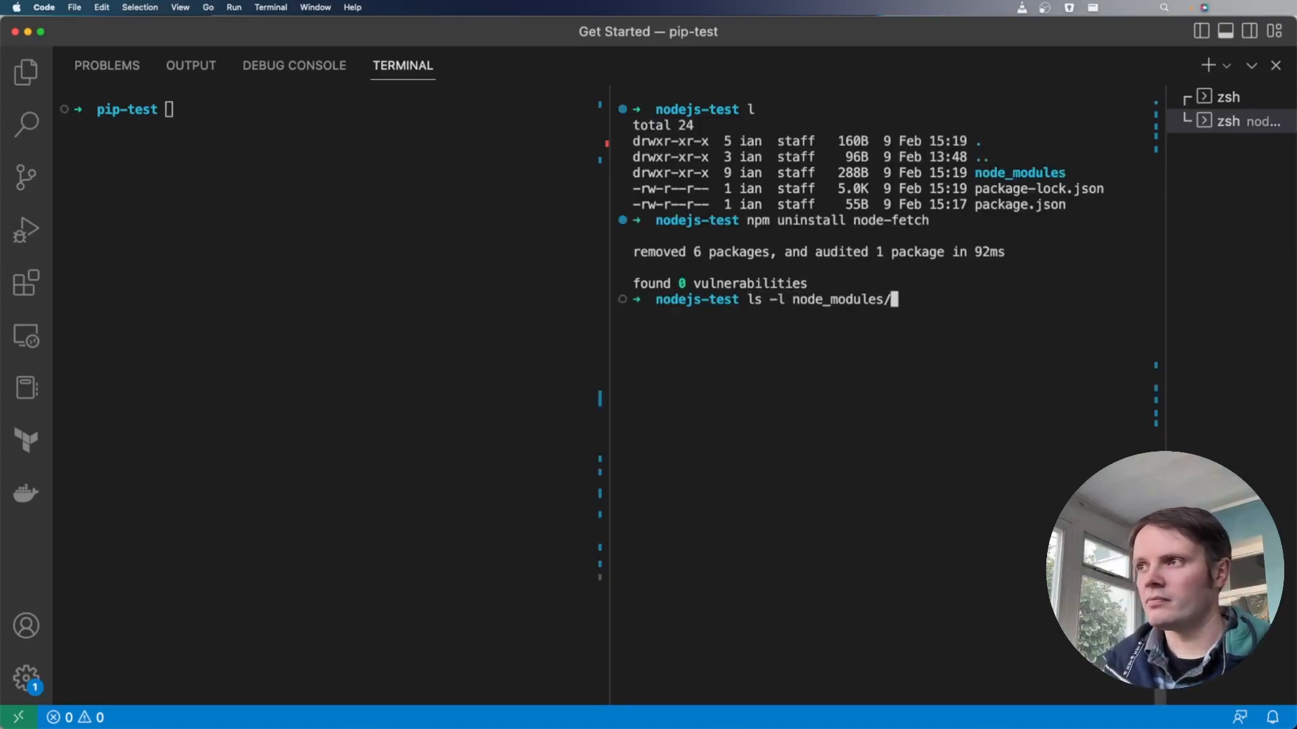